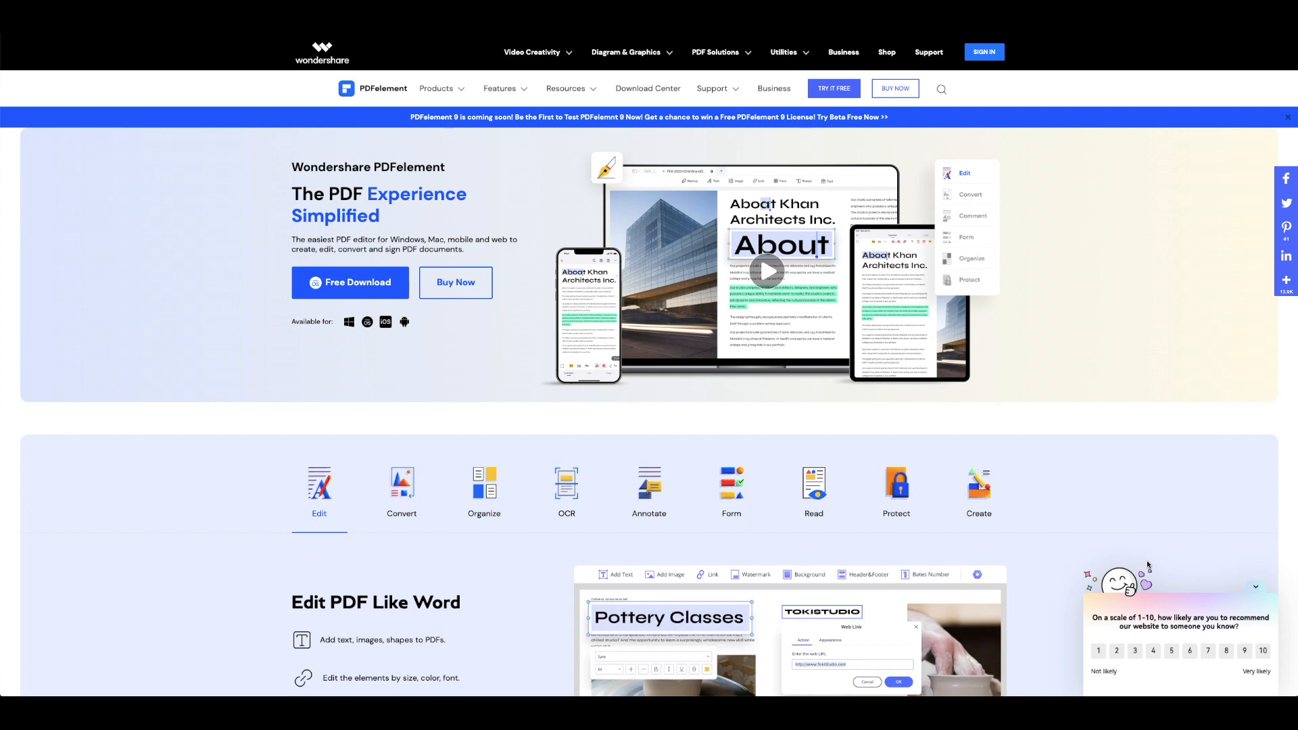
Launch Wondershare PDFelement from its desktop shortcut.
scroll("down", 3)
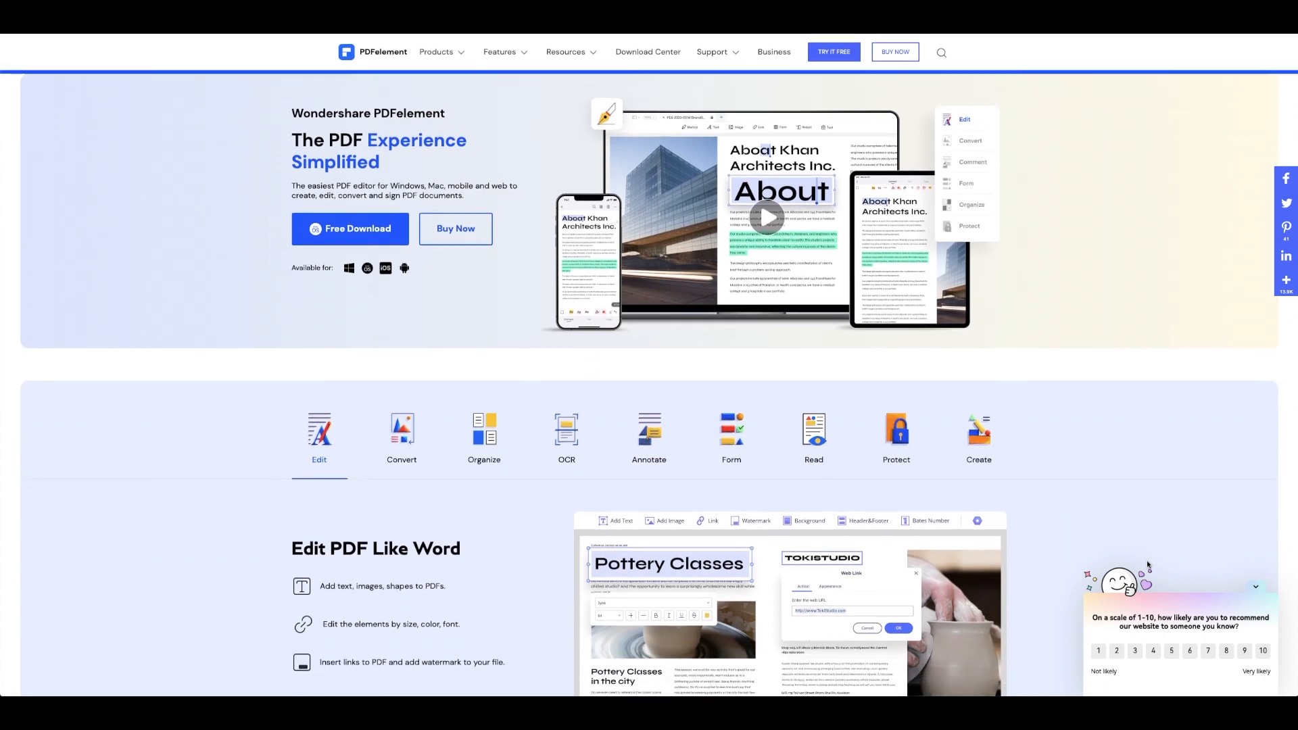
scroll("down", 3)
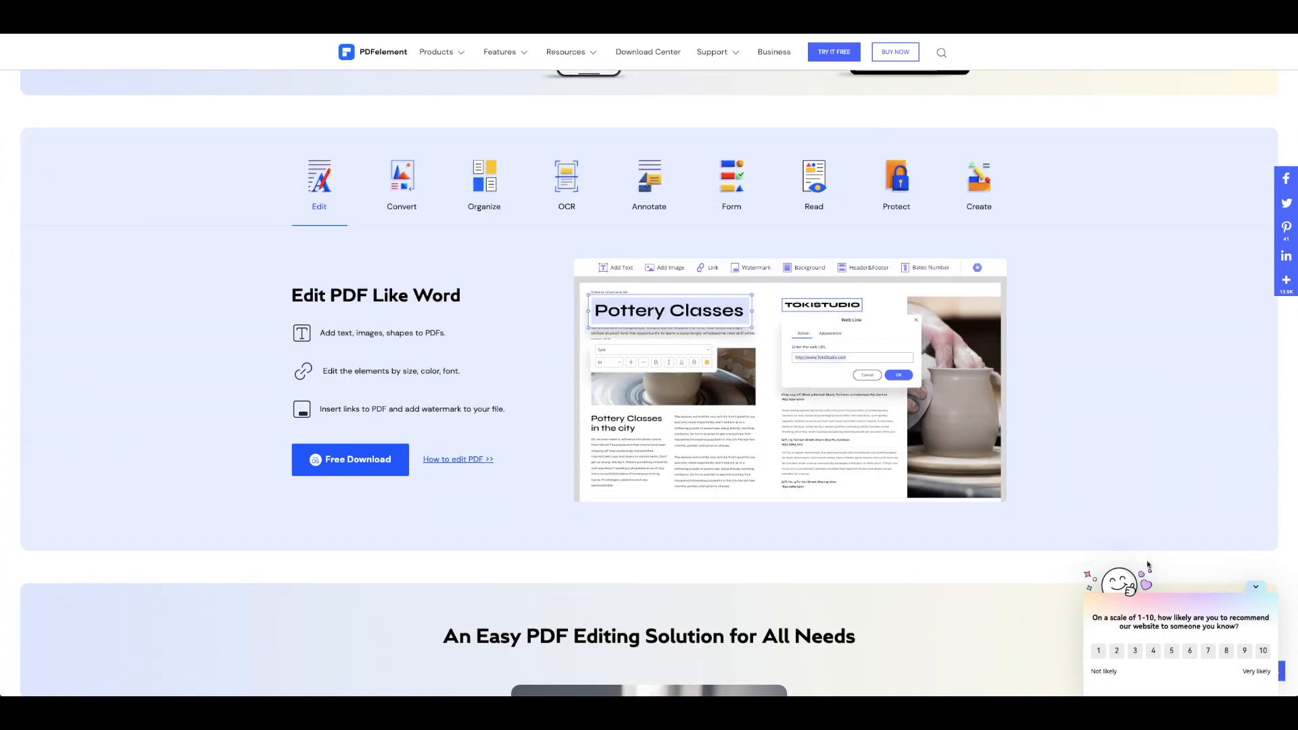
scroll("down", 3)
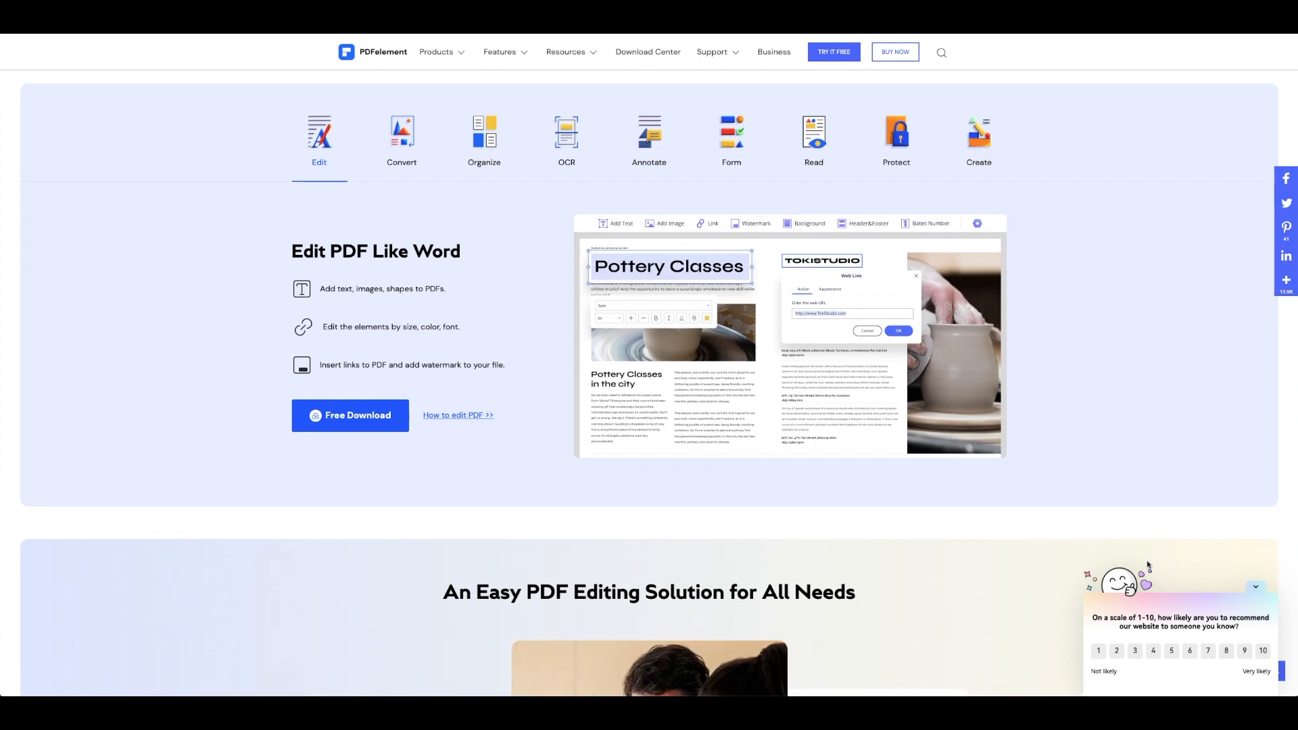
scroll("down", 3)
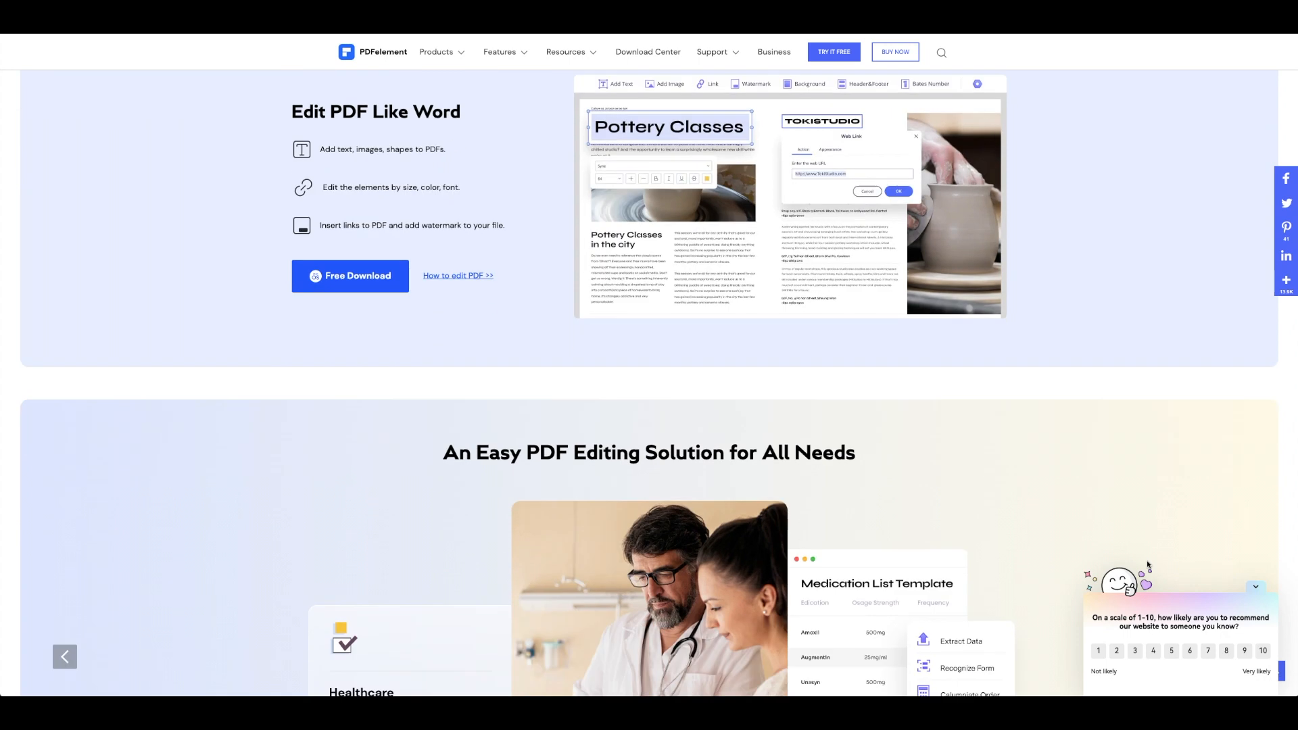
scroll("down", 3)
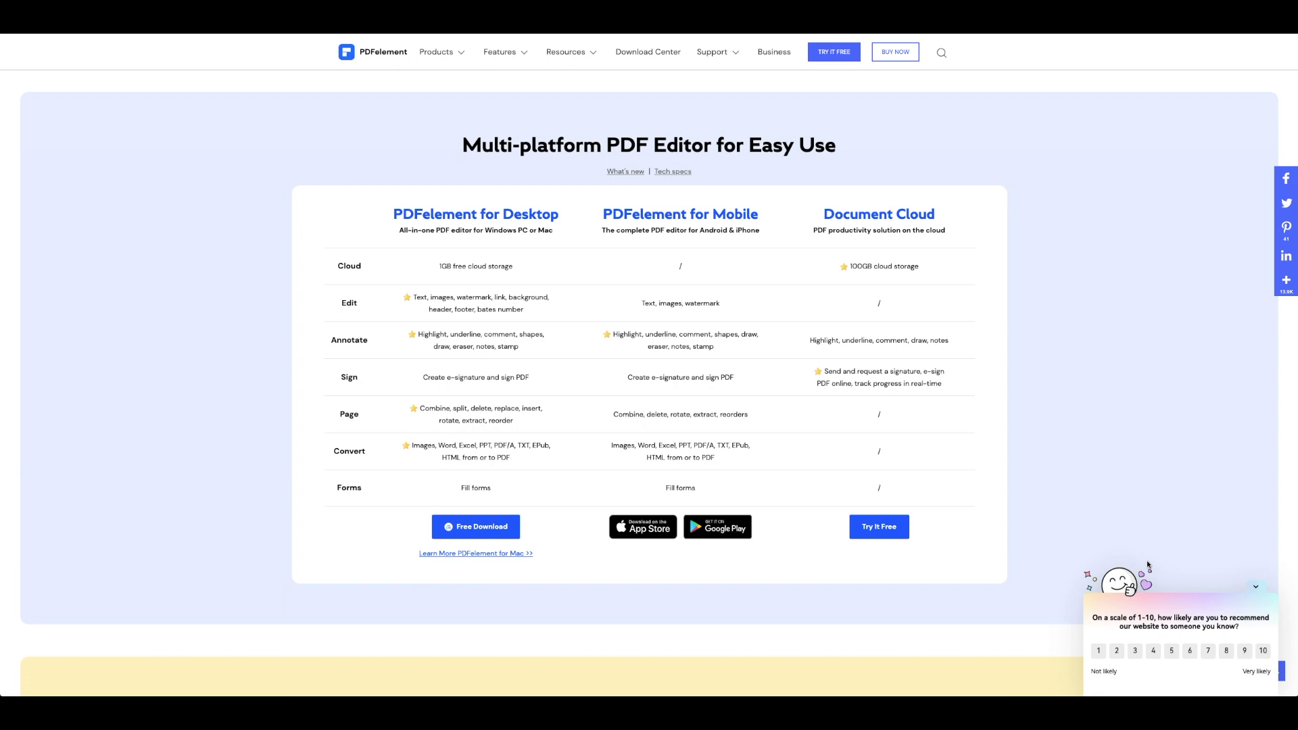
mouse_move(349, 267)
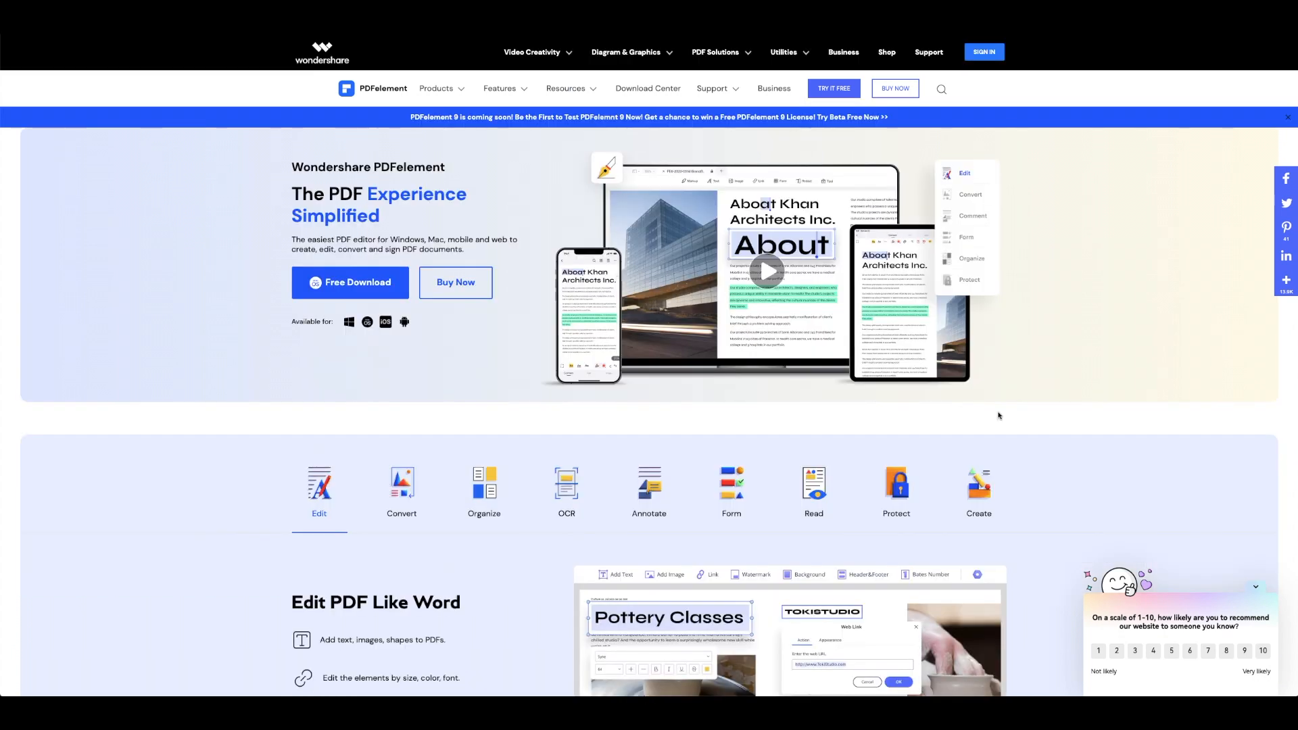
mouse_move(1125, 56)
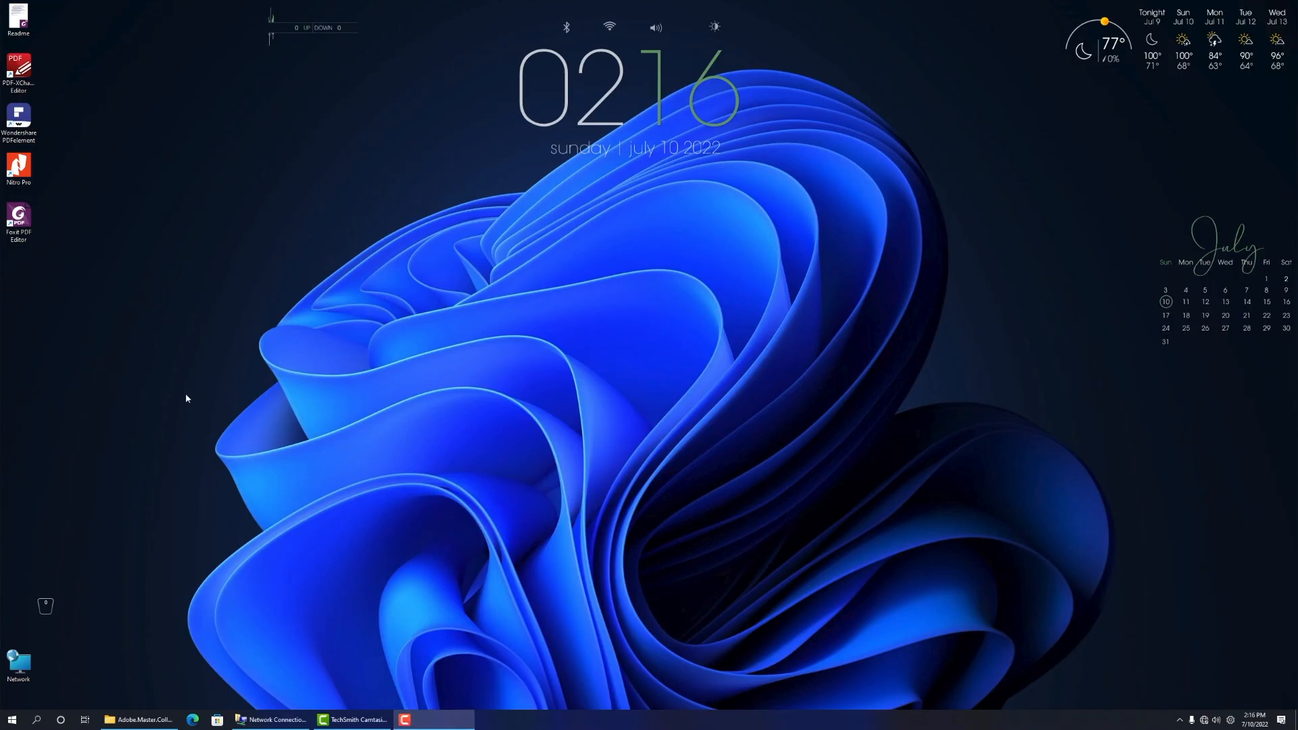
right_click(134, 718)
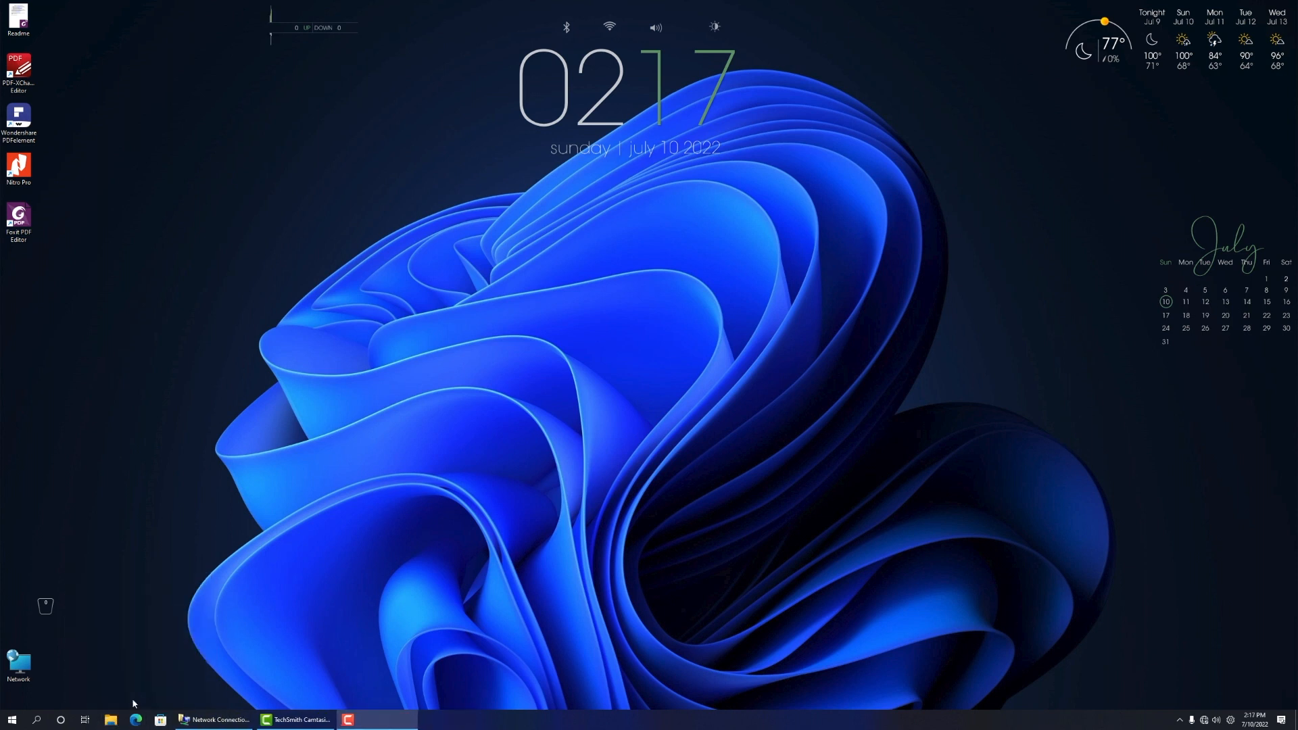
mouse_move(20, 323)
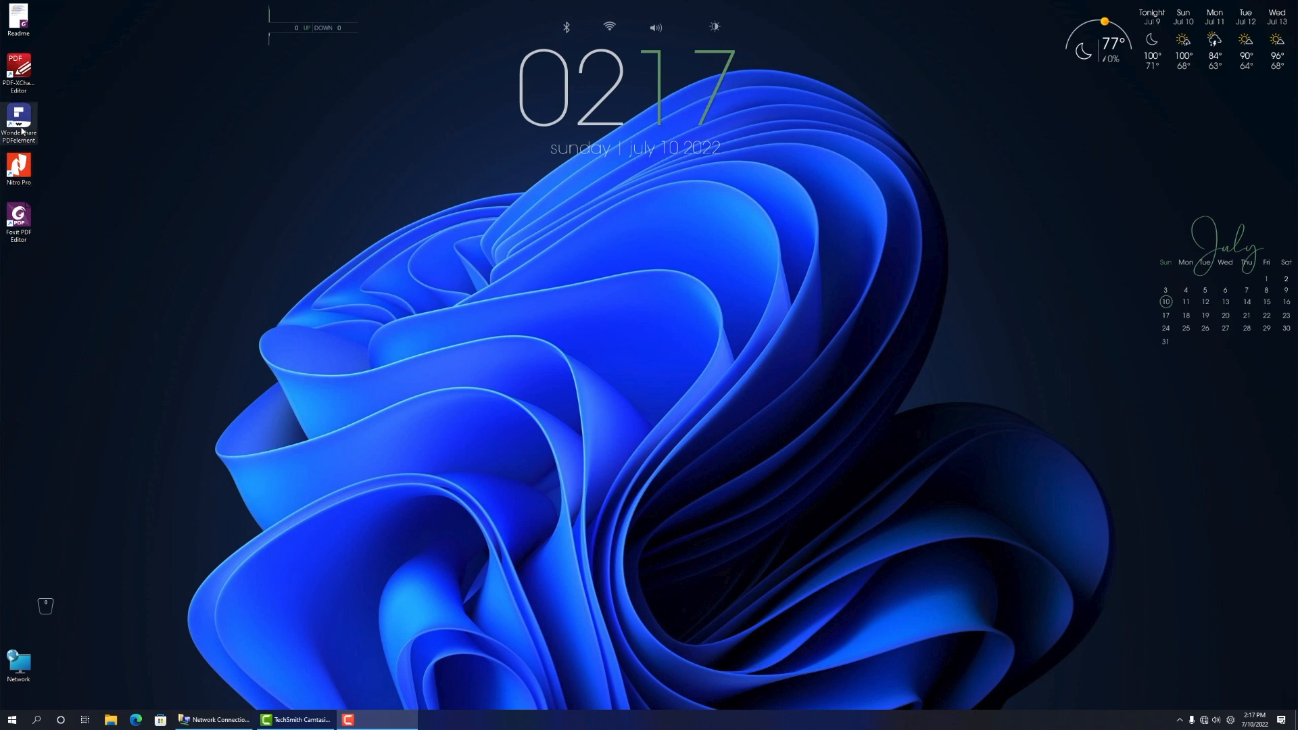
double_click(19, 116)
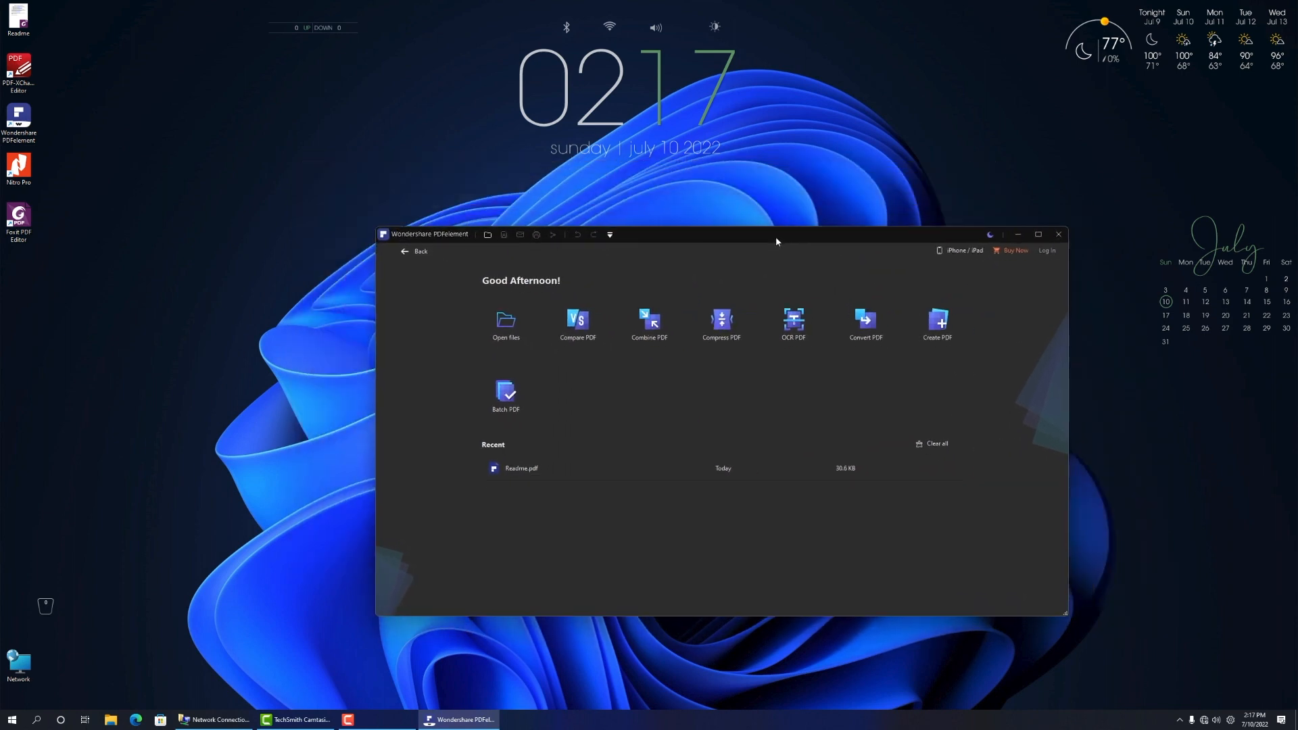
mouse_move(530, 471)
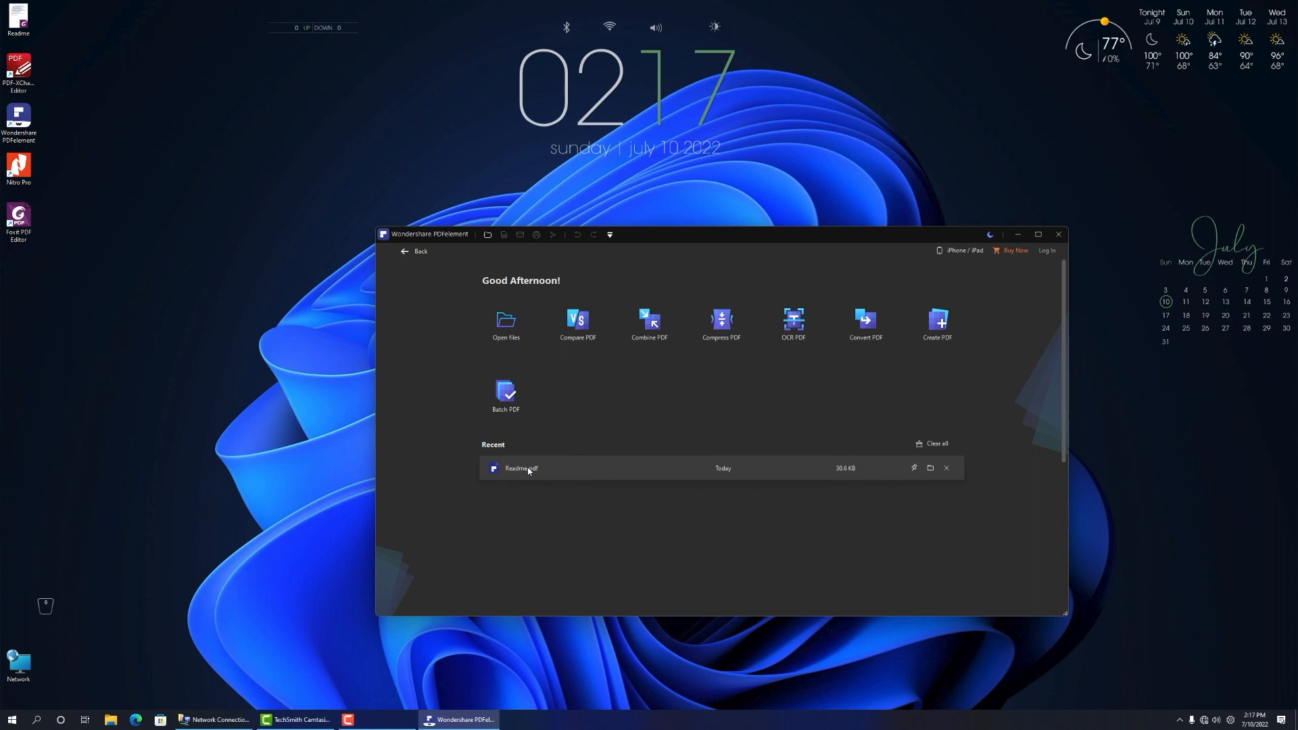
Open Readme.pdf from Recent, maximized, with Edit Mode on and the cursor in the heading.
double_click(522, 468)
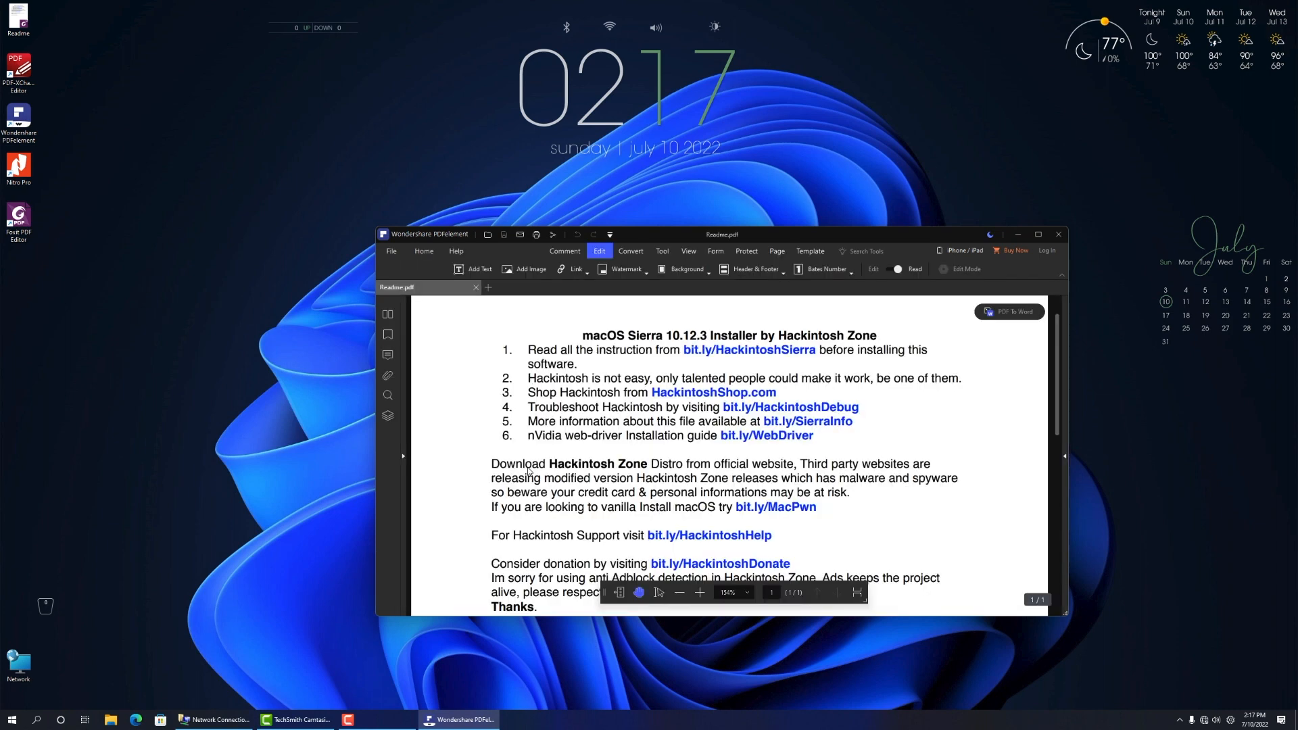
left_click(1039, 234)
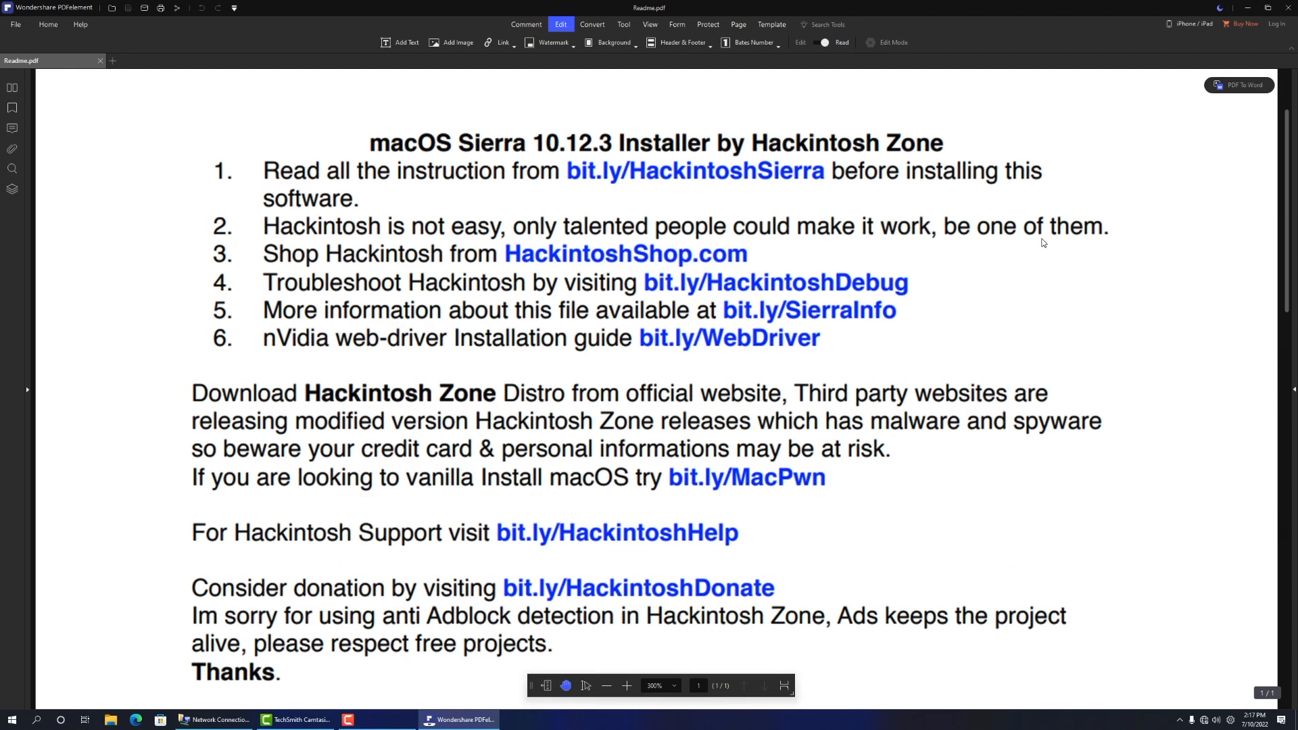
left_click(871, 42)
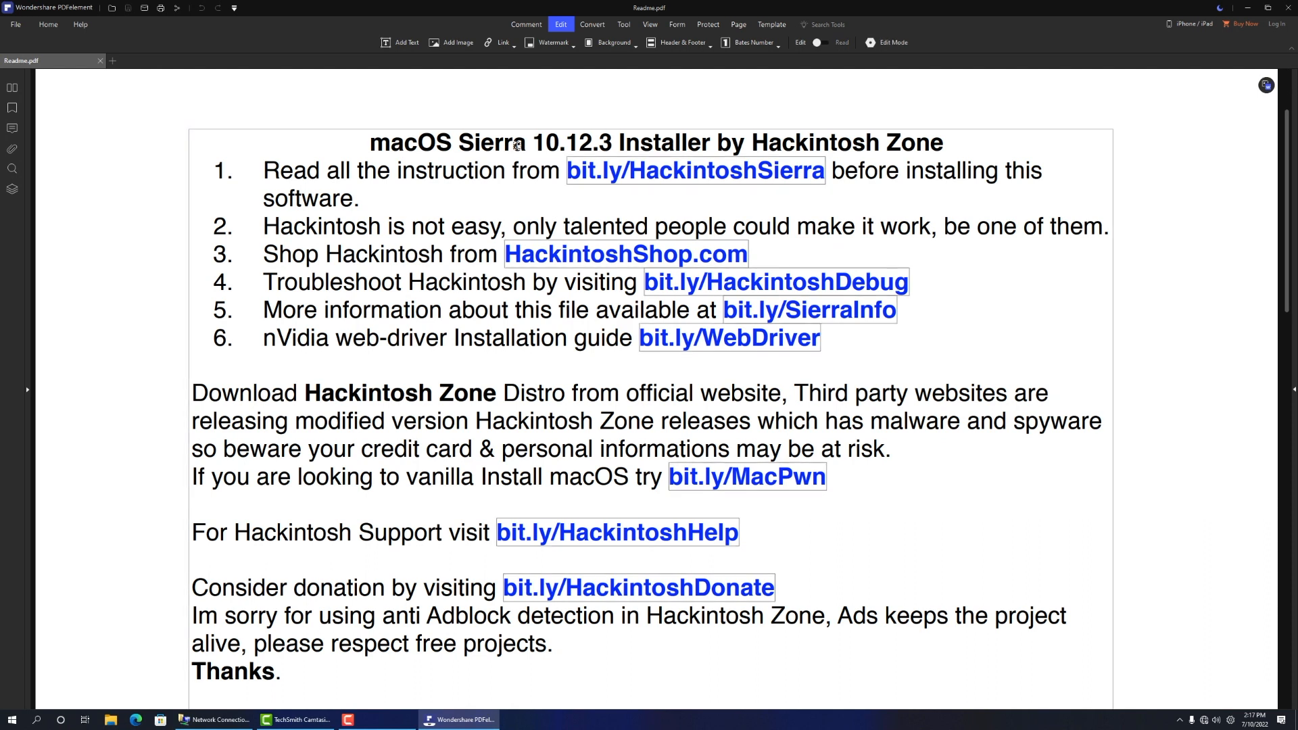
left_click(532, 142)
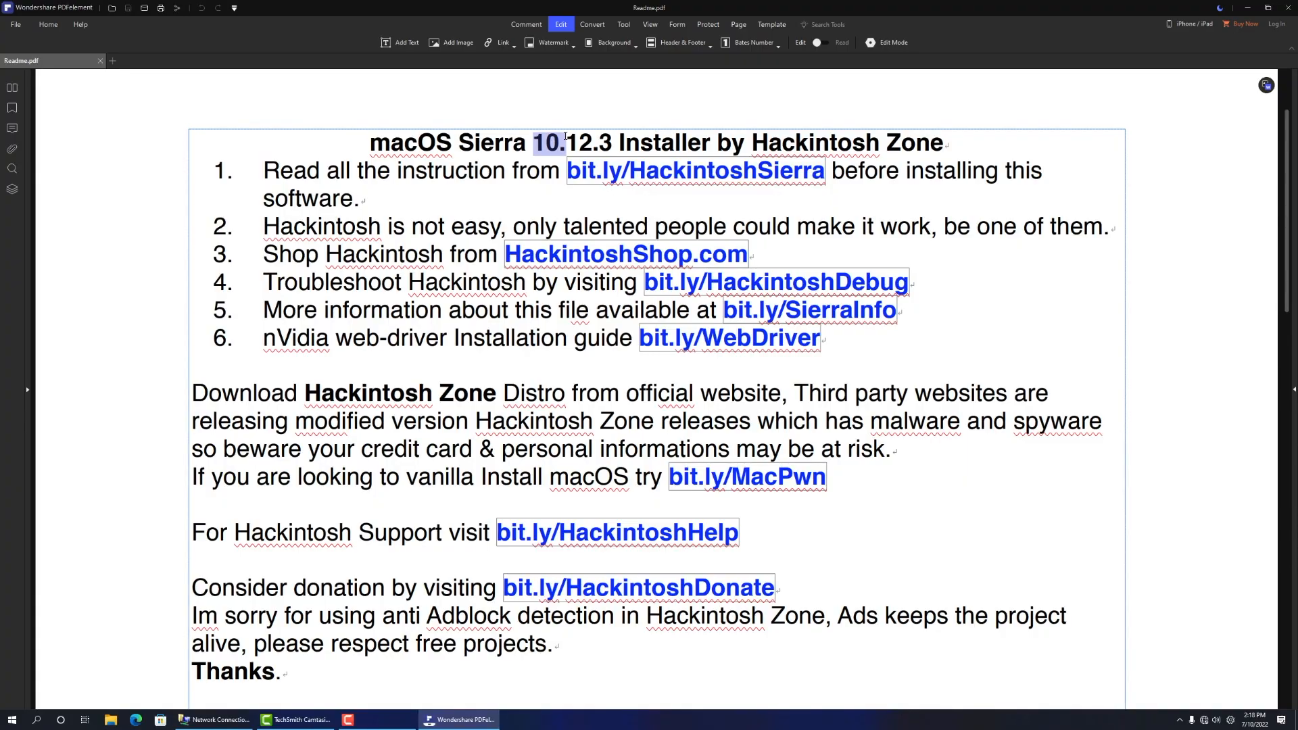
Change the heading version to 14., removing Sierra and 12.3, and delete Zone from Download Hackintosh.
left_click(562, 143)
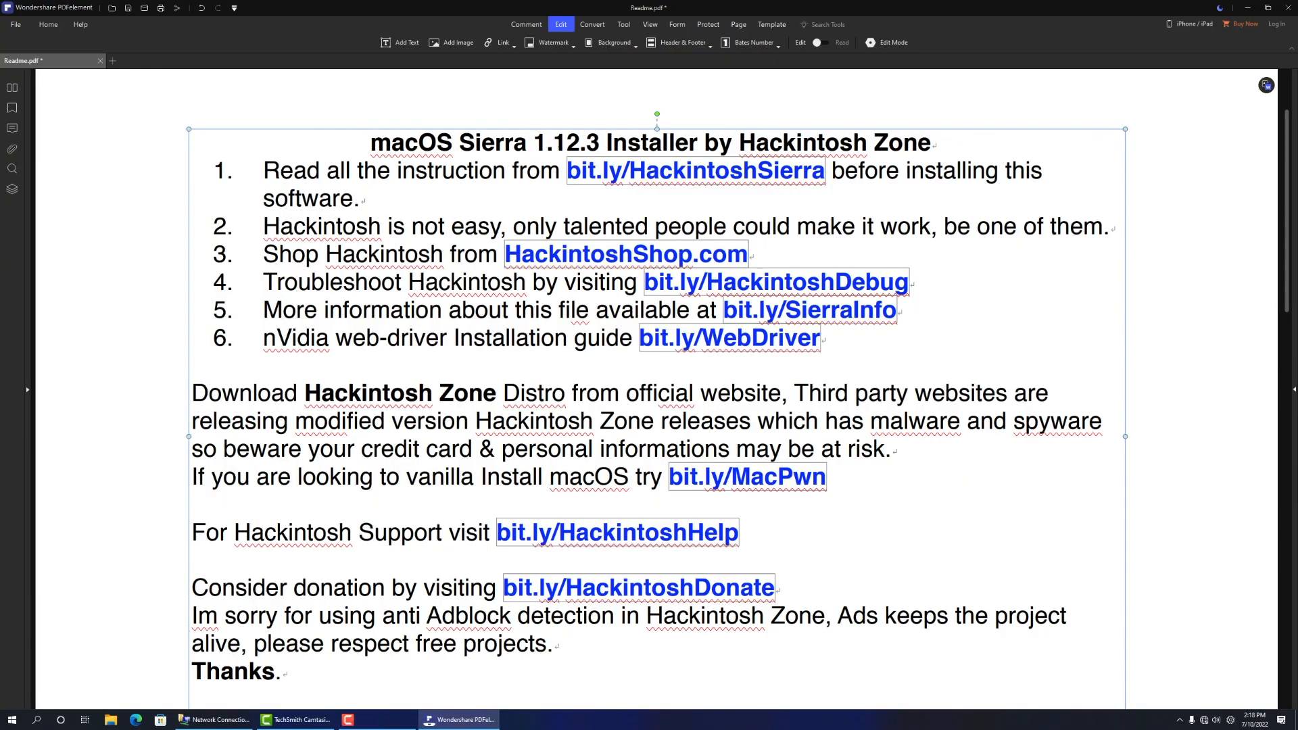
type("14")
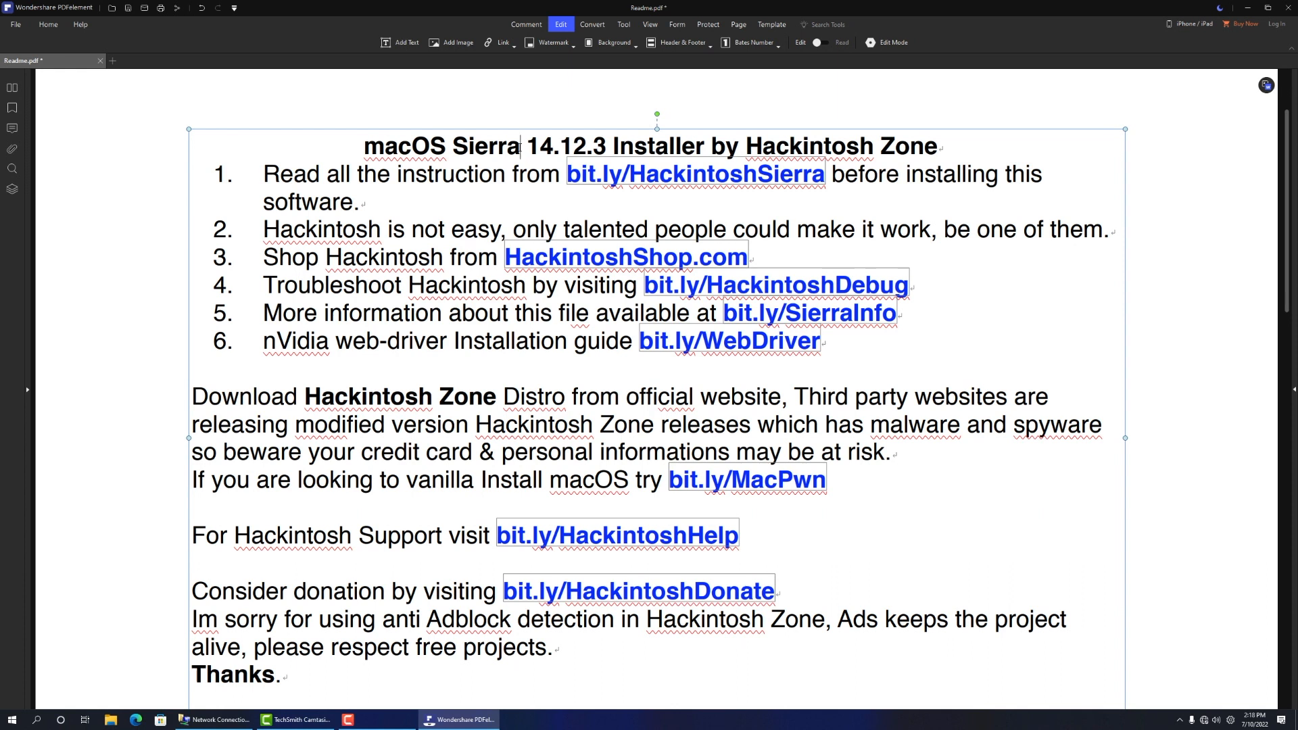
key("Backspace")
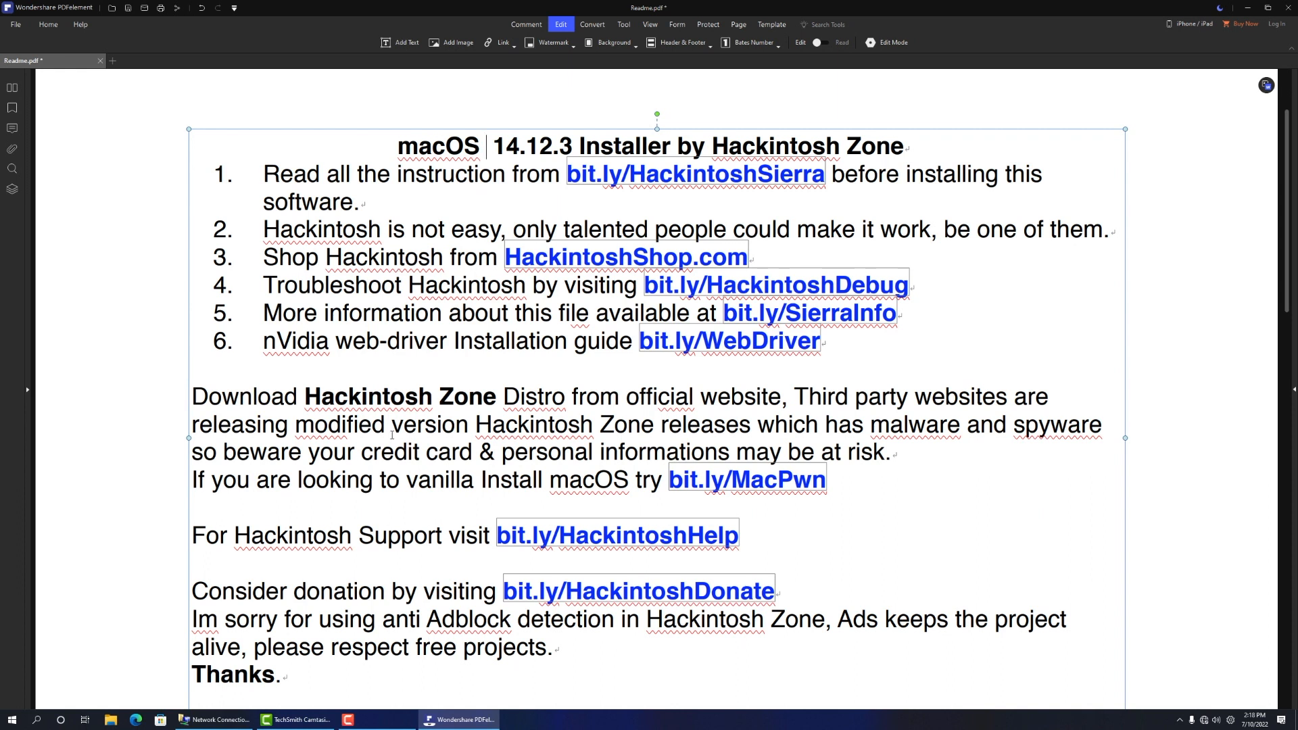
scroll("down", 3)
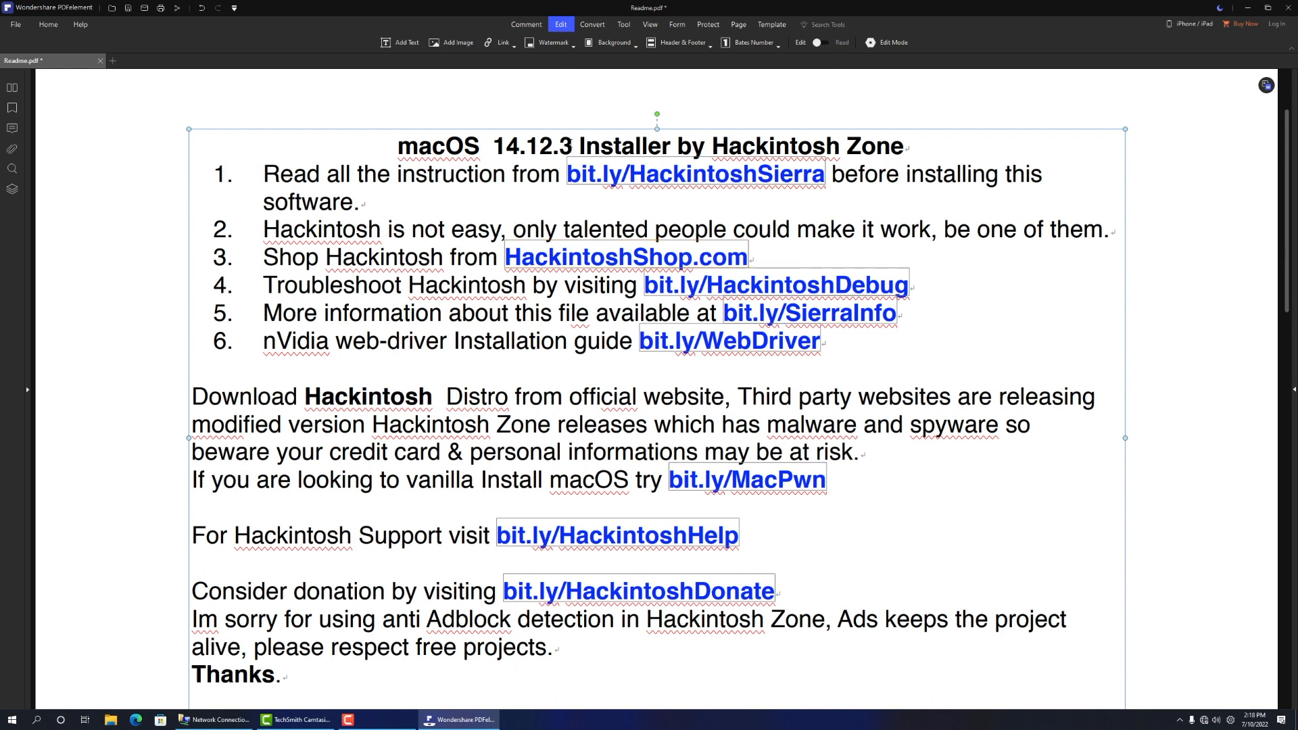
type("14.1")
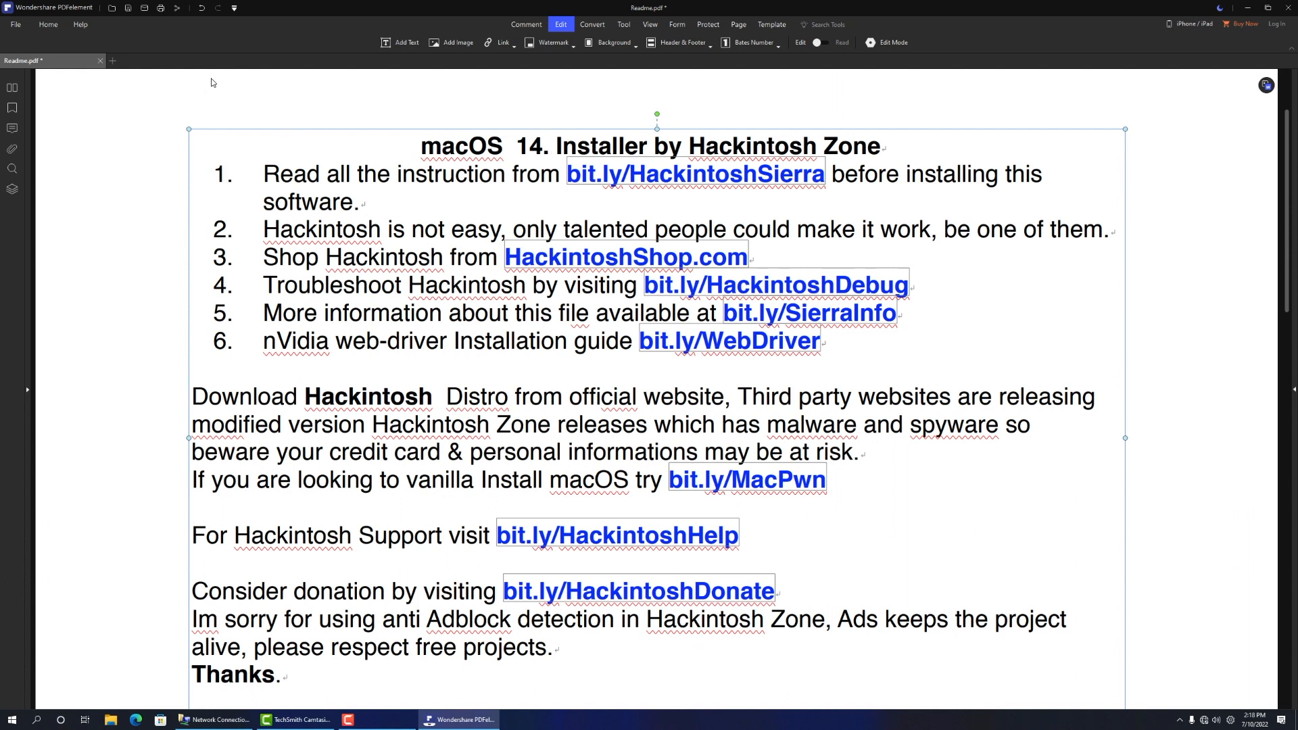
left_click(14, 25)
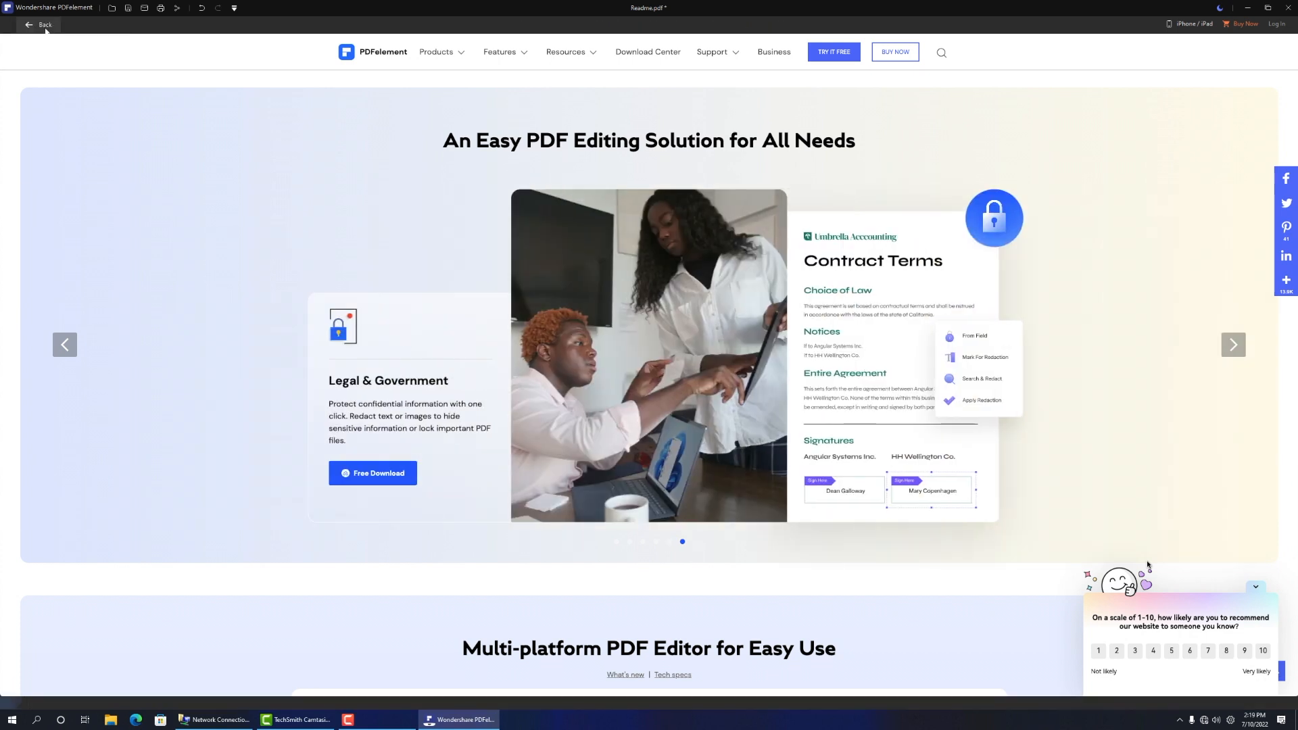
Return to the PDFelement start screen and browse the PDFelement product page.
left_click(46, 25)
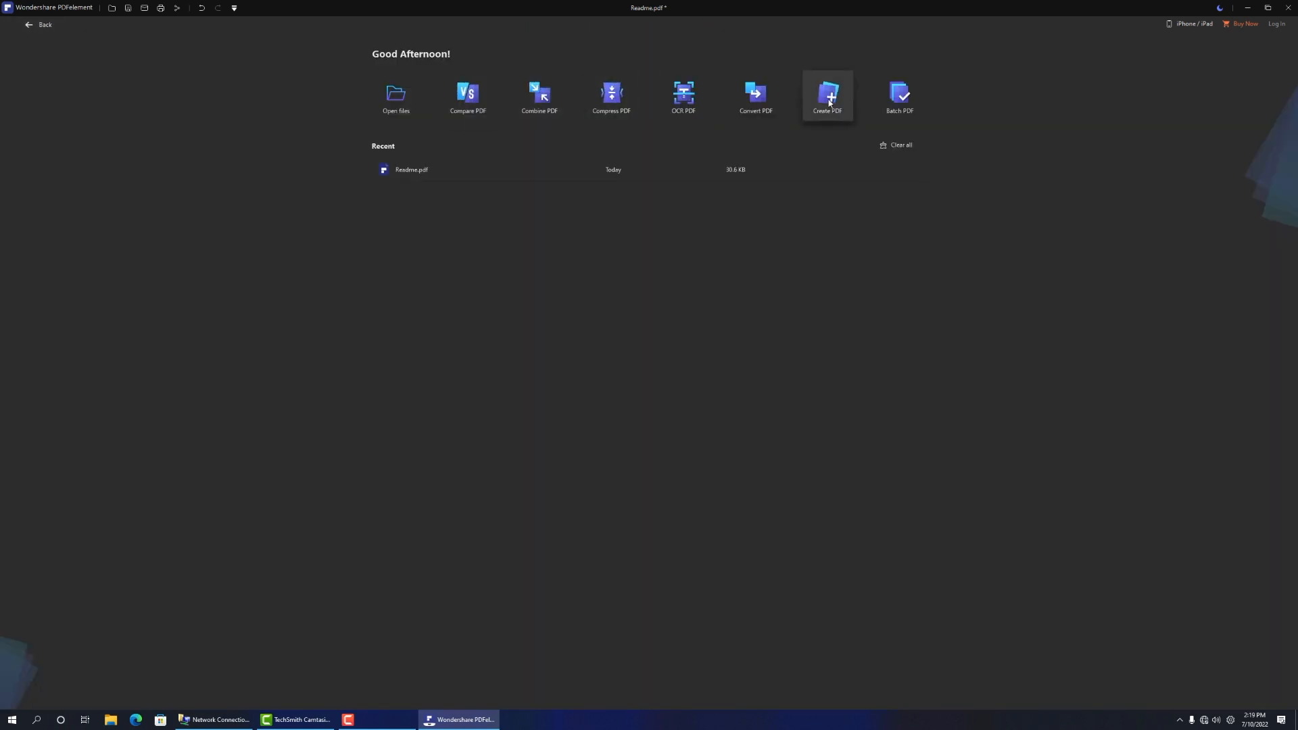
mouse_move(889, 110)
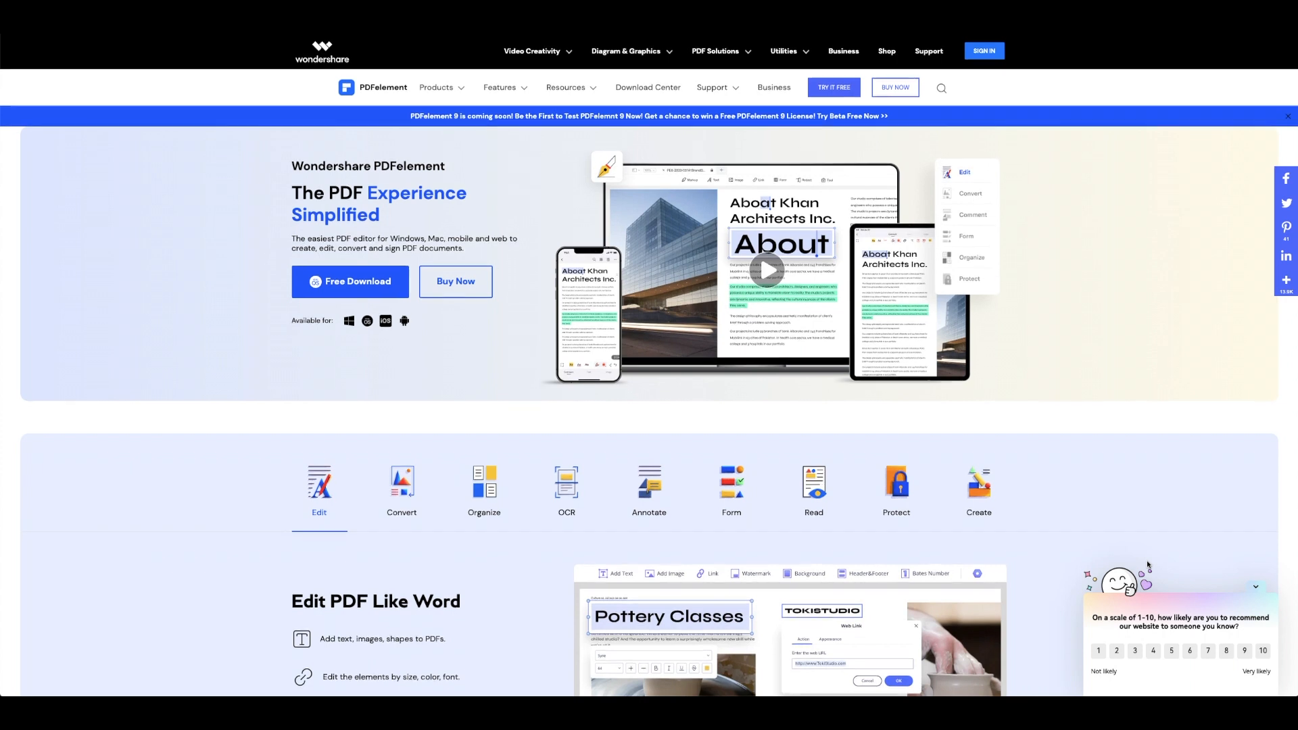
scroll("down", 3)
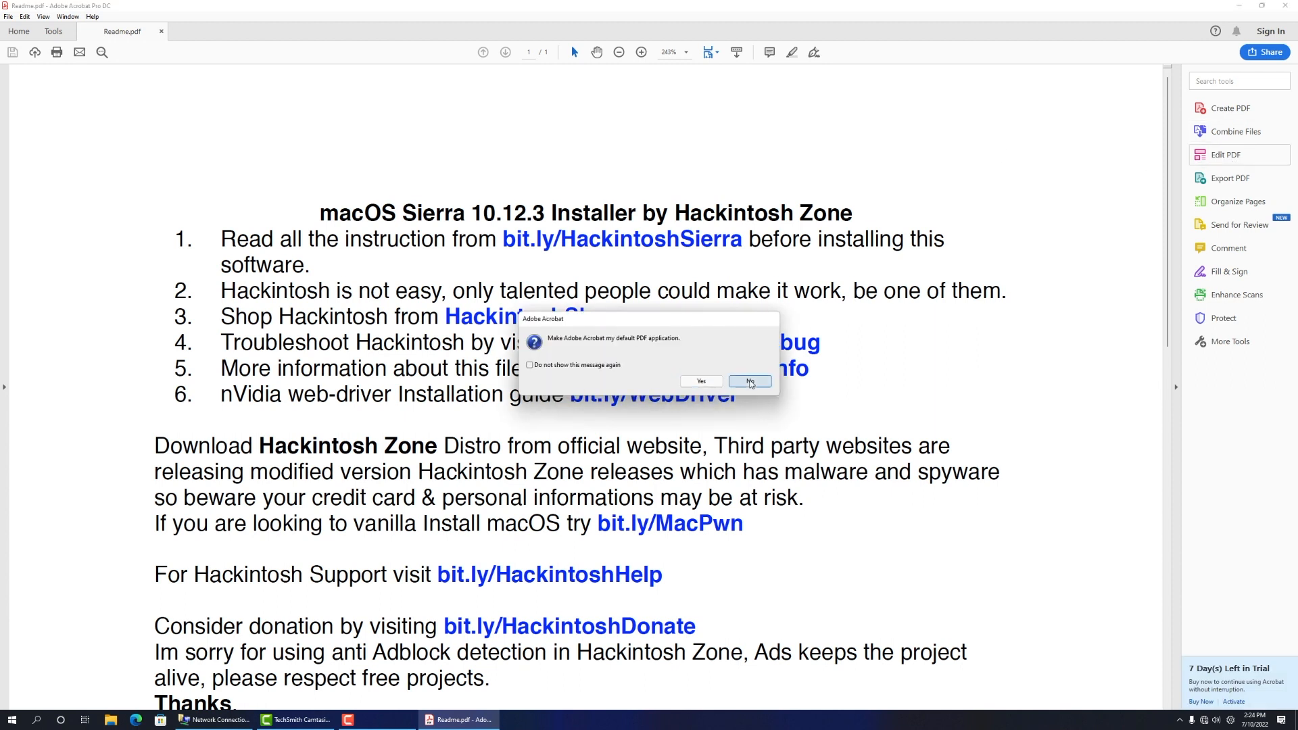
Decline the default-app prompt, then delete the bit.ly links and 'Sierra 10.12.3' from the heading.
left_click(750, 381)
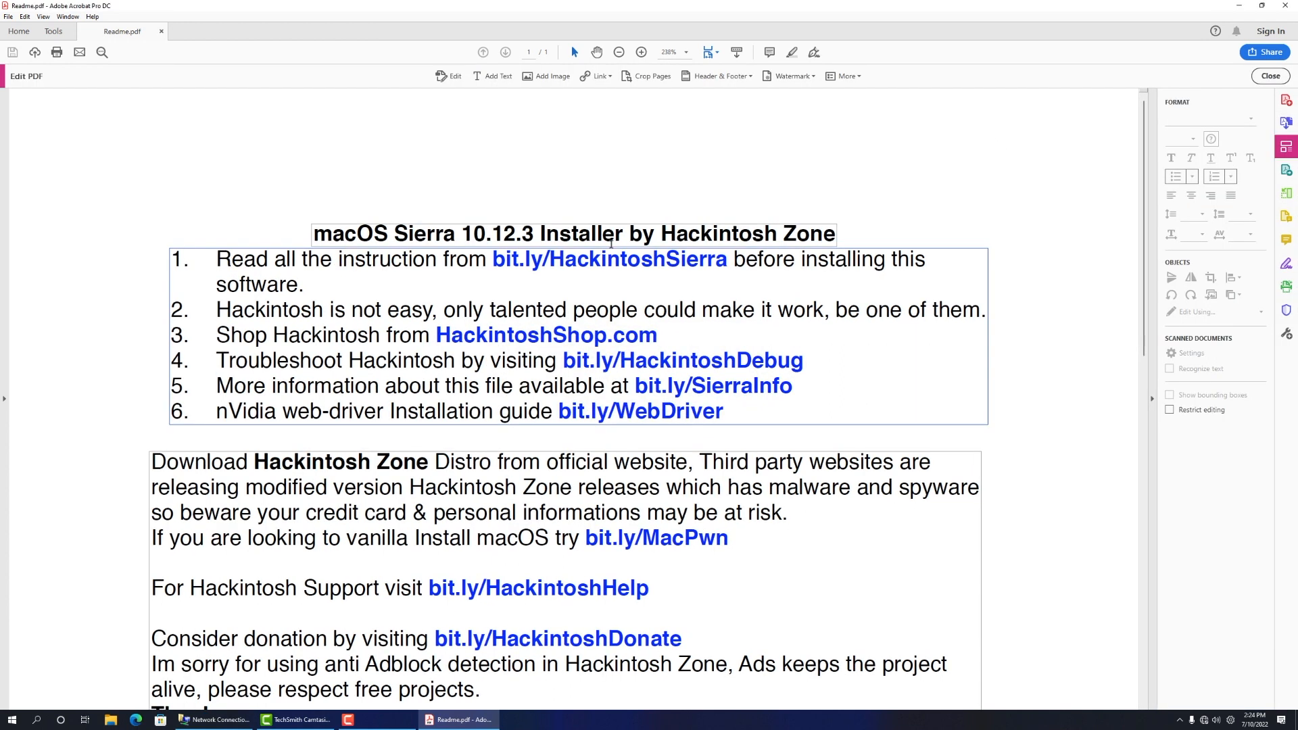
left_click(495, 260)
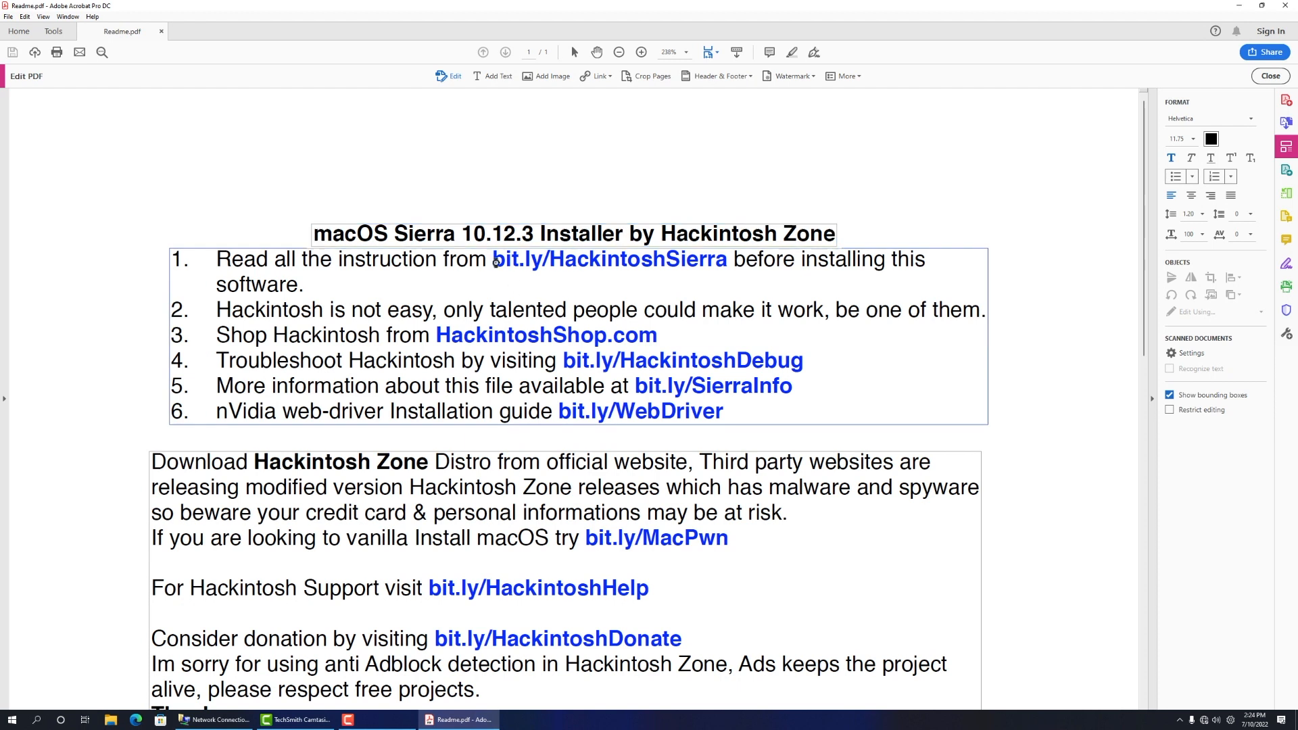
double_click(611, 260)
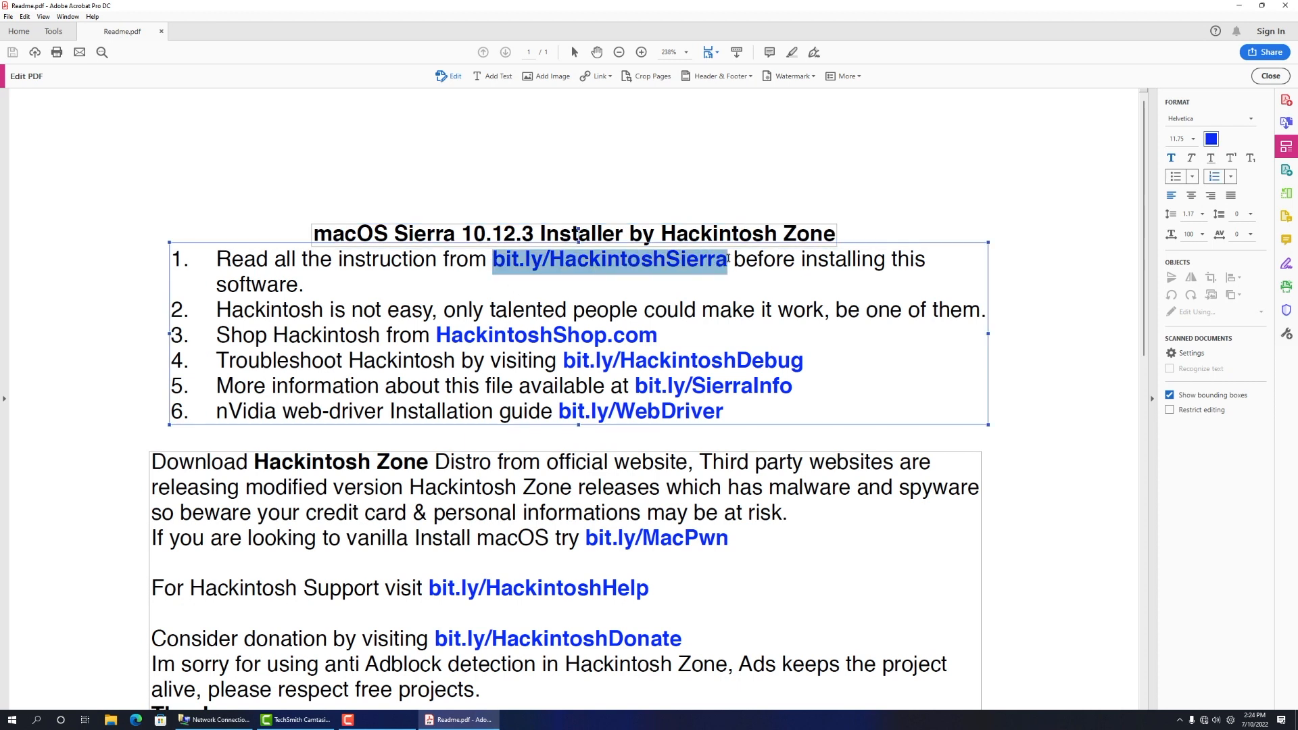
key("Delete")
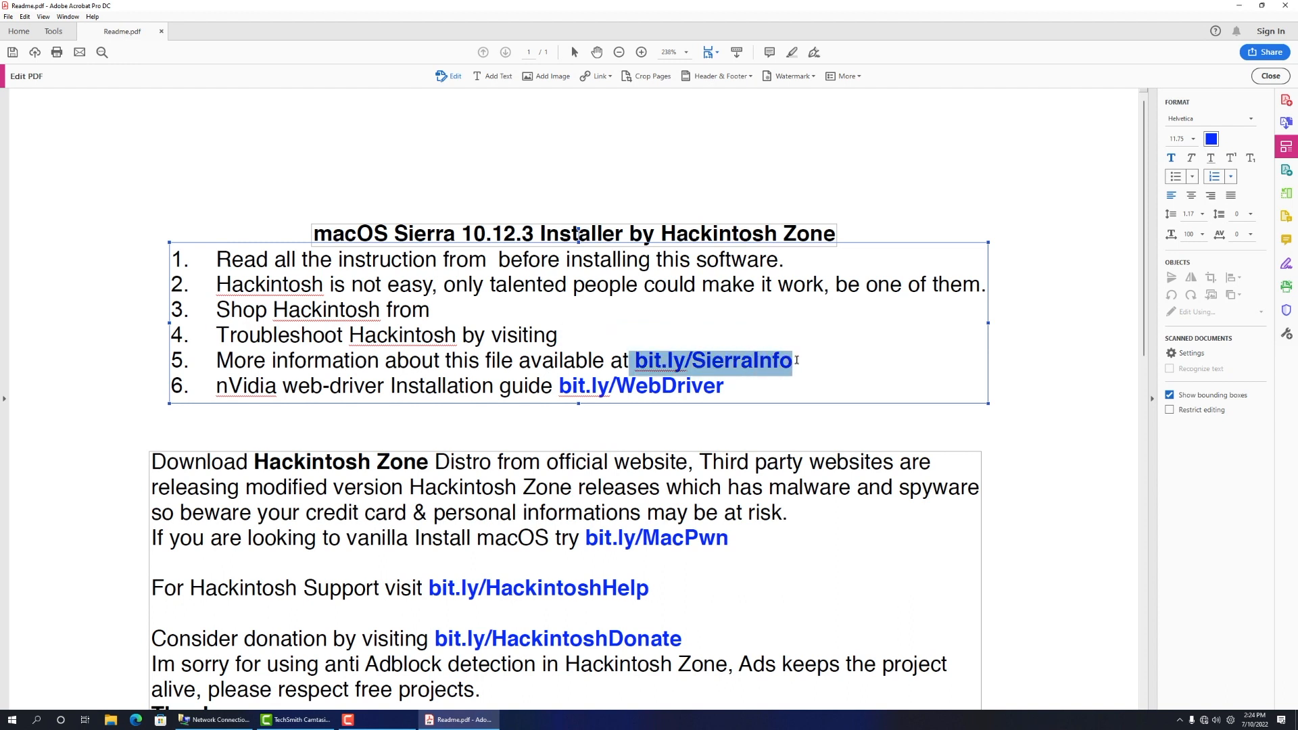
key("Delete")
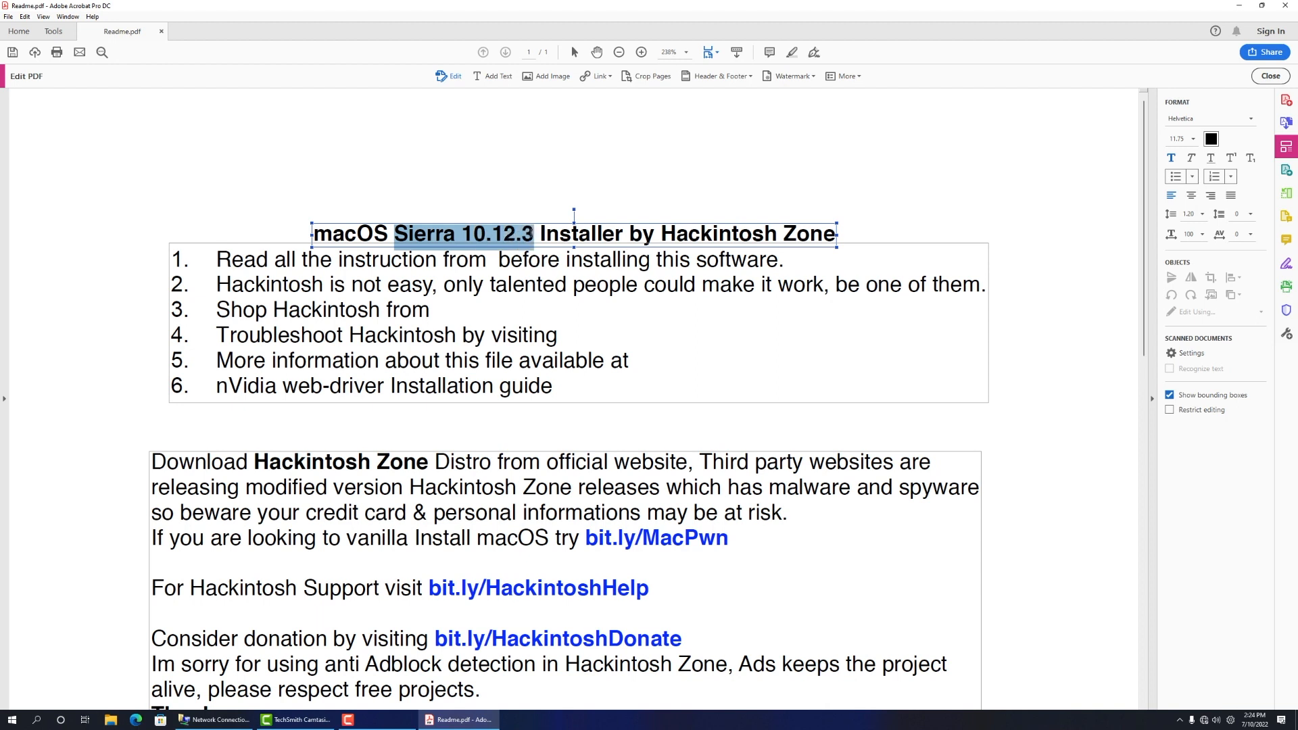
key("Delete")
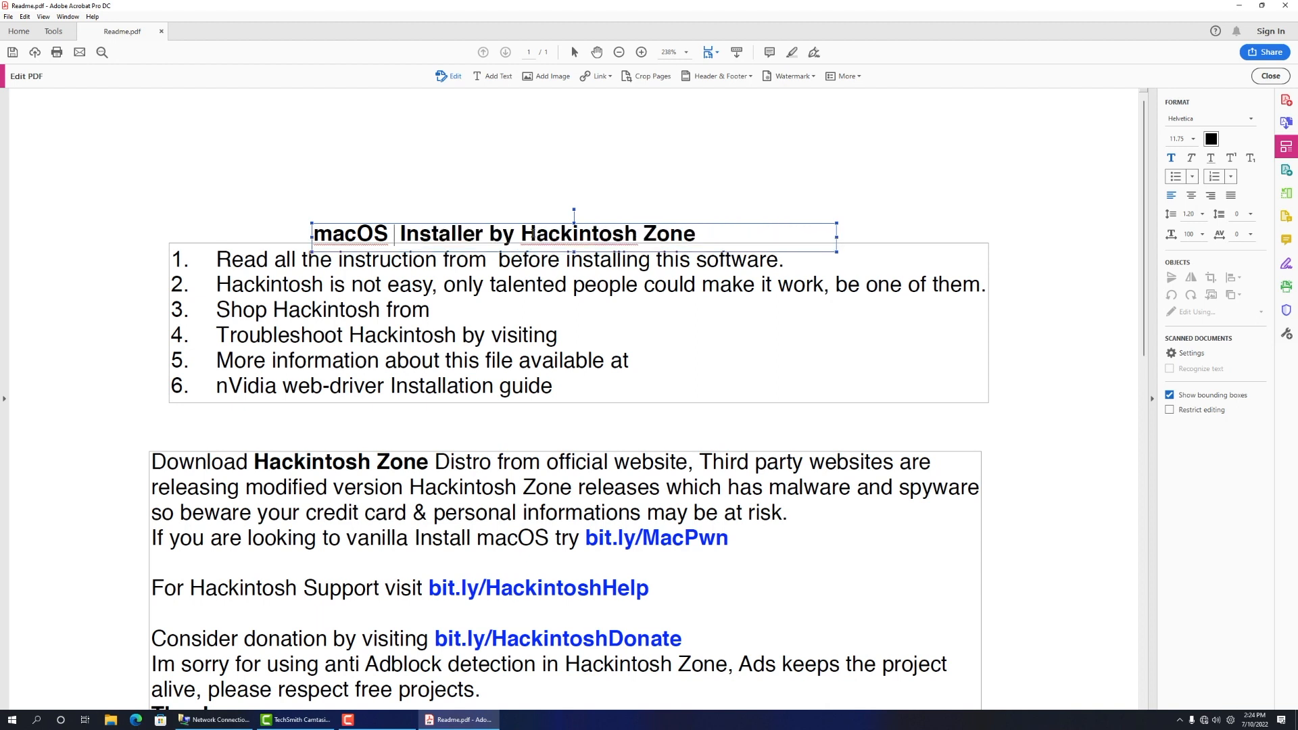
double_click(655, 538)
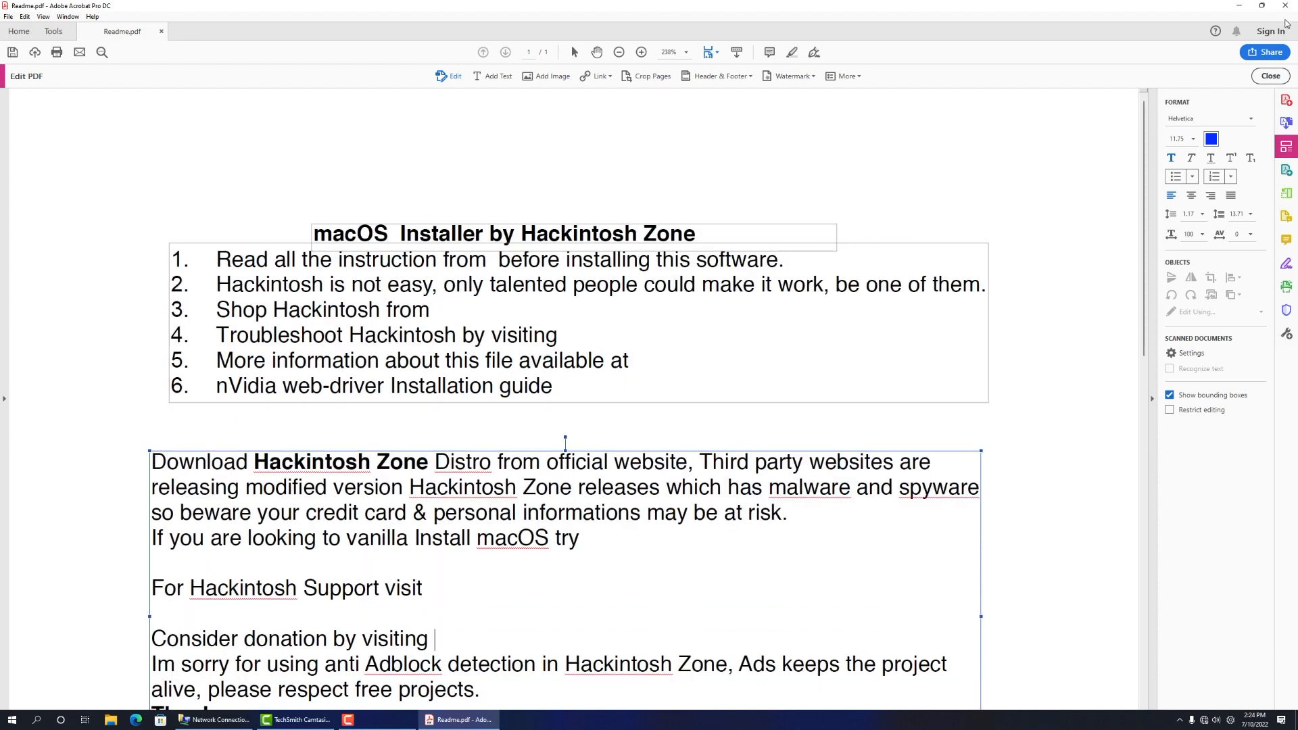
mouse_move(1065, 196)
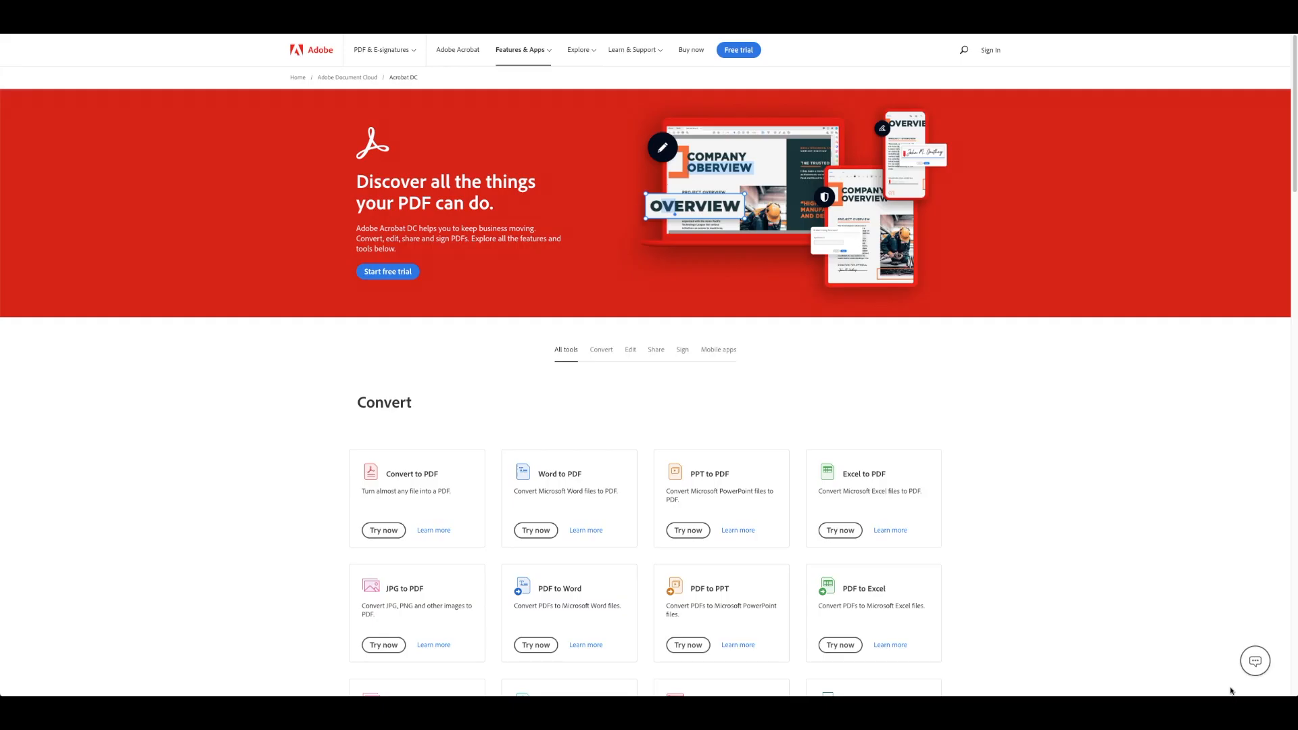
mouse_move(862, 529)
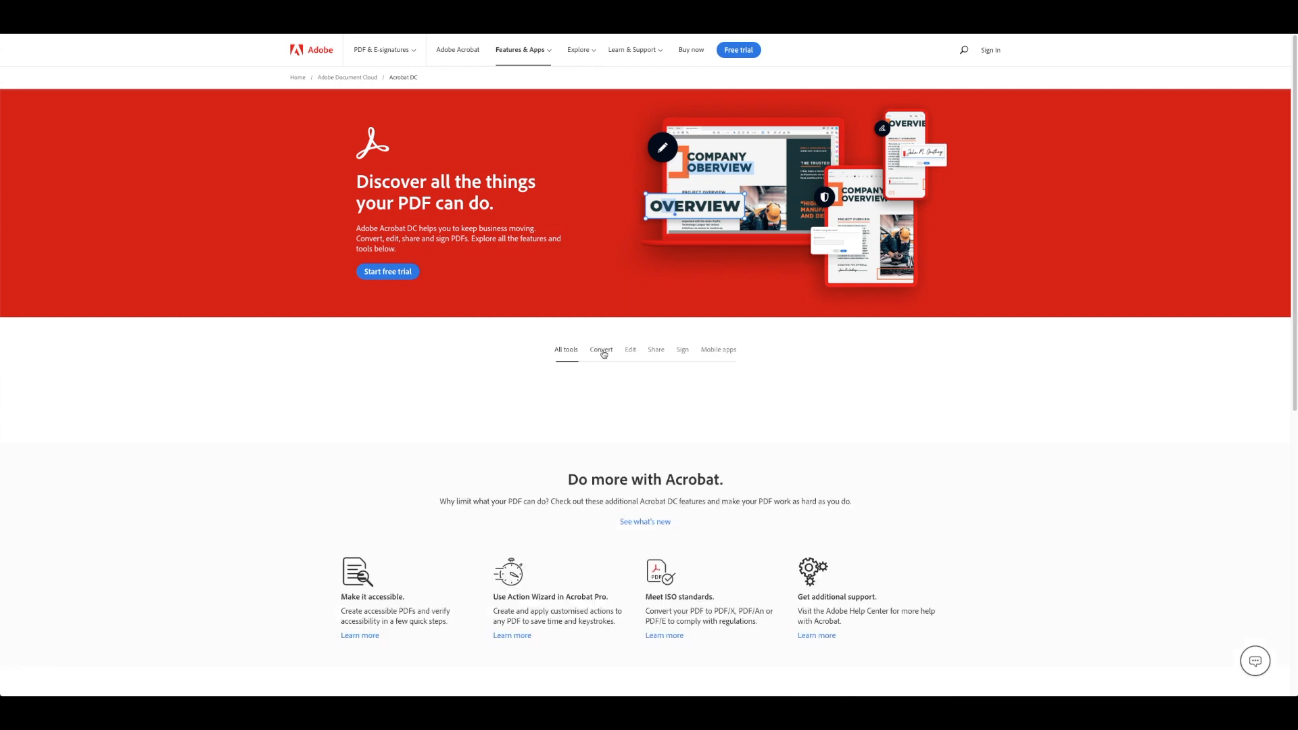
Browse the Convert and Edit tool categories on the Acrobat DC features page.
left_click(601, 350)
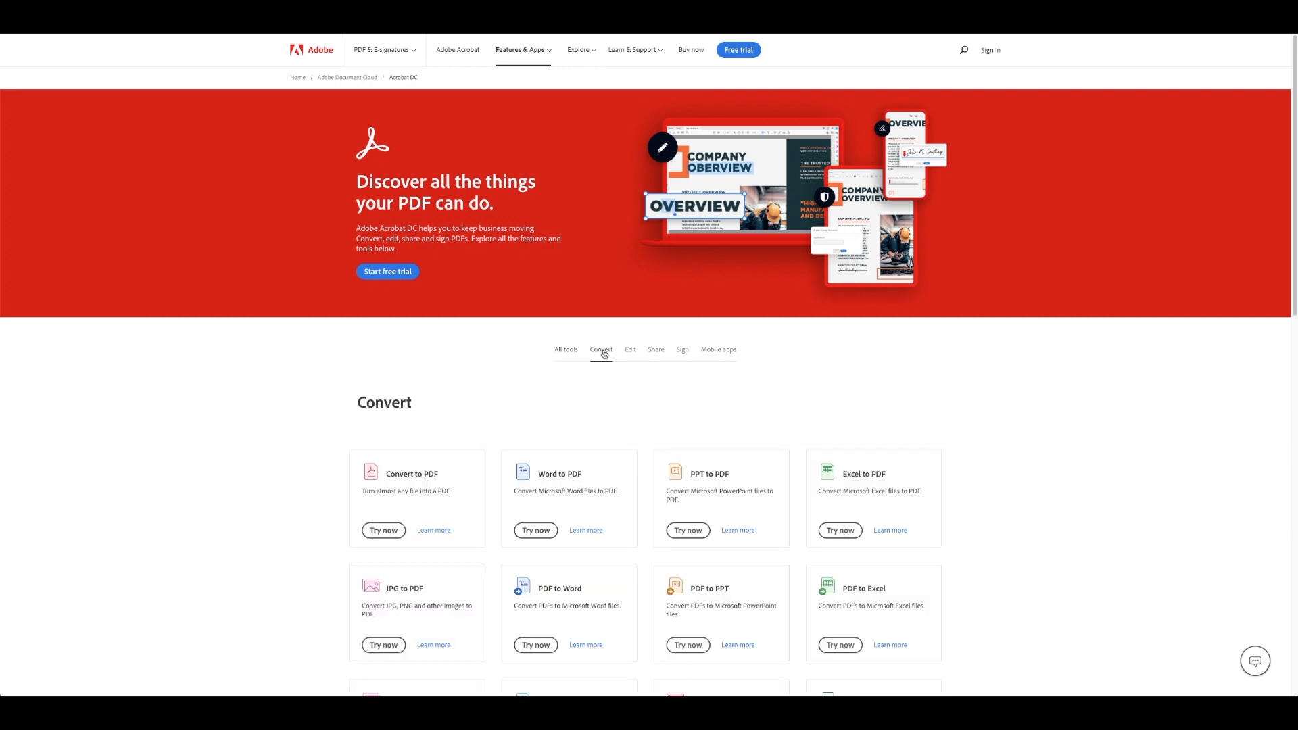
mouse_move(627, 353)
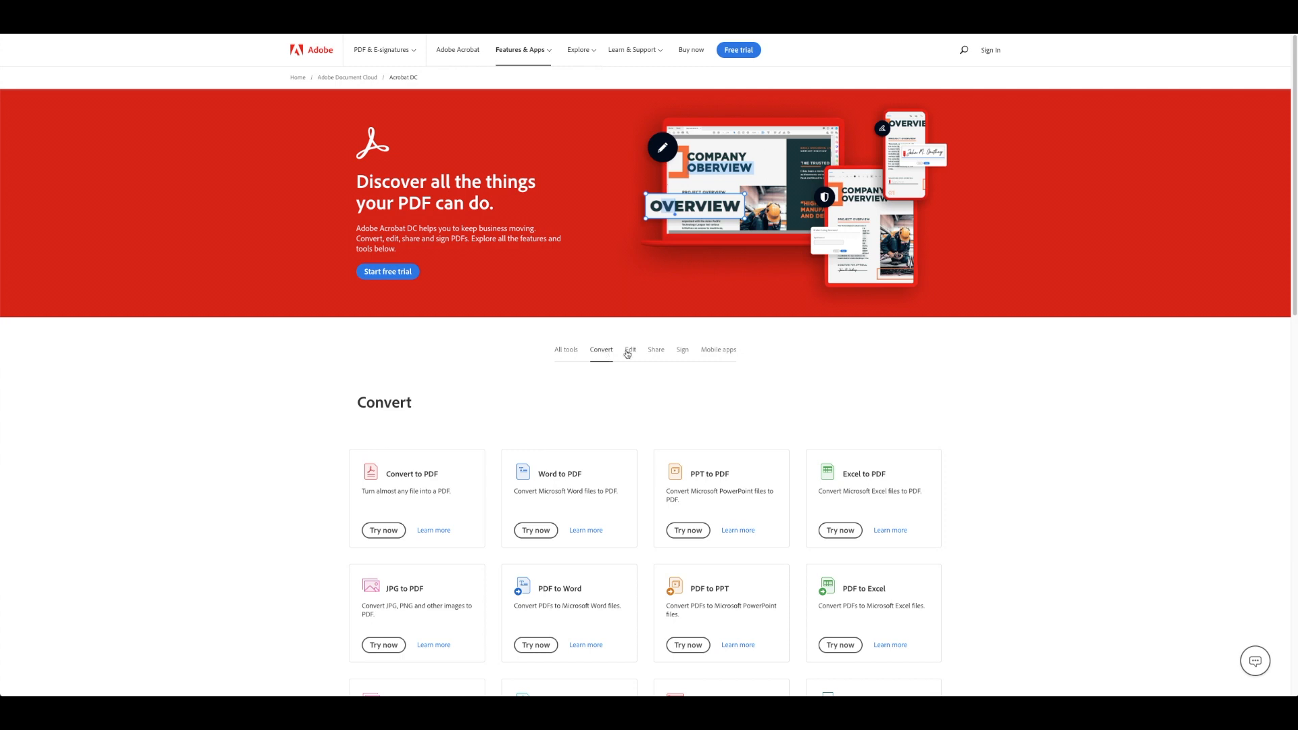
mouse_move(629, 350)
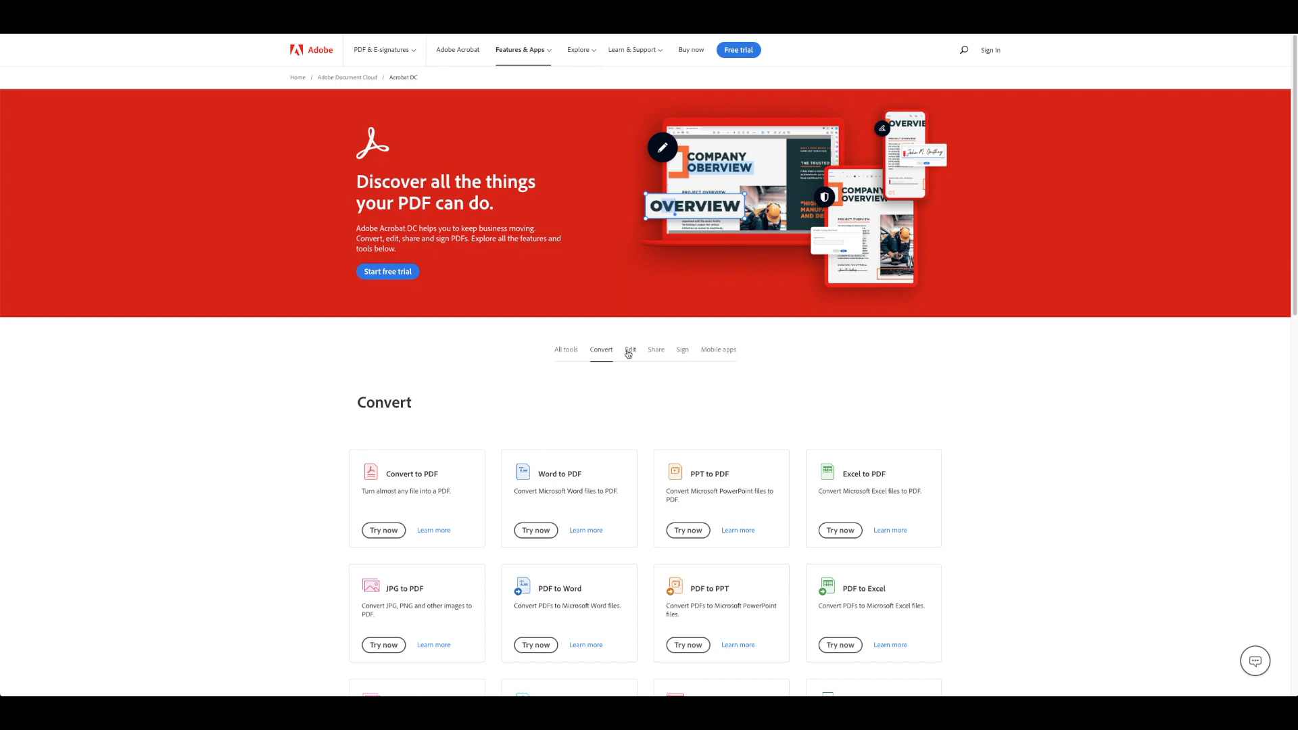
left_click(630, 350)
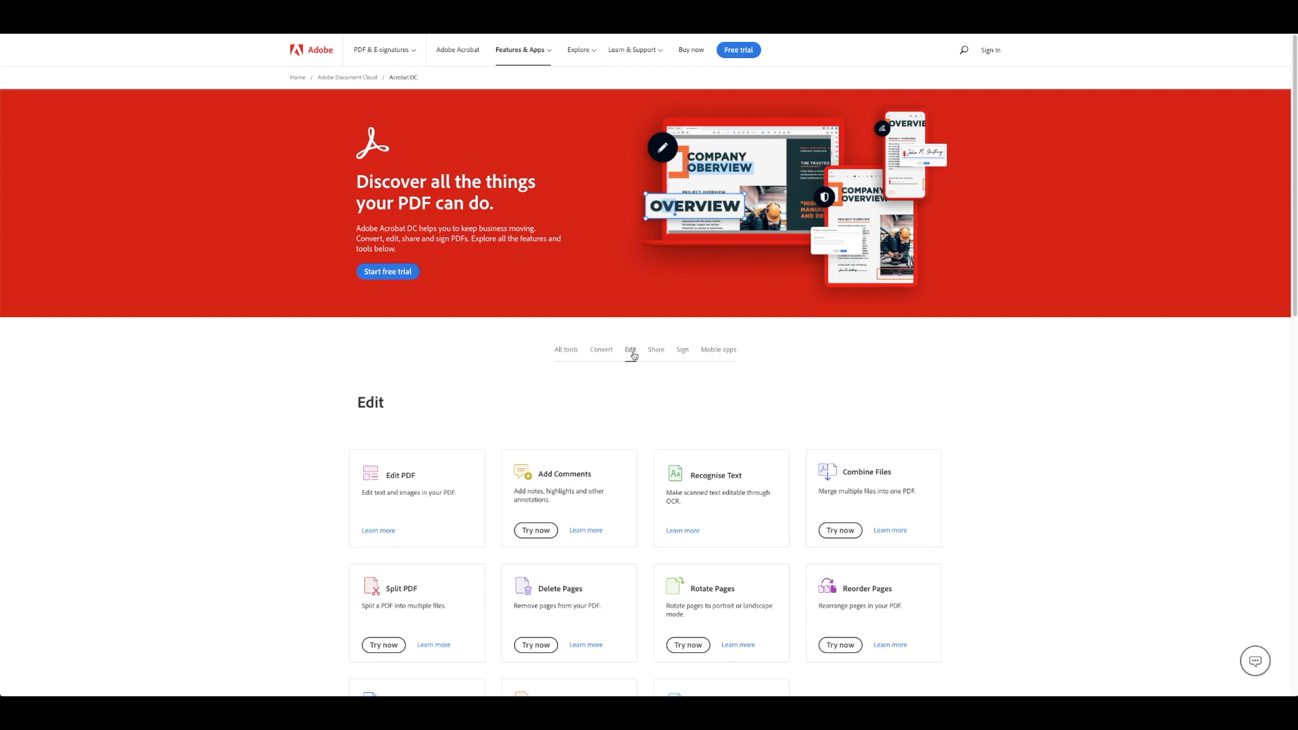
left_click(656, 350)
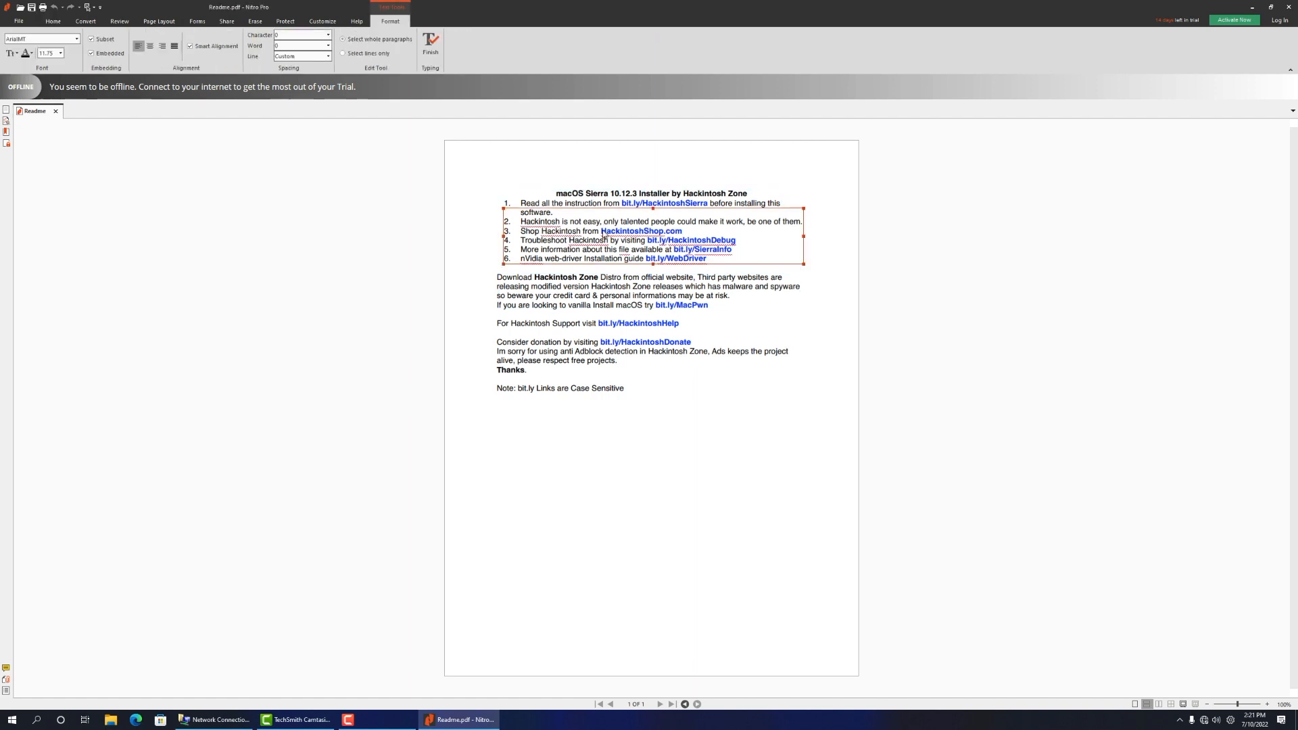
Start editing the list text in Nitro Pro, accepting separate-paragraph editing.
left_click(44, 23)
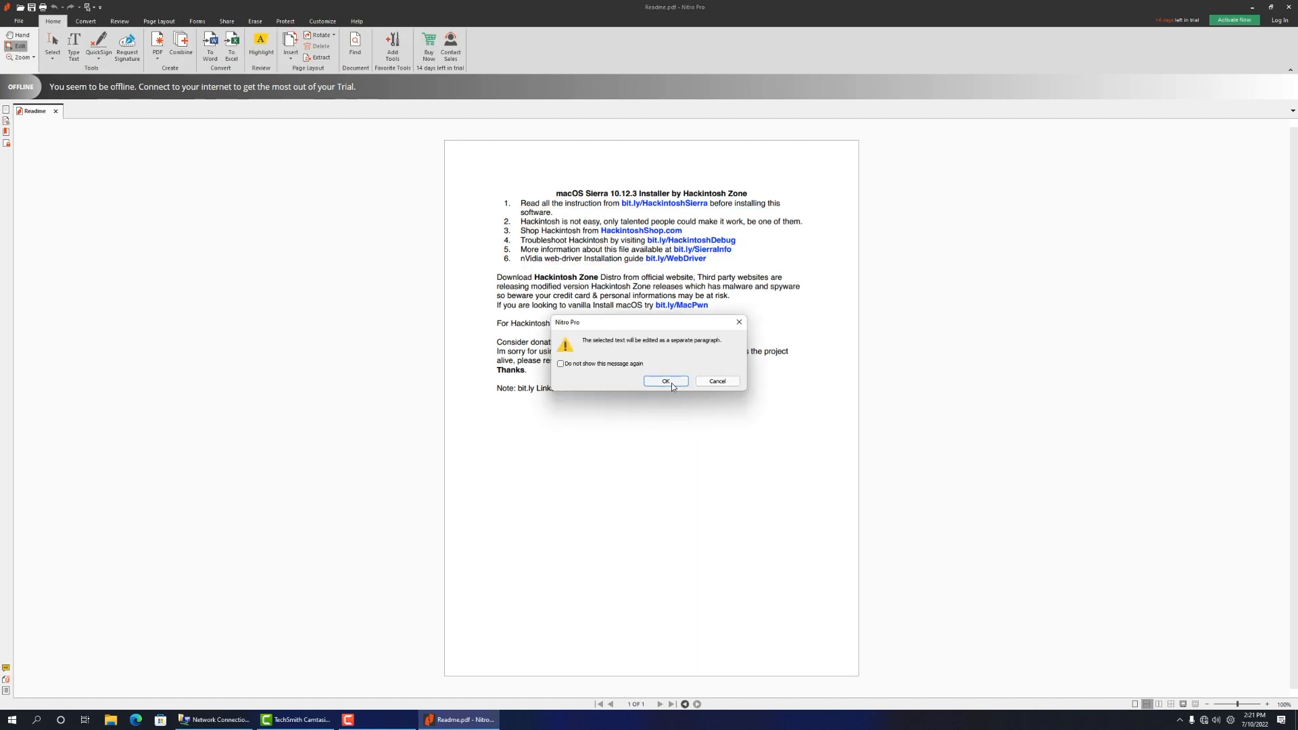
left_click(665, 381)
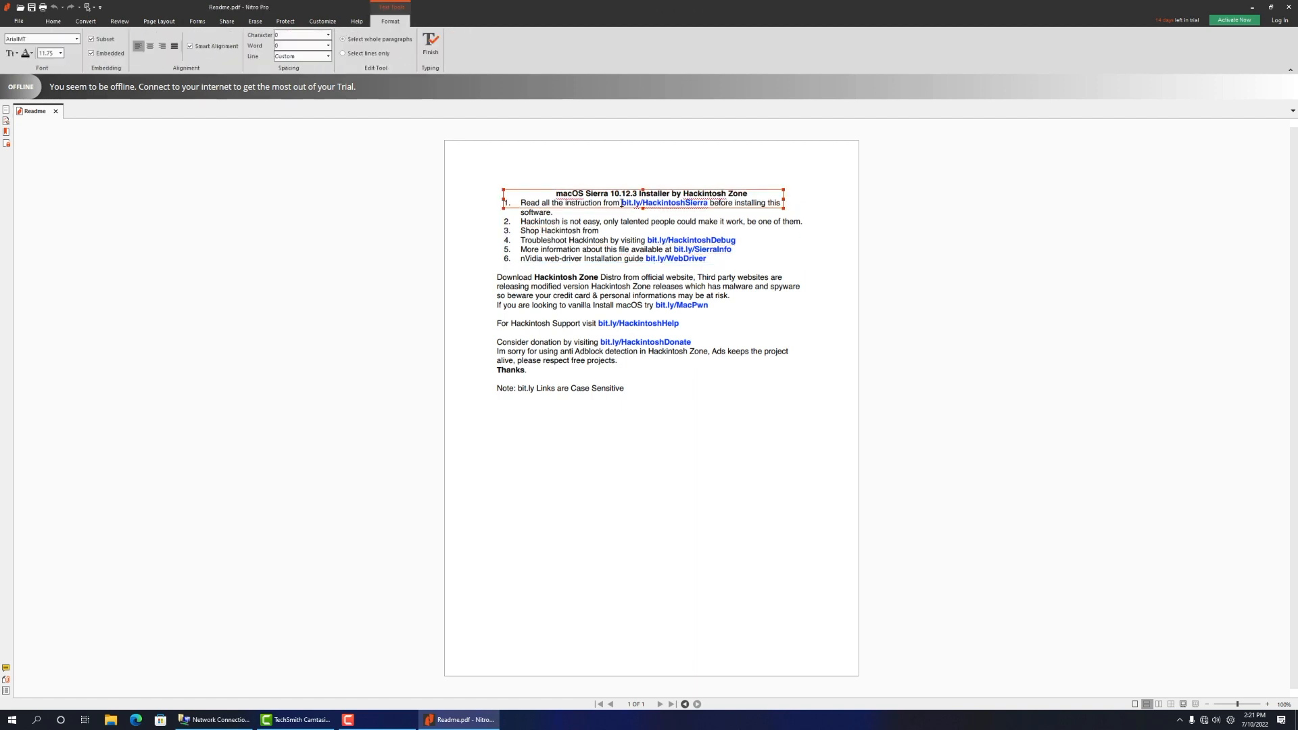
Delete bit.ly/HackintoshSierra from list item 1 and confirm separate-paragraph editing for the next link.
double_click(663, 204)
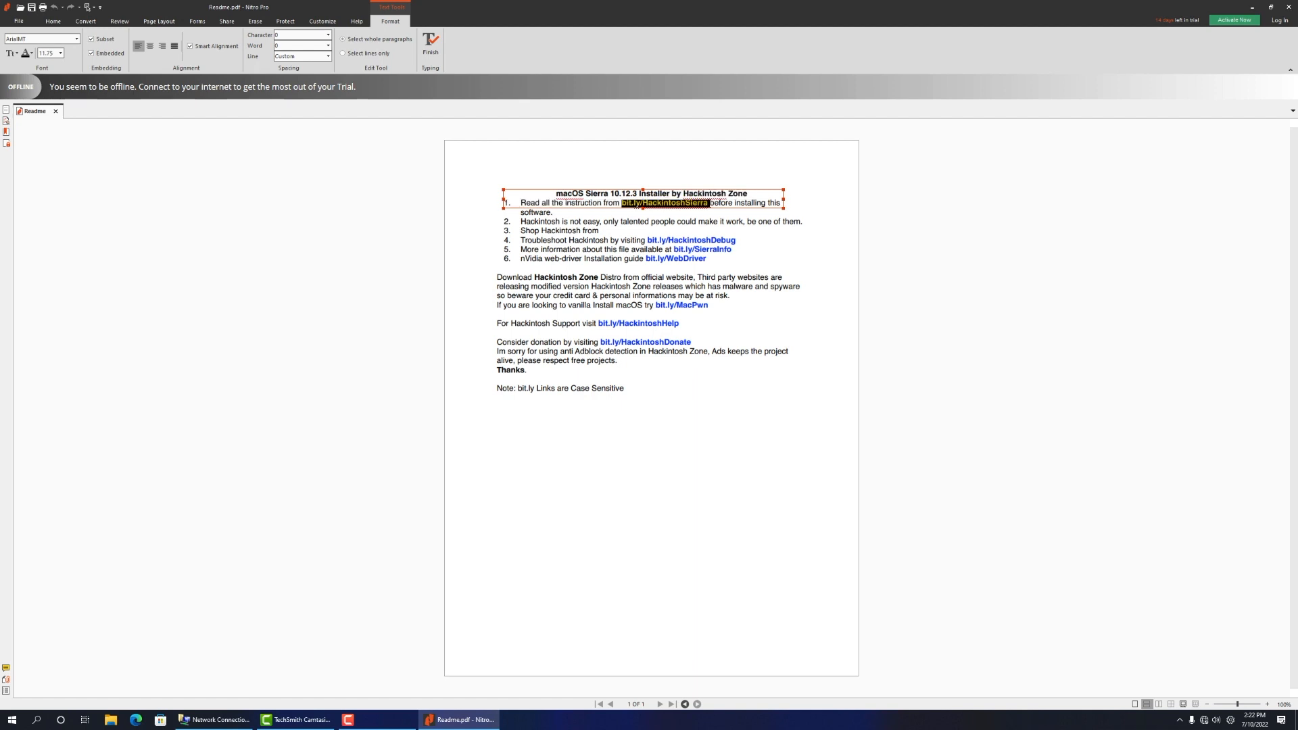
key("Delete")
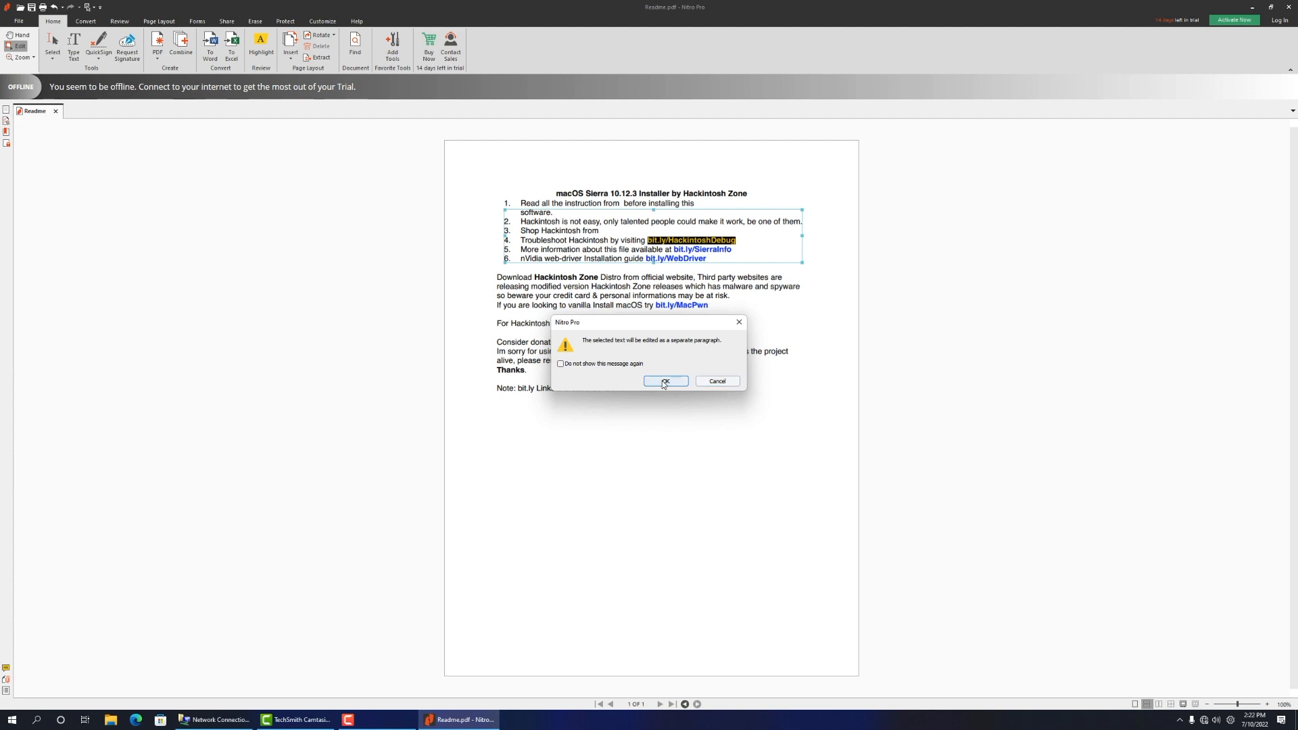
left_click(665, 381)
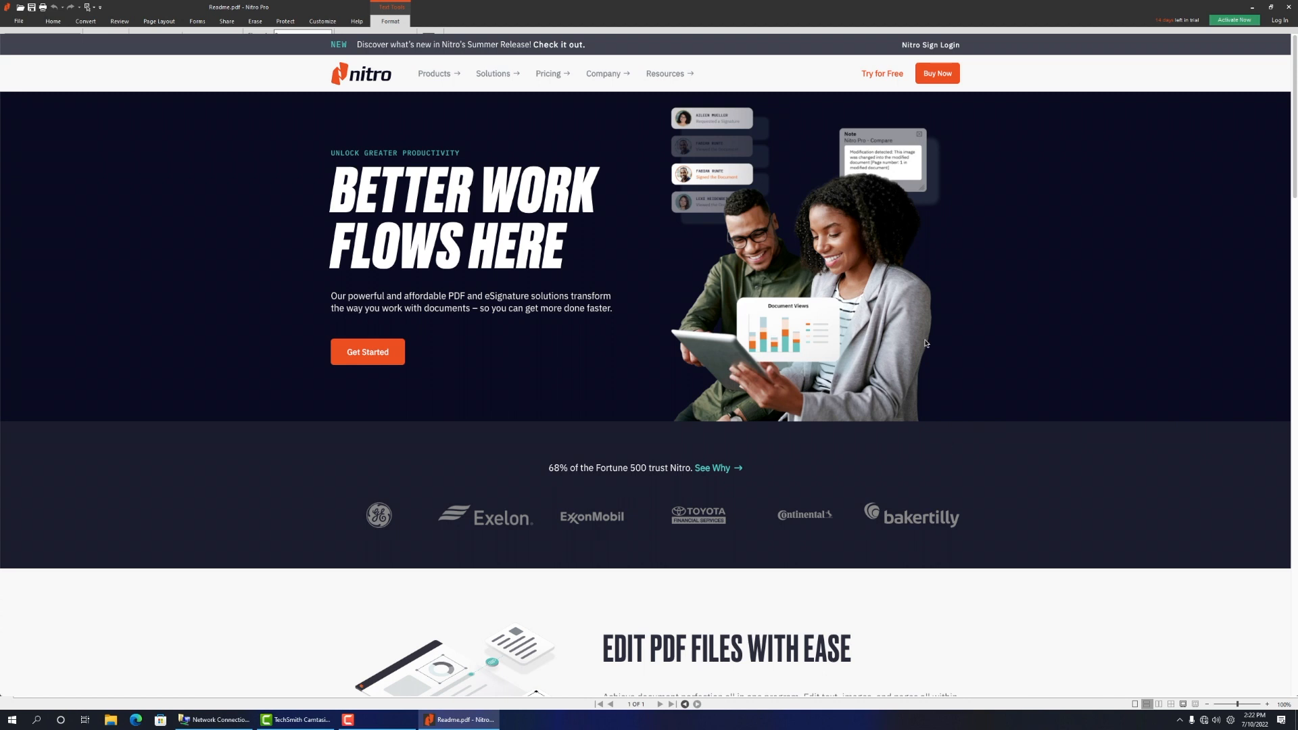
scroll("down", 3)
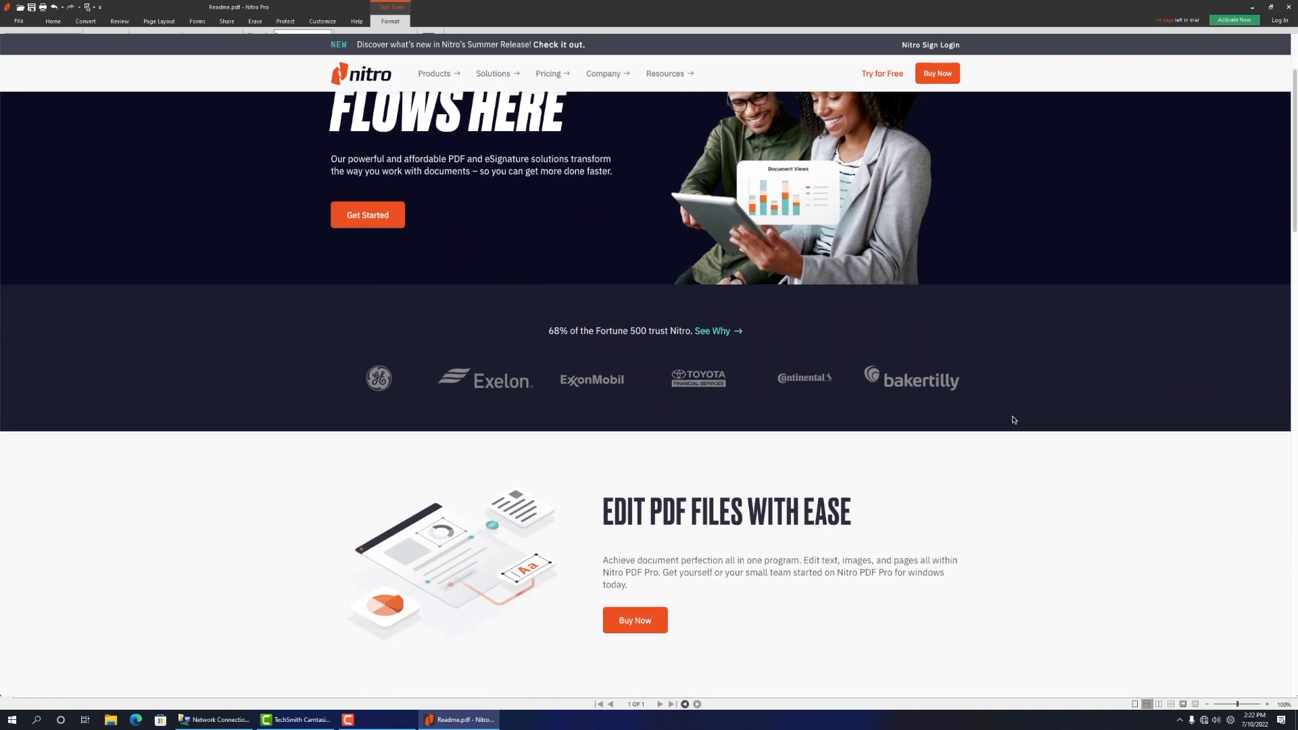
scroll("down", 3)
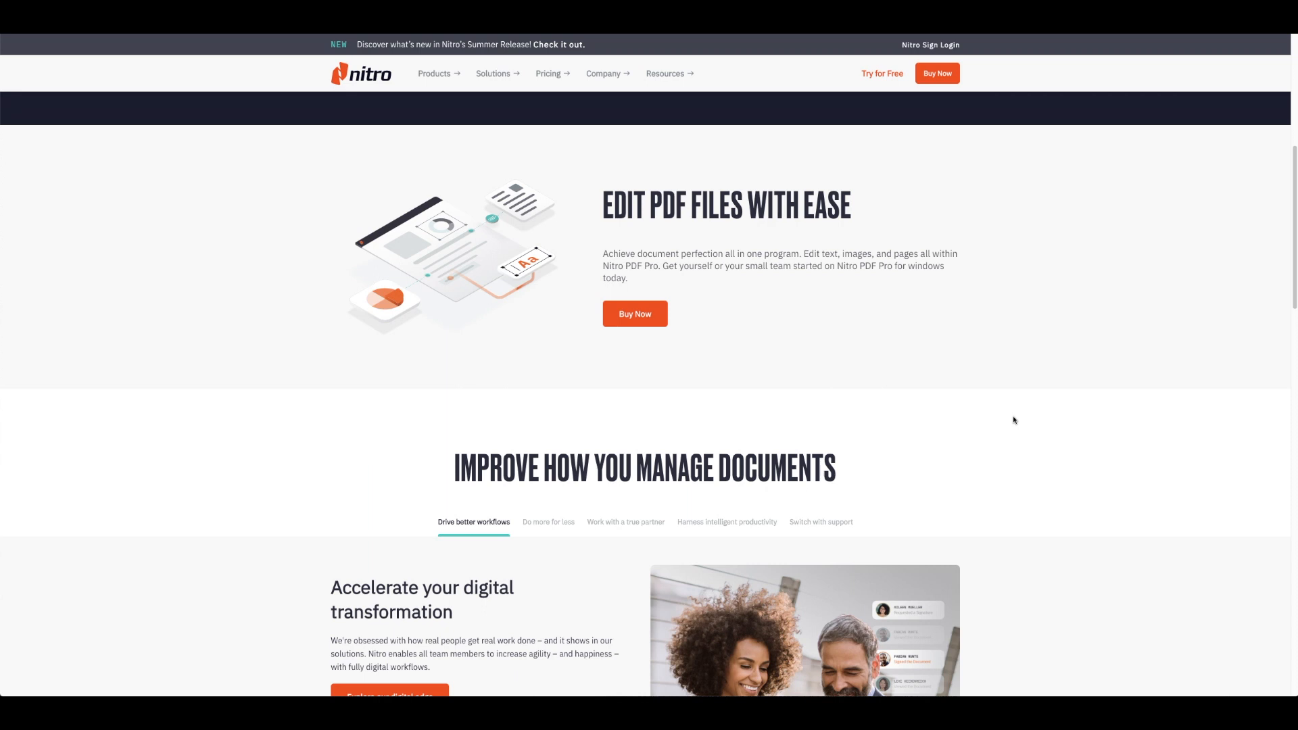
scroll("down", 3)
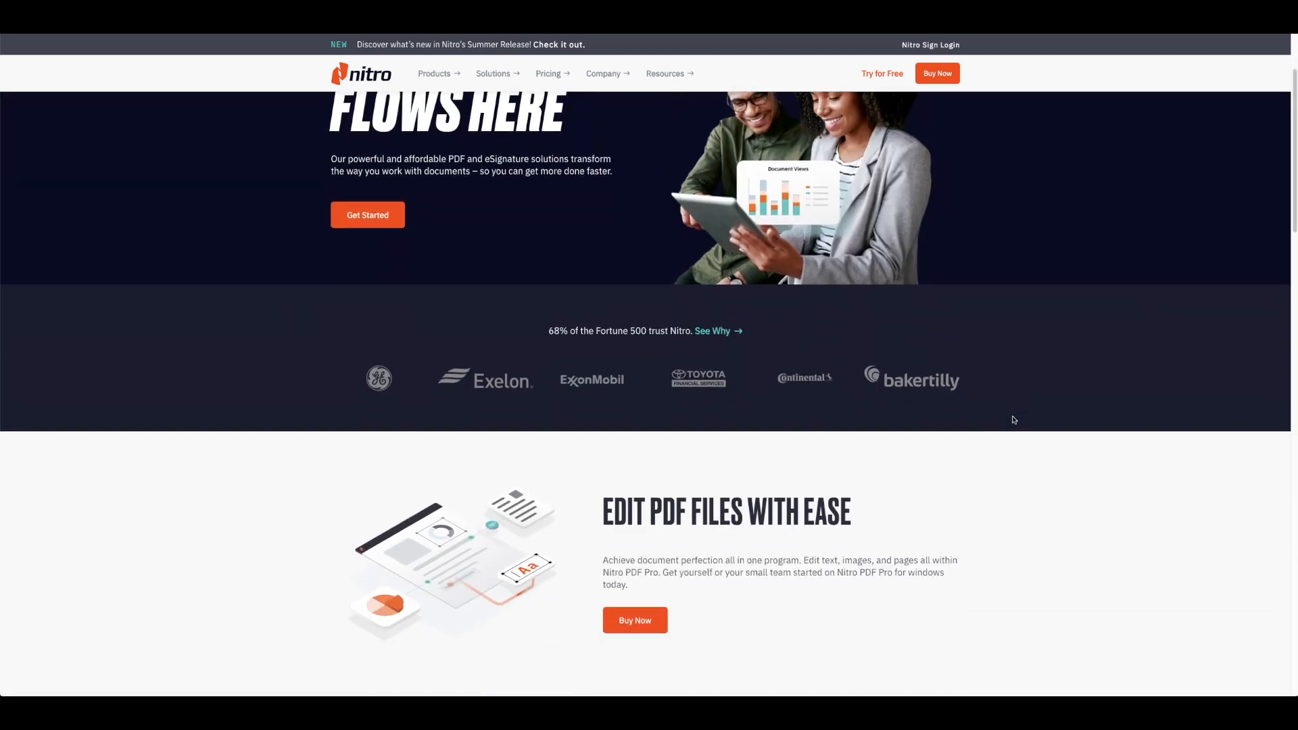
scroll("down", 3)
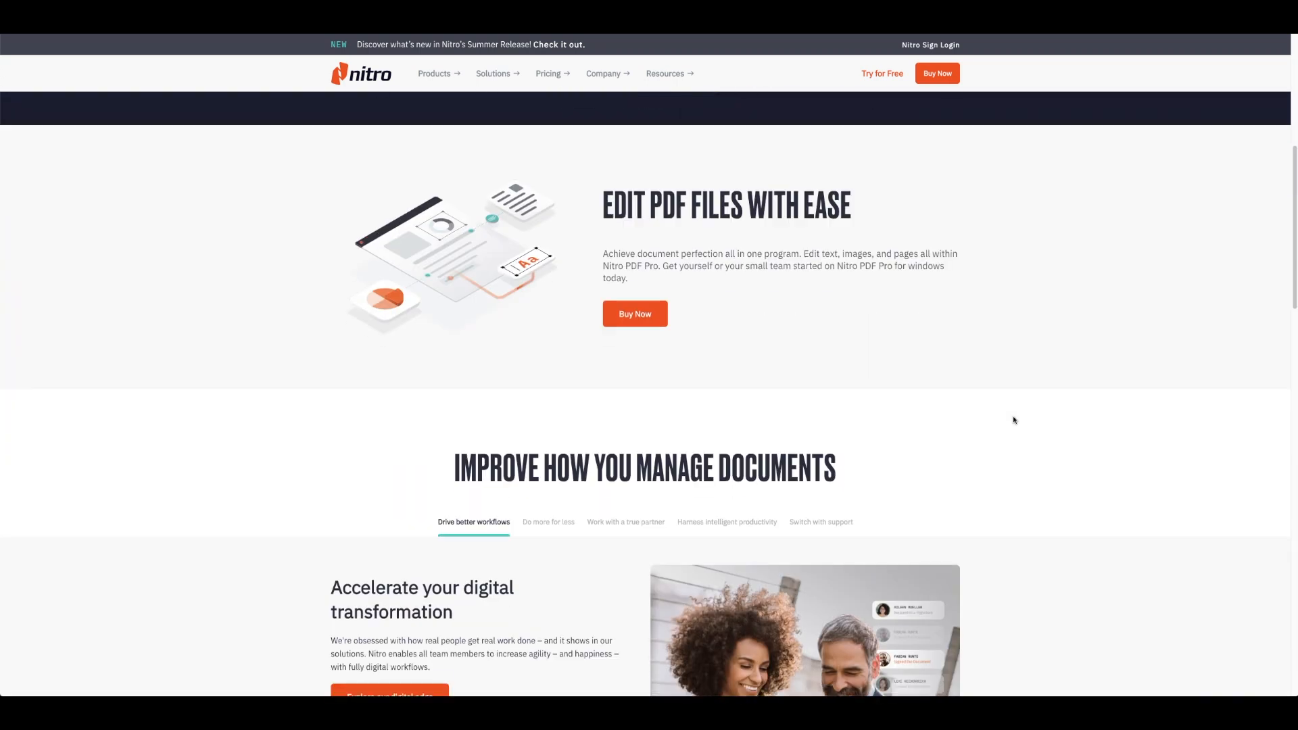
scroll("down", 3)
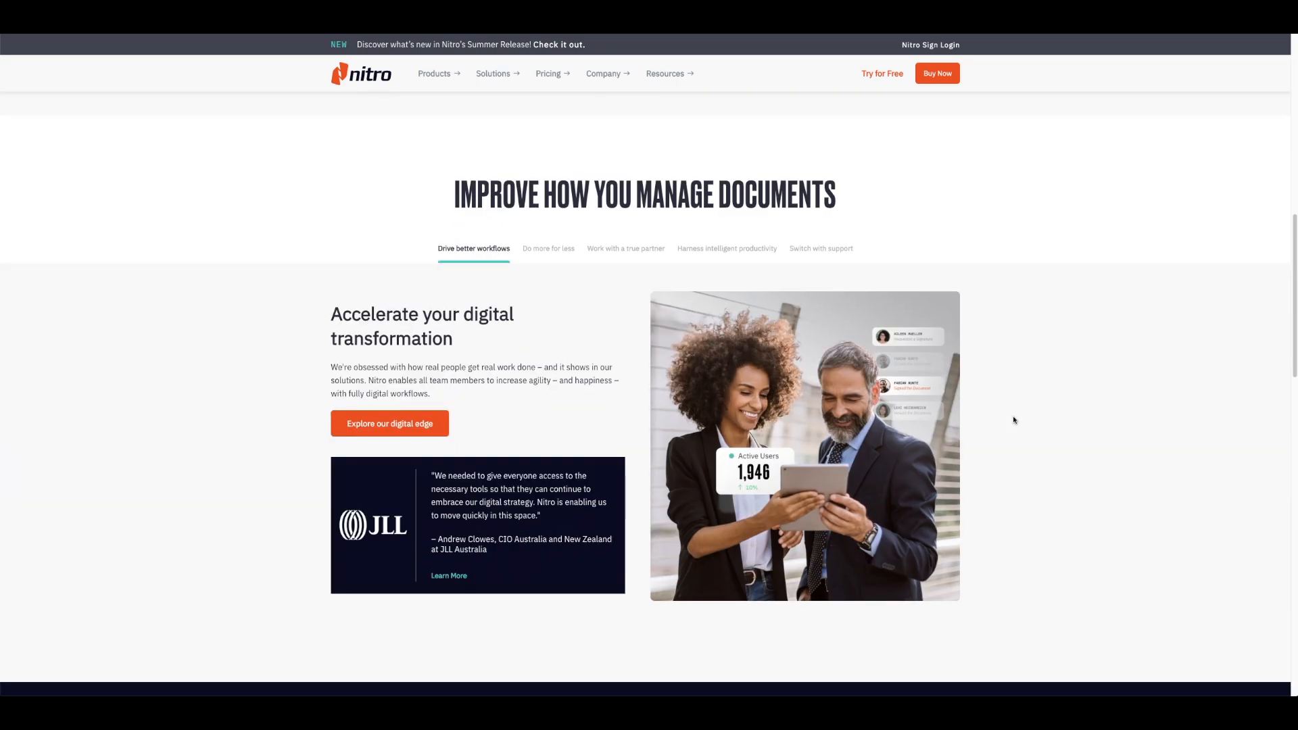
mouse_move(920, 382)
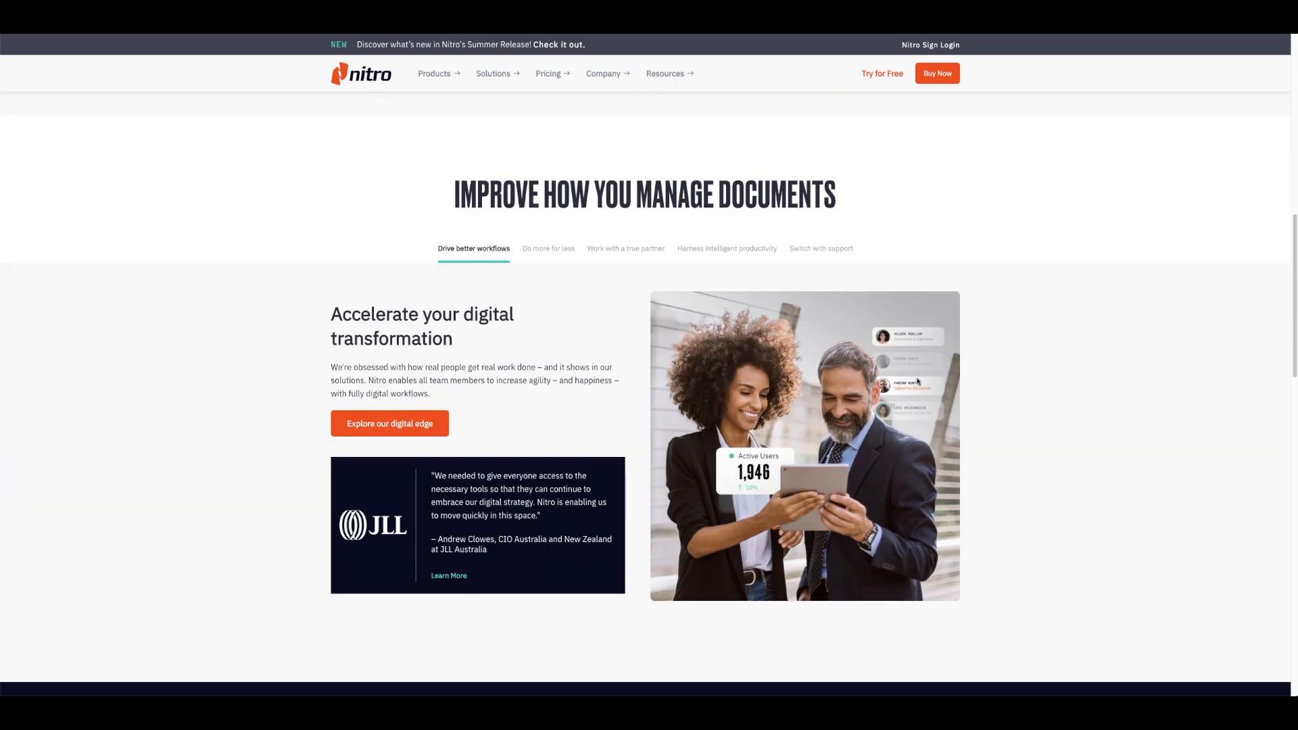
left_click(549, 248)
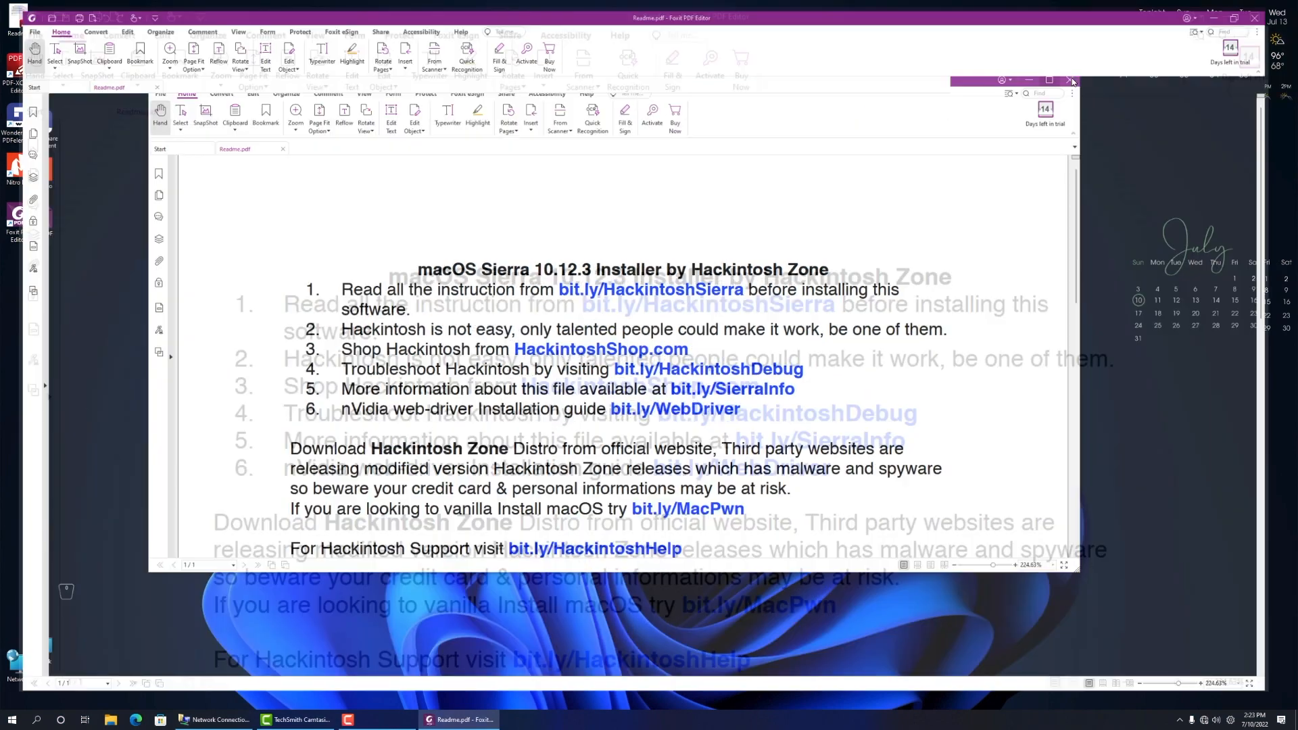
Switch to Edit Text and delete the 10.12.3 version from the heading.
left_click(1049, 80)
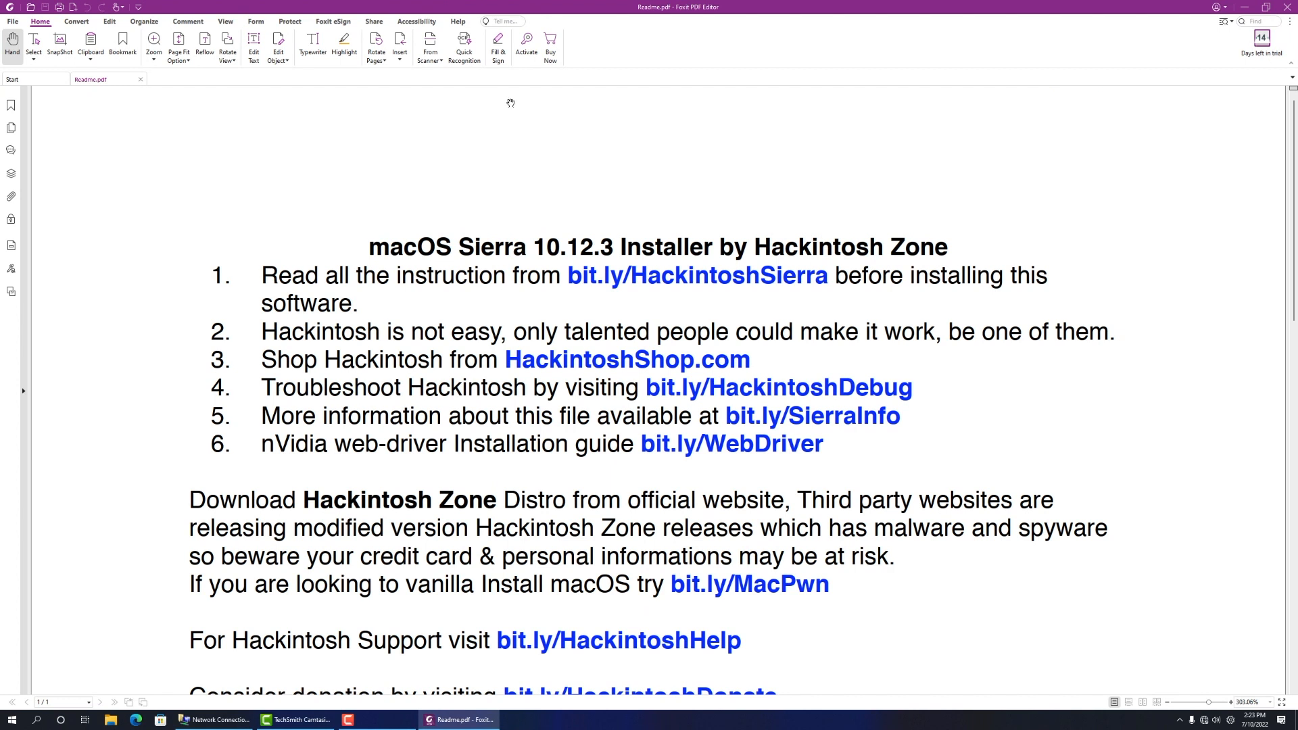
mouse_move(533, 116)
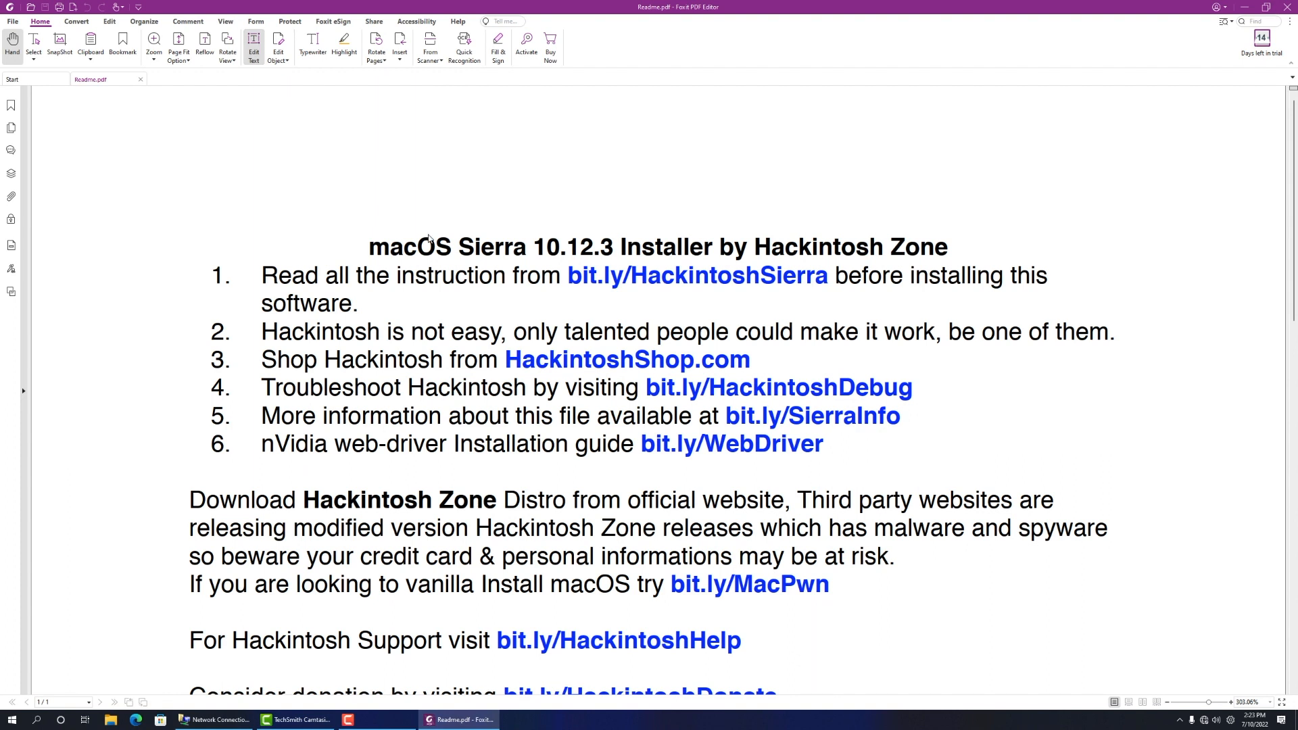
left_click(107, 21)
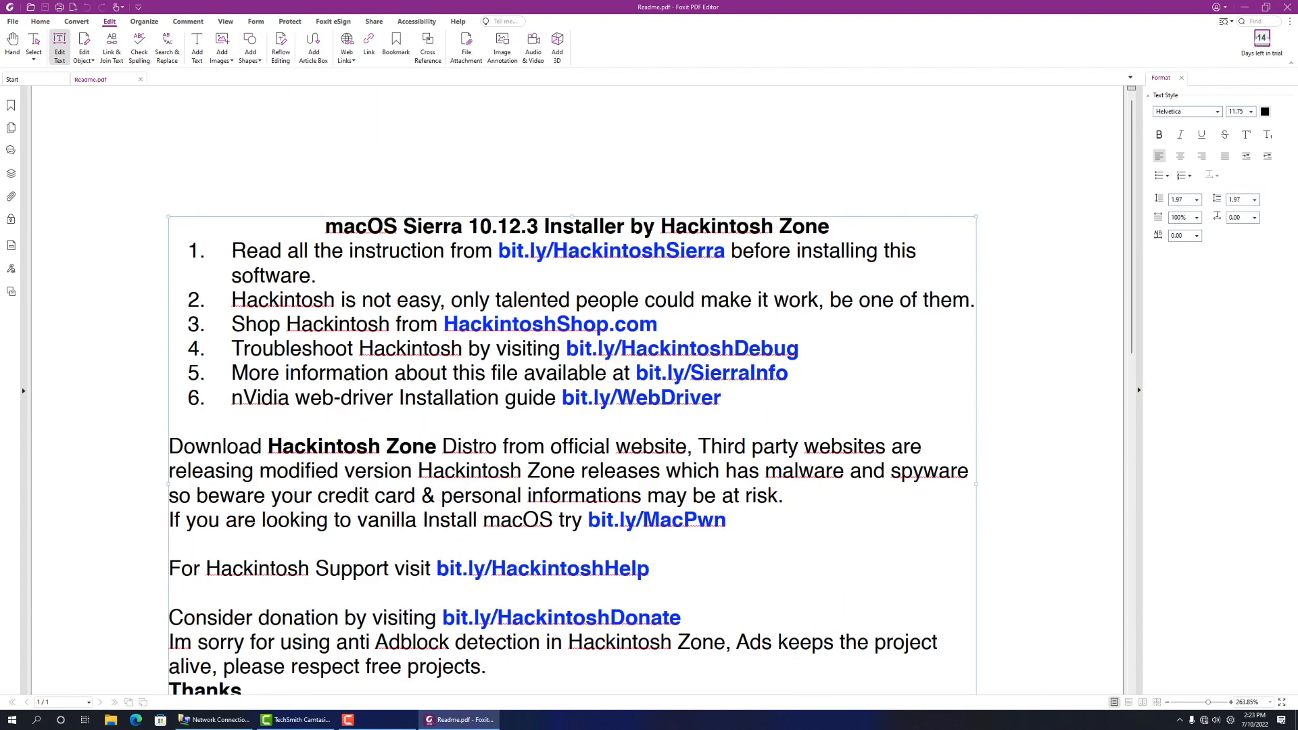
left_click(496, 226)
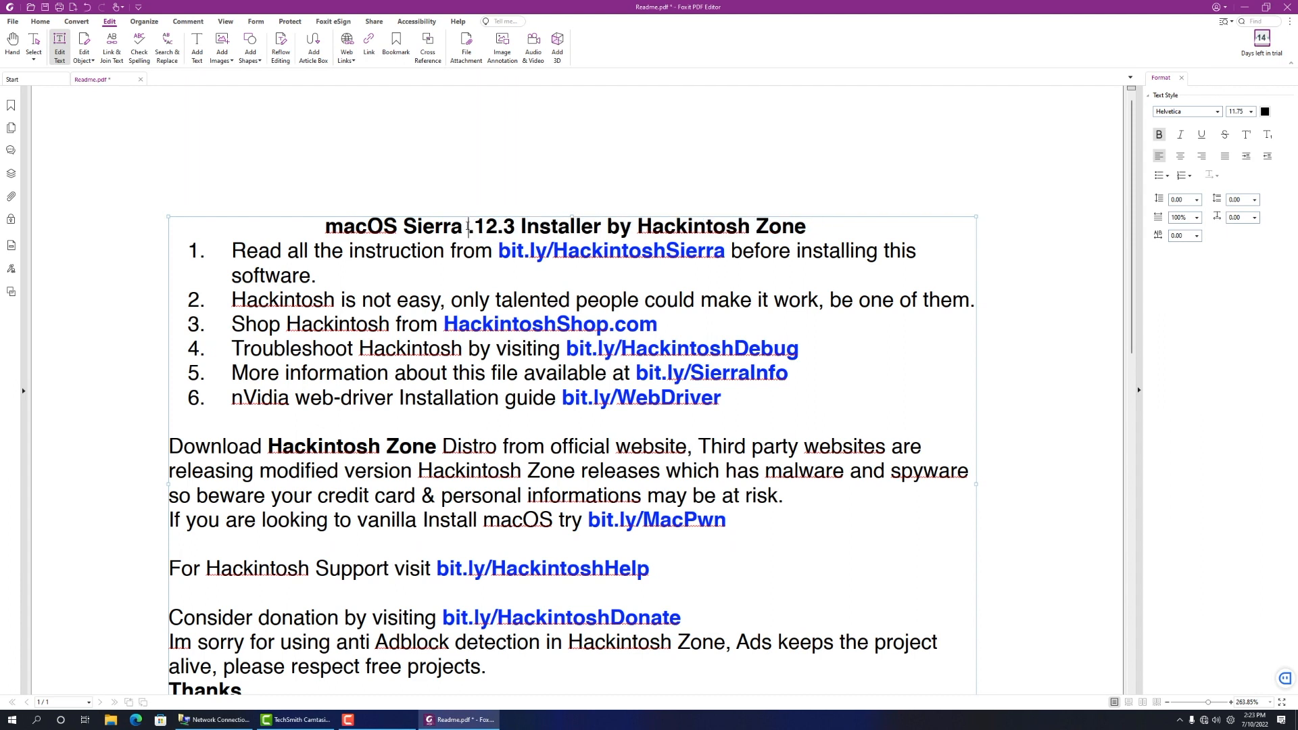
double_click(489, 226)
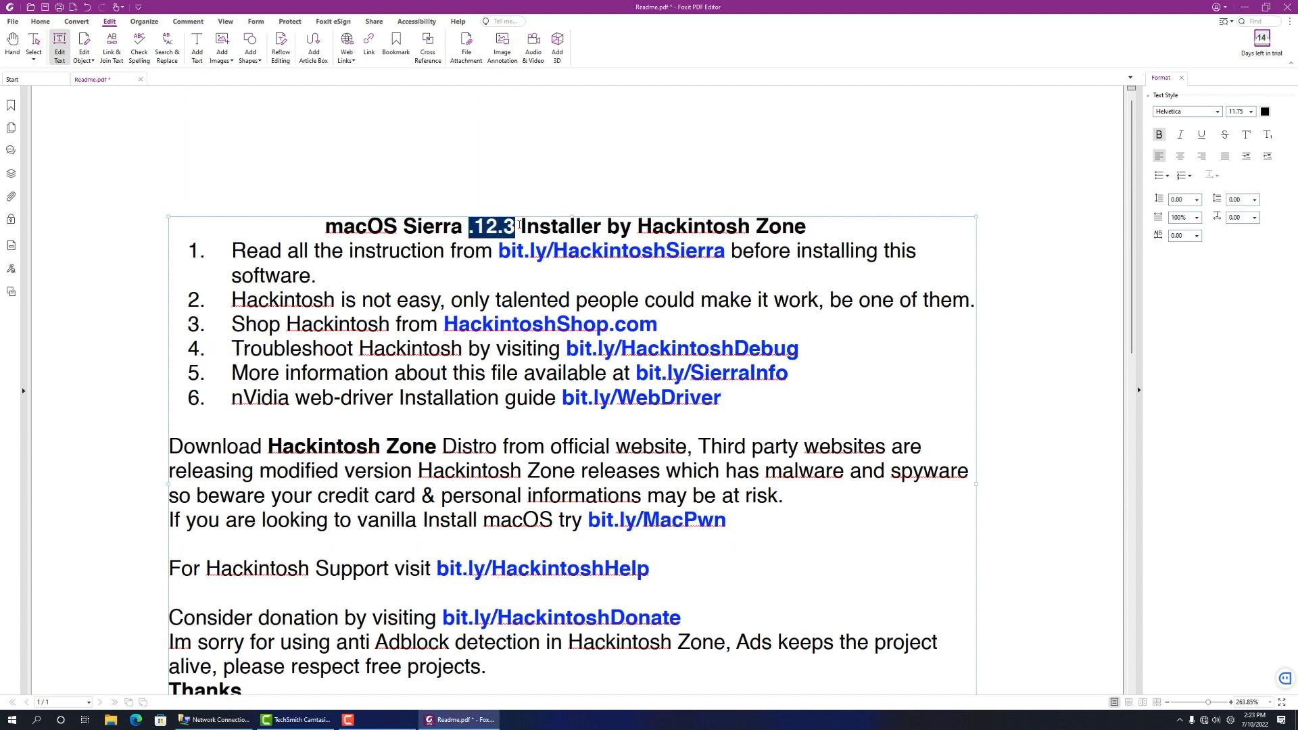
key("Delete")
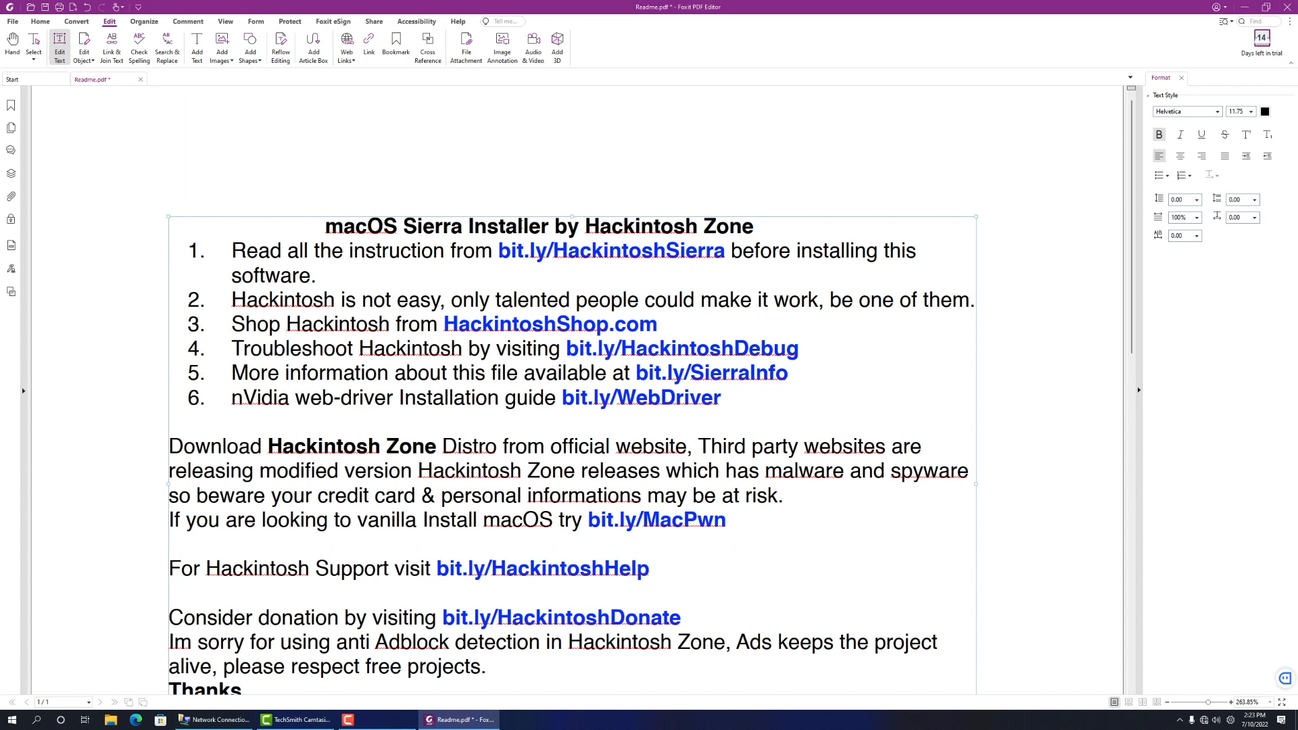
Remove the blue links from the numbered list, including bit.ly/SierraInfo and bit.ly/WebDriver.
left_click(493, 250)
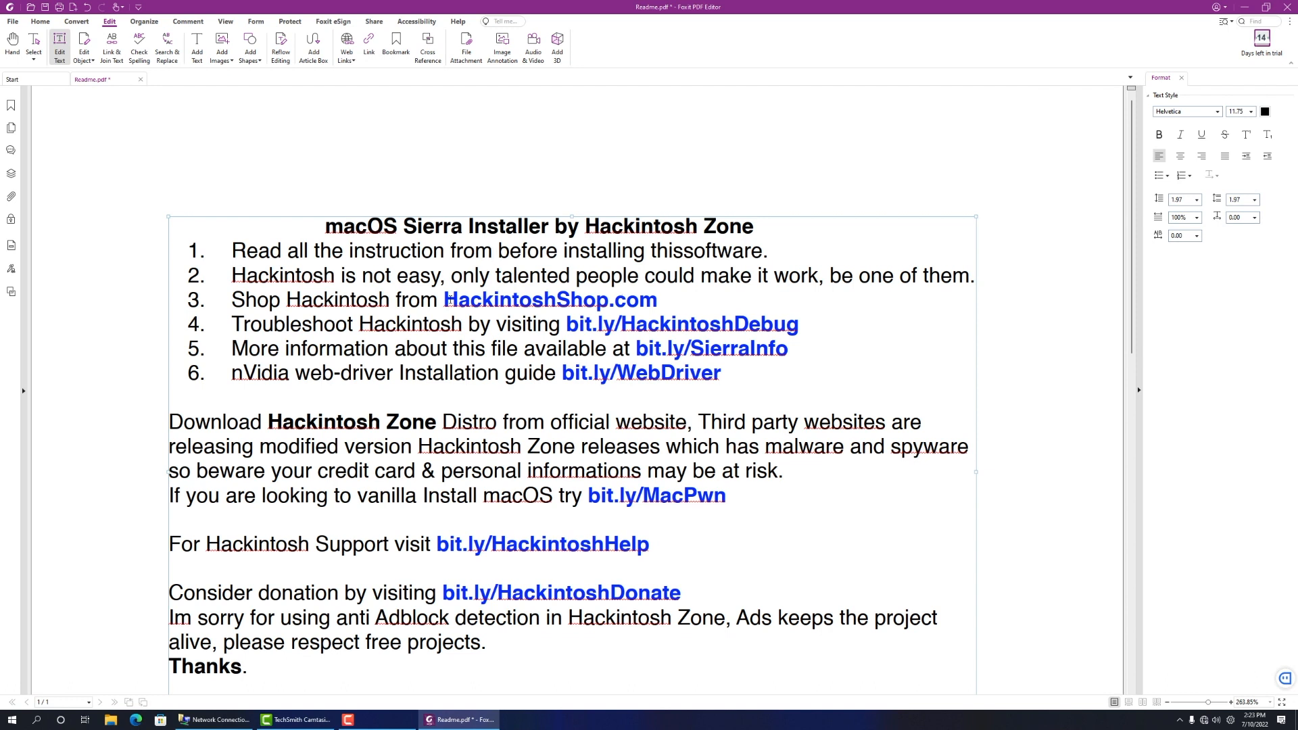
double_click(550, 299)
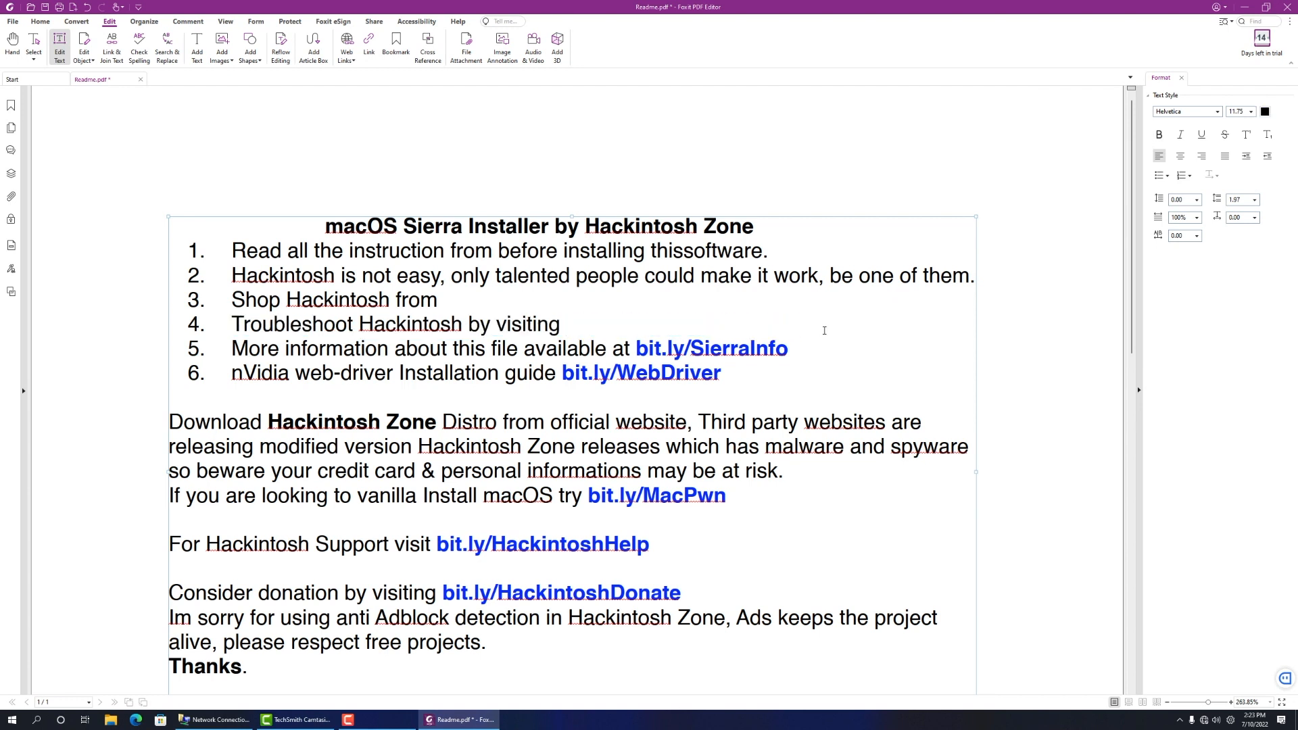
double_click(712, 349)
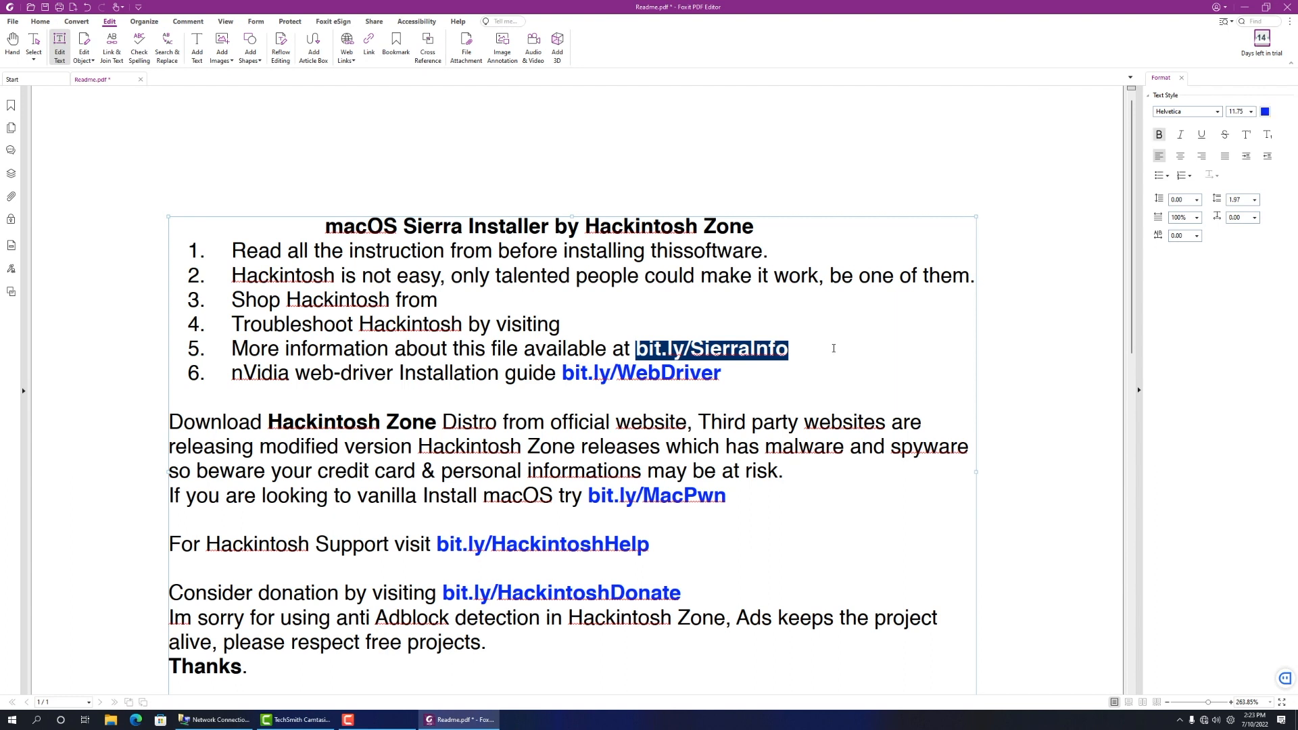
key("Delete")
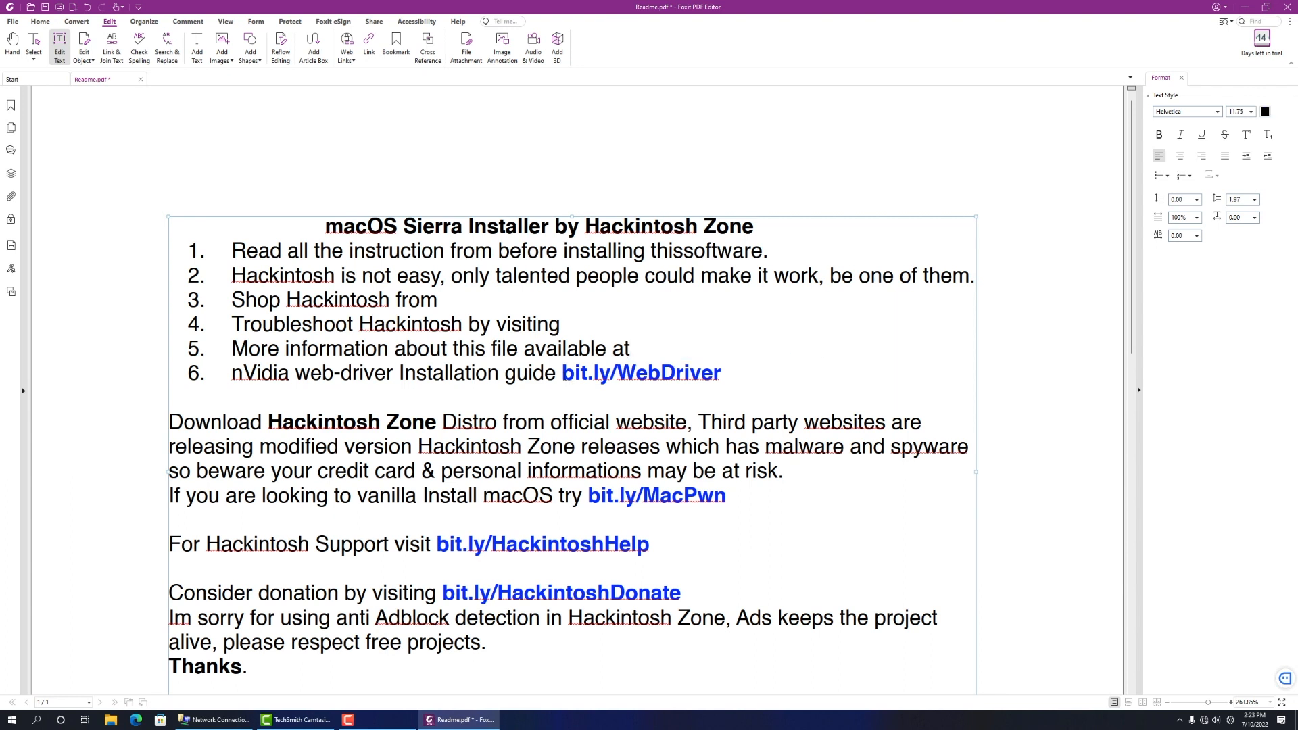
left_click(641, 372)
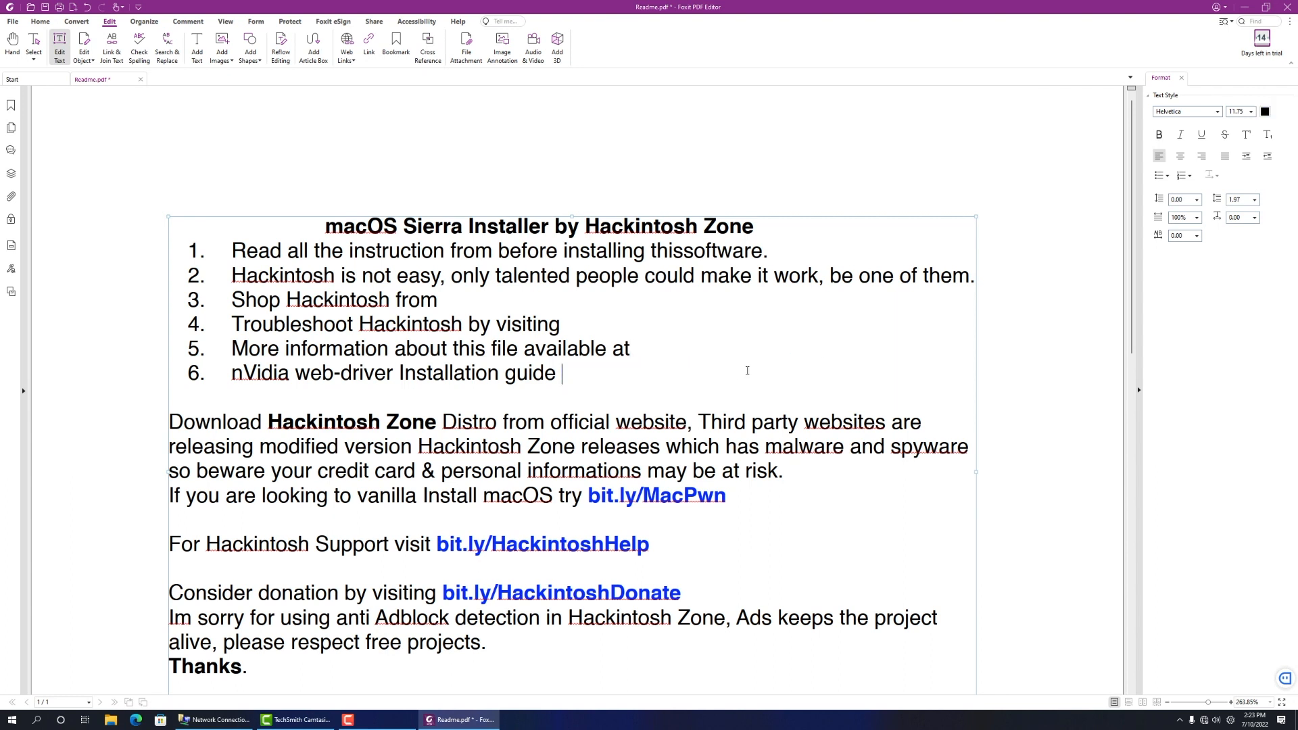
Delete the bit.ly/MacPwn and bit.ly/HackintoshHelp links.
double_click(657, 495)
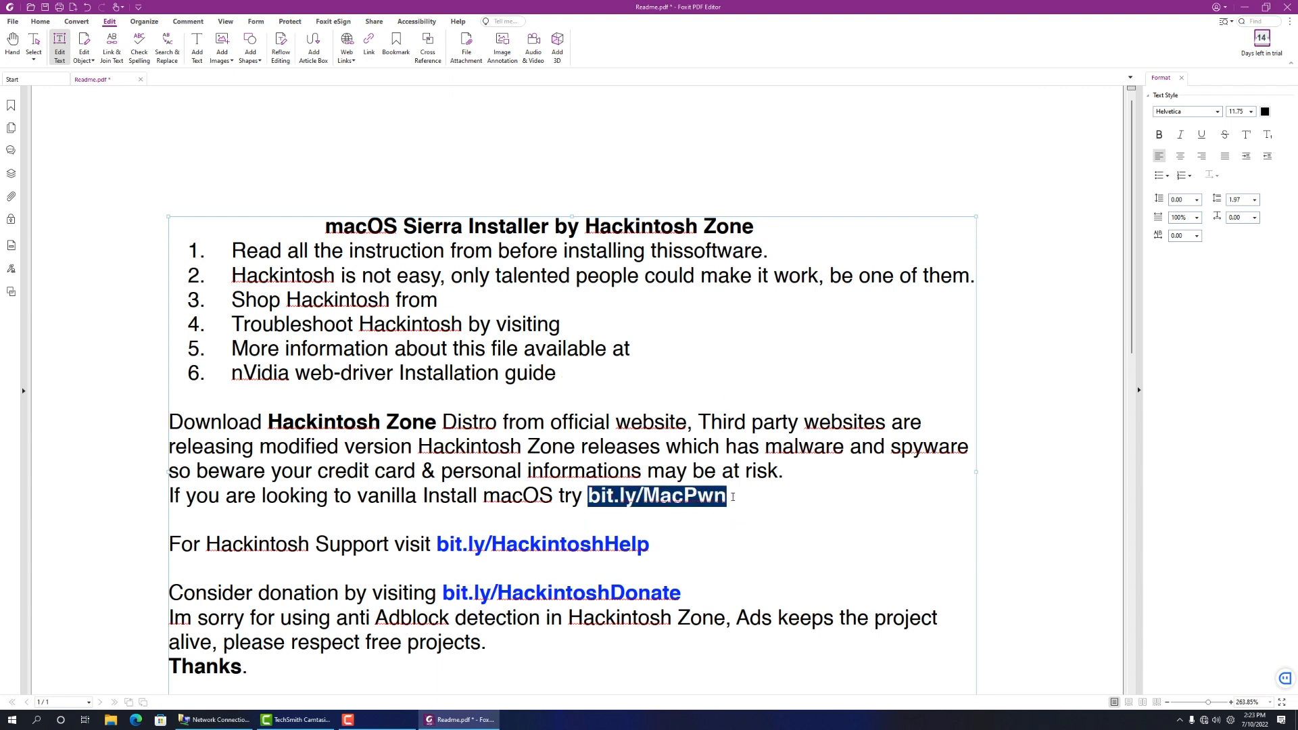
key("Delete")
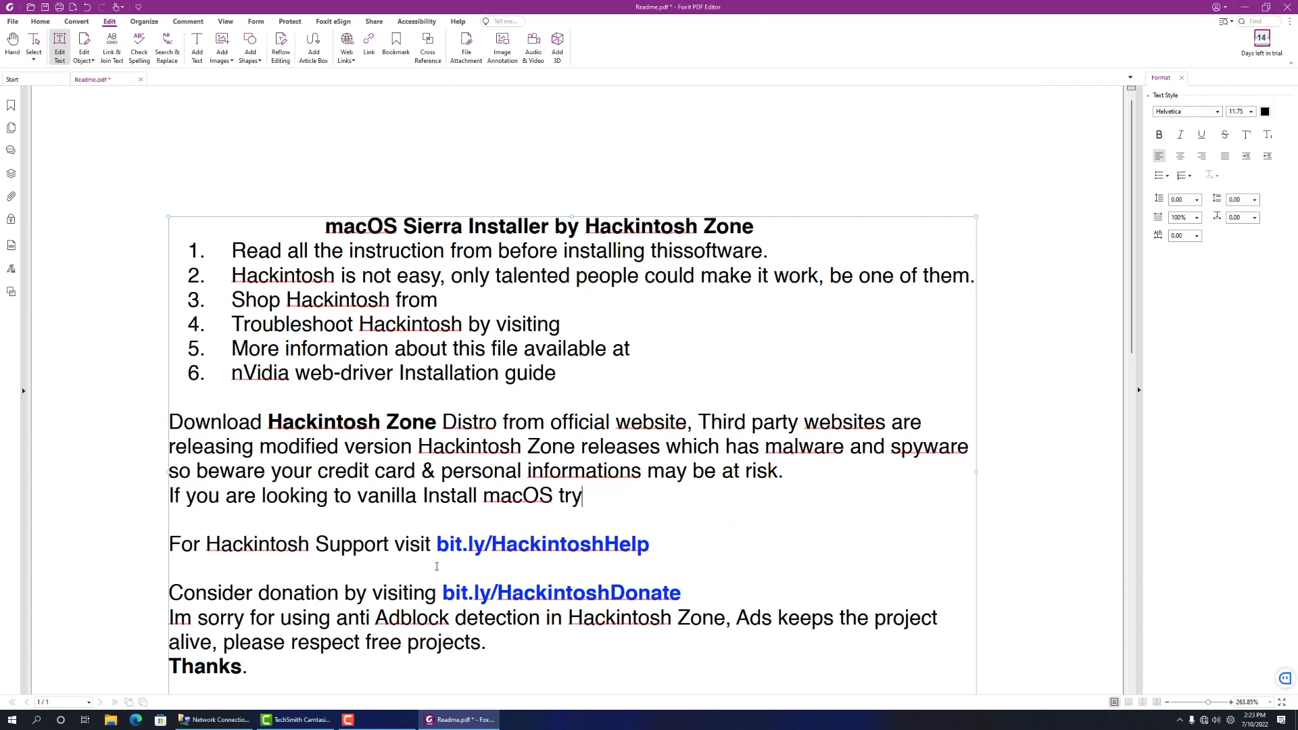
double_click(543, 544)
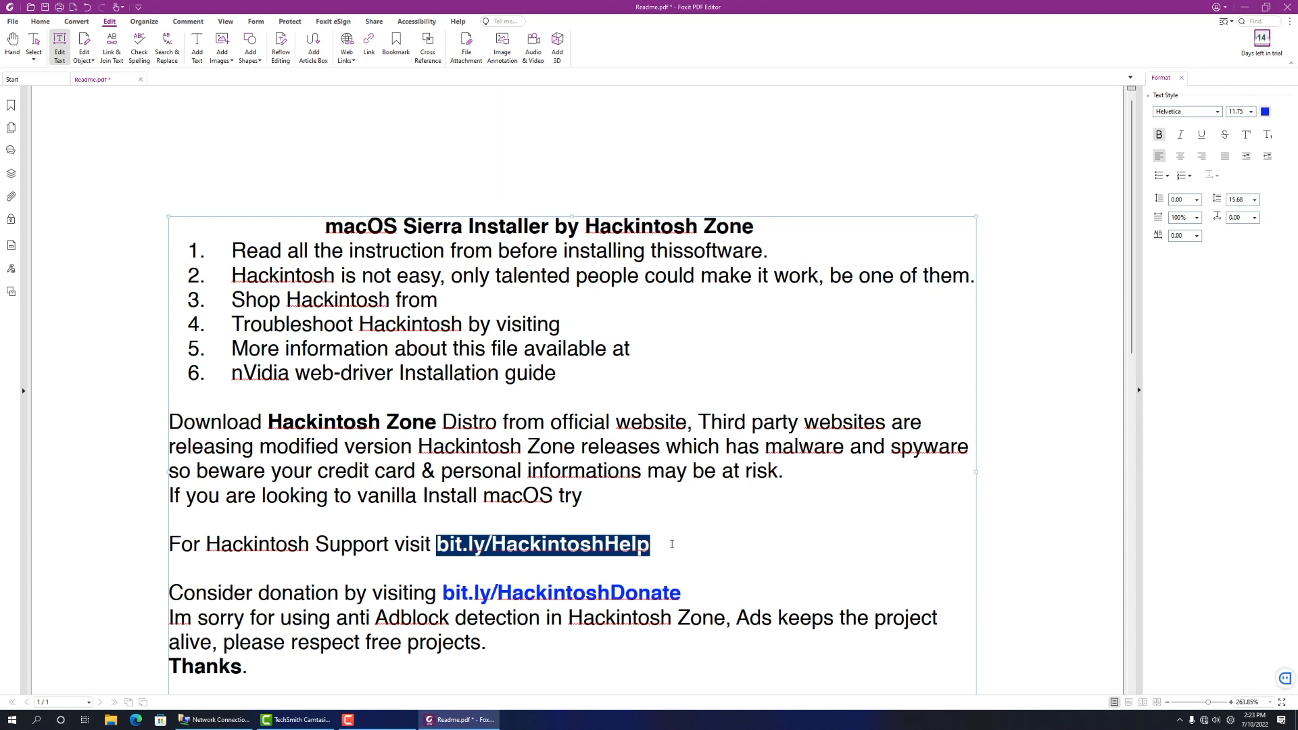
key("Delete")
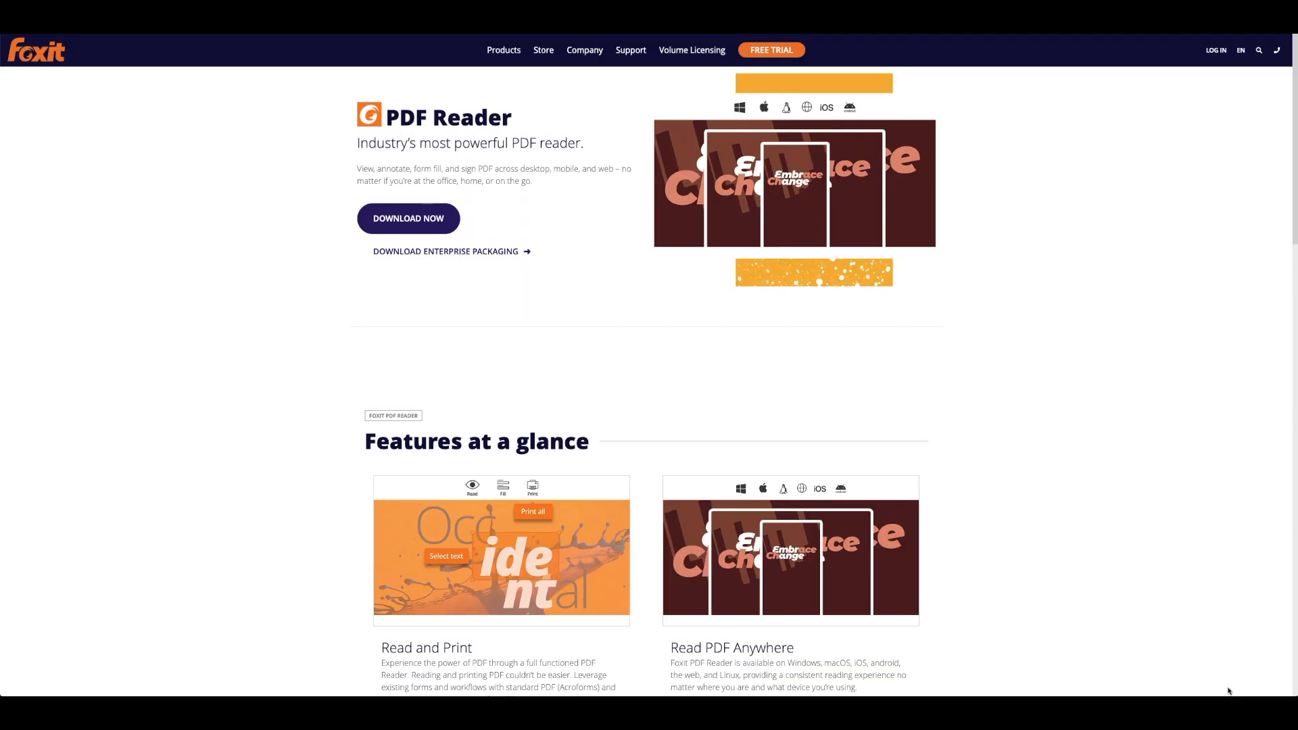
mouse_move(1183, 636)
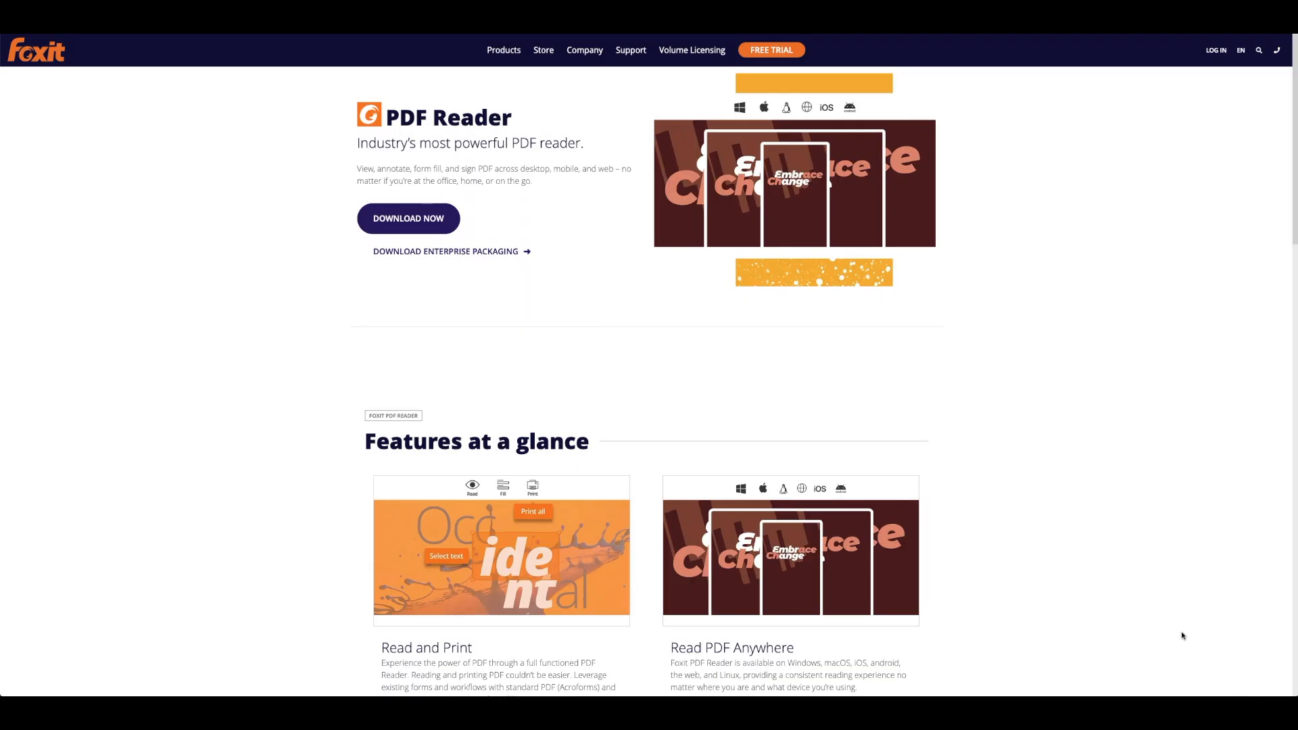
mouse_move(905, 69)
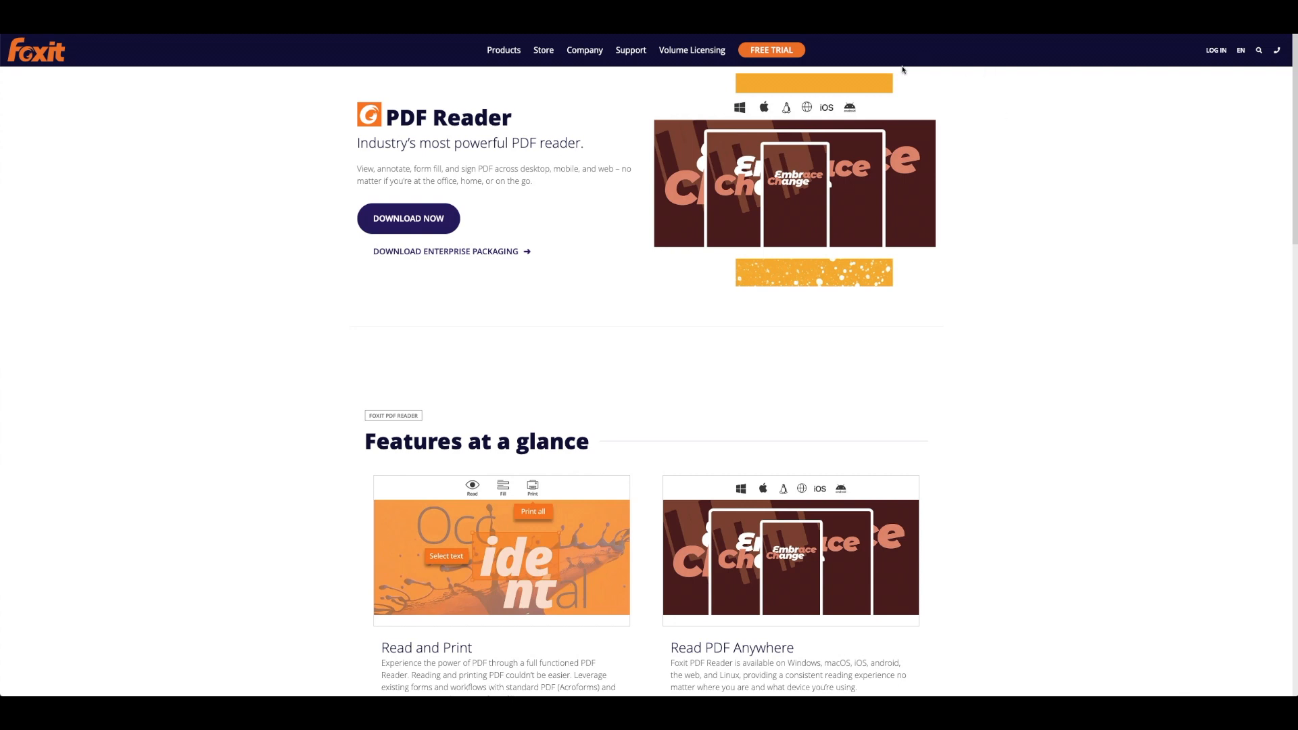
scroll("down", 3)
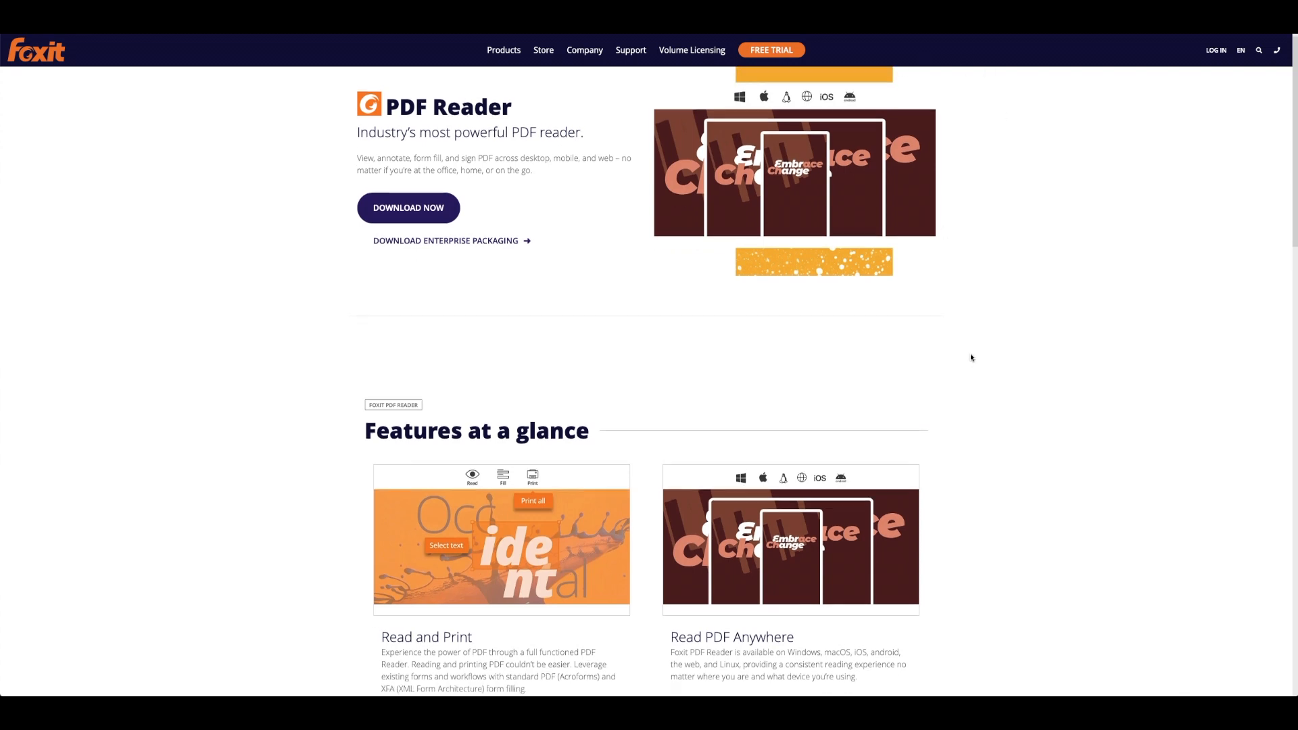
scroll("down", 3)
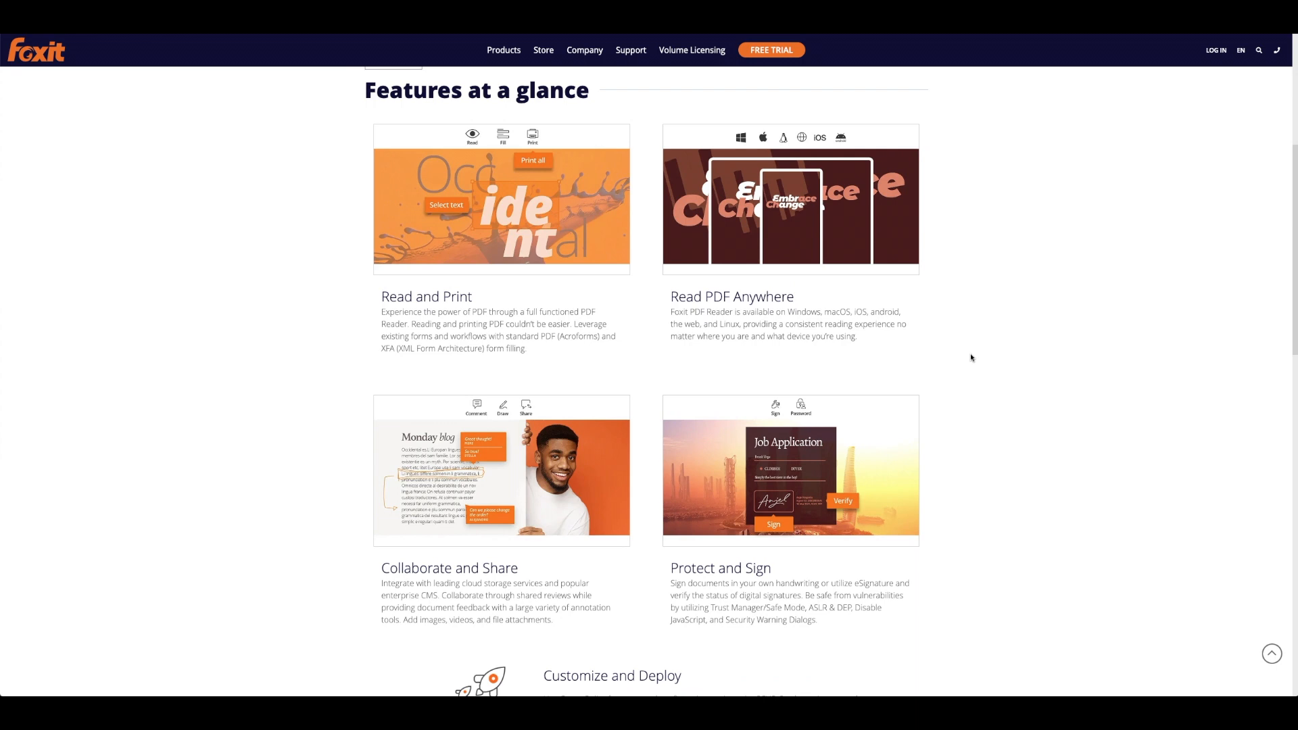
scroll("down", 3)
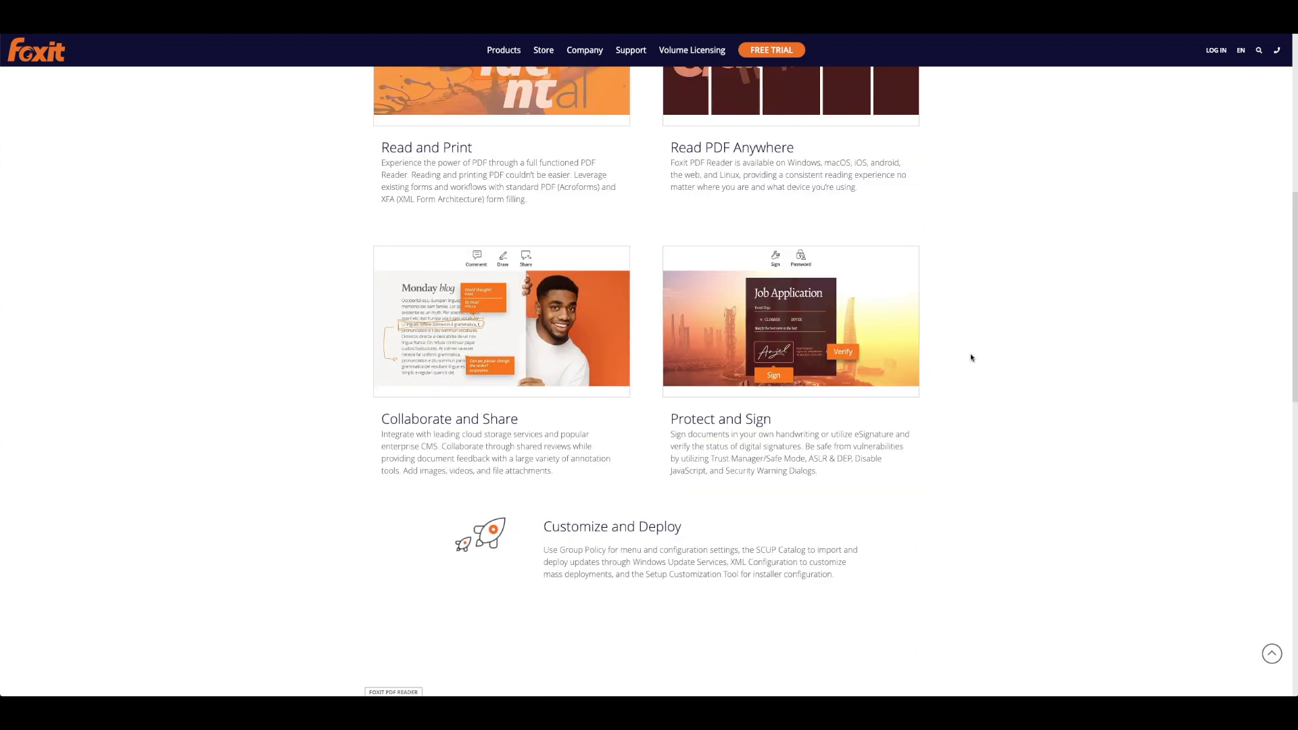
scroll("down", 3)
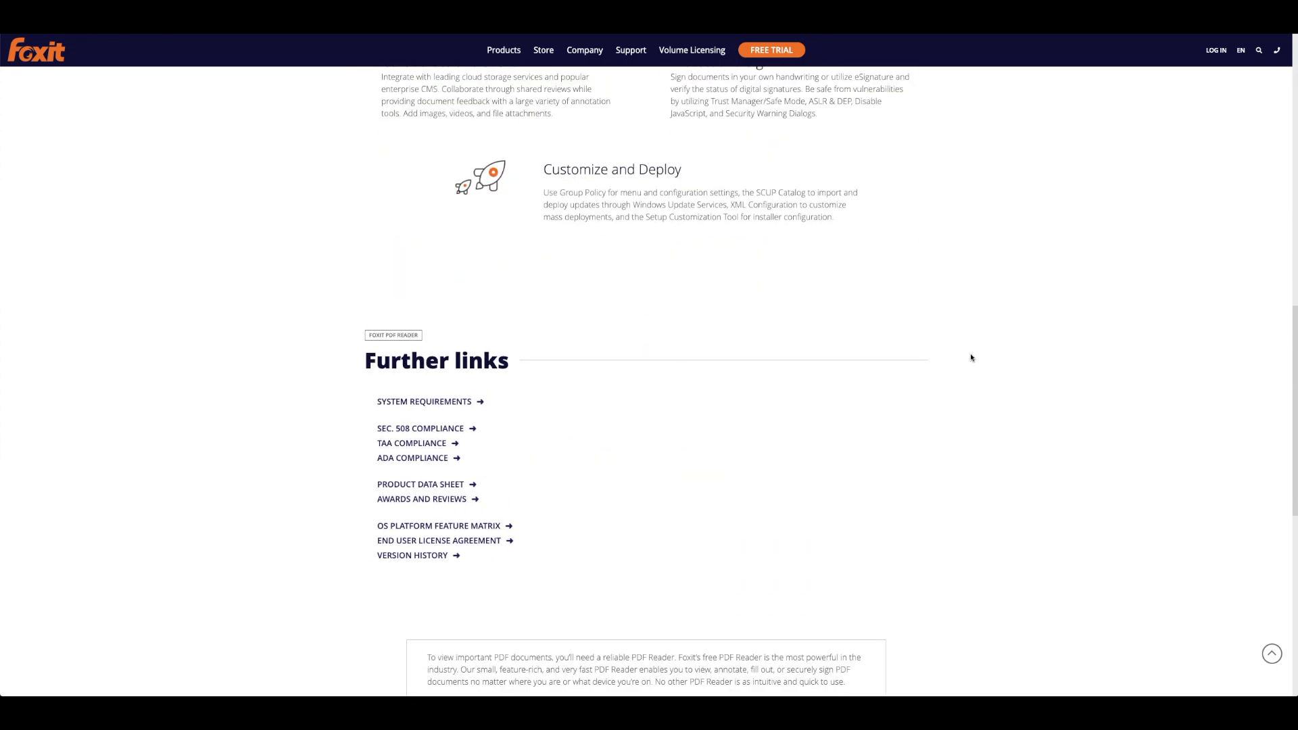
scroll("up", 3)
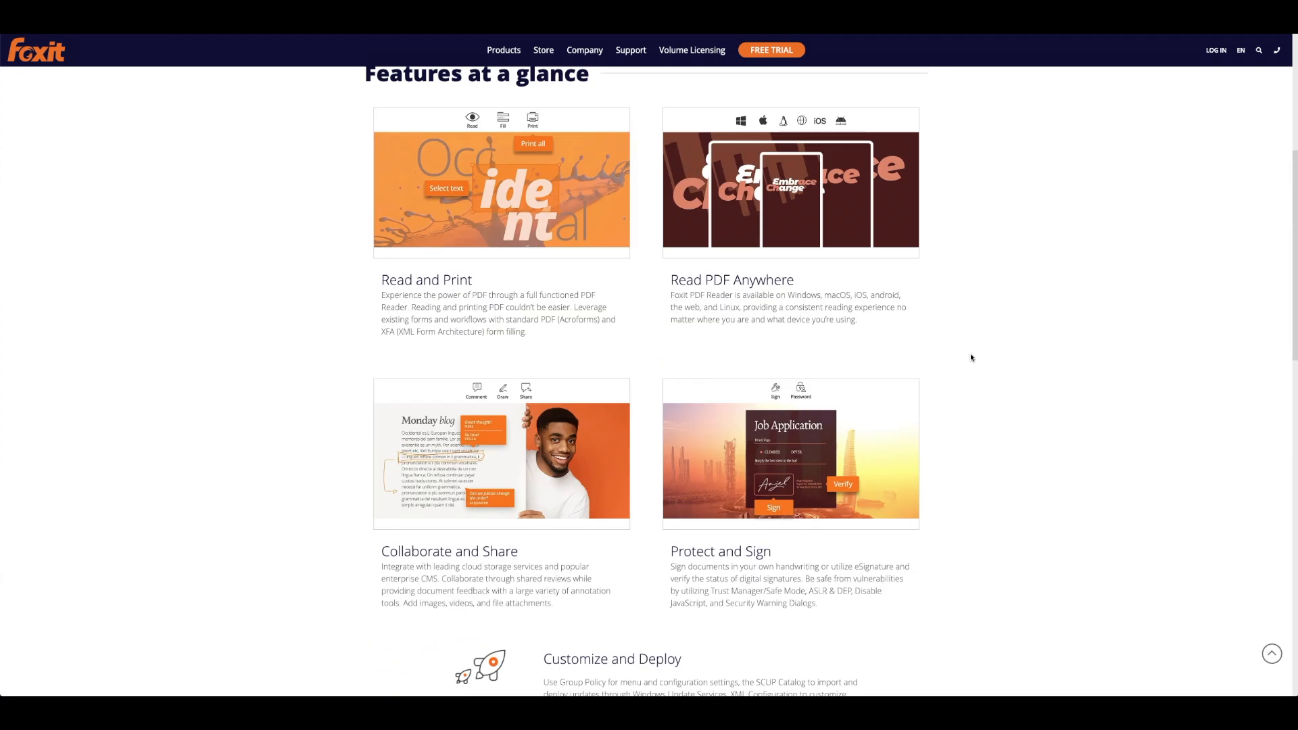
scroll("up", 3)
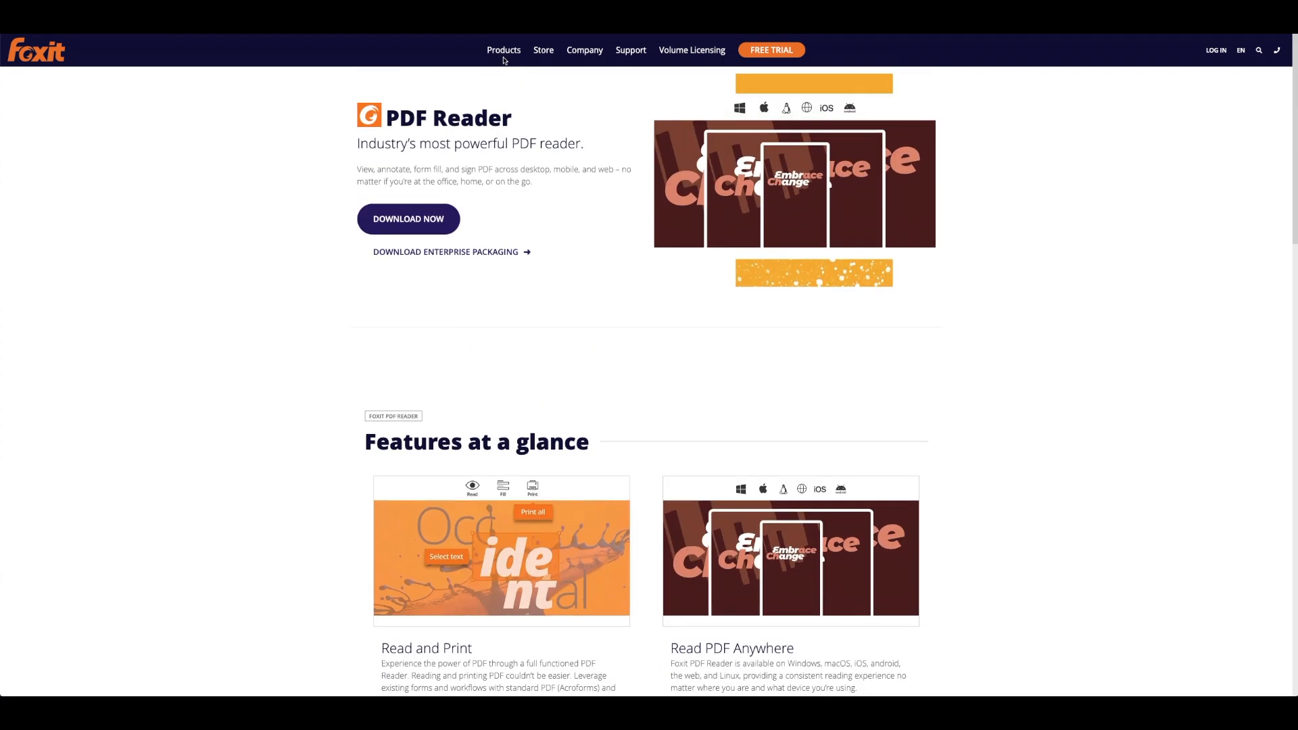
left_click(504, 50)
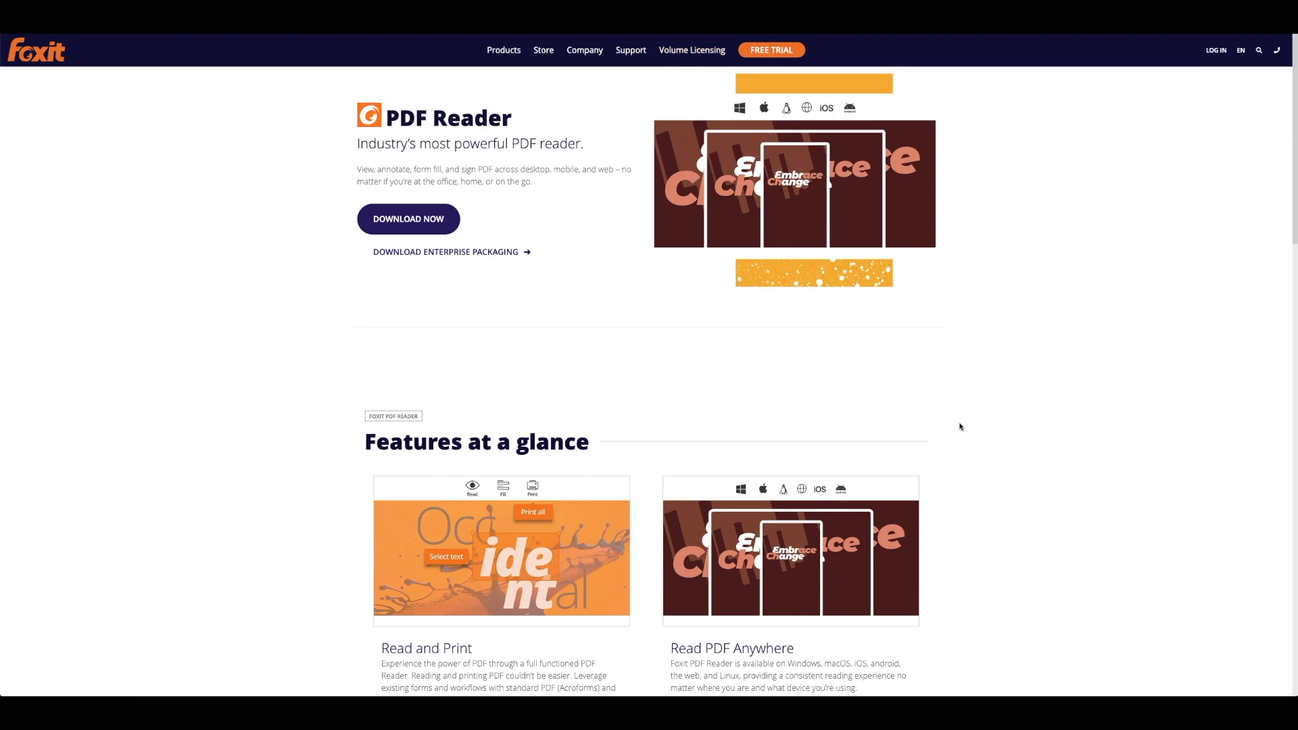
mouse_move(930, 481)
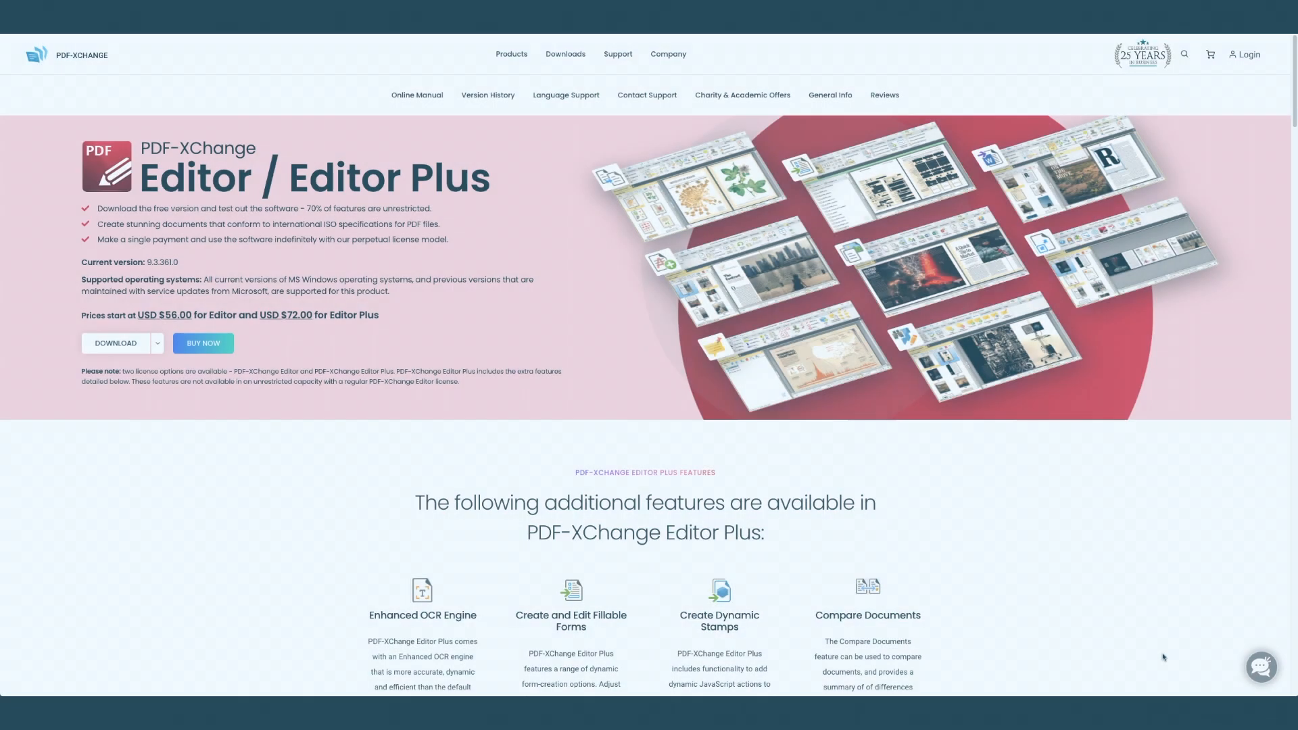
Scroll the PDF-XChange product page past new features and videos to the Pricing Table.
scroll("down", 3)
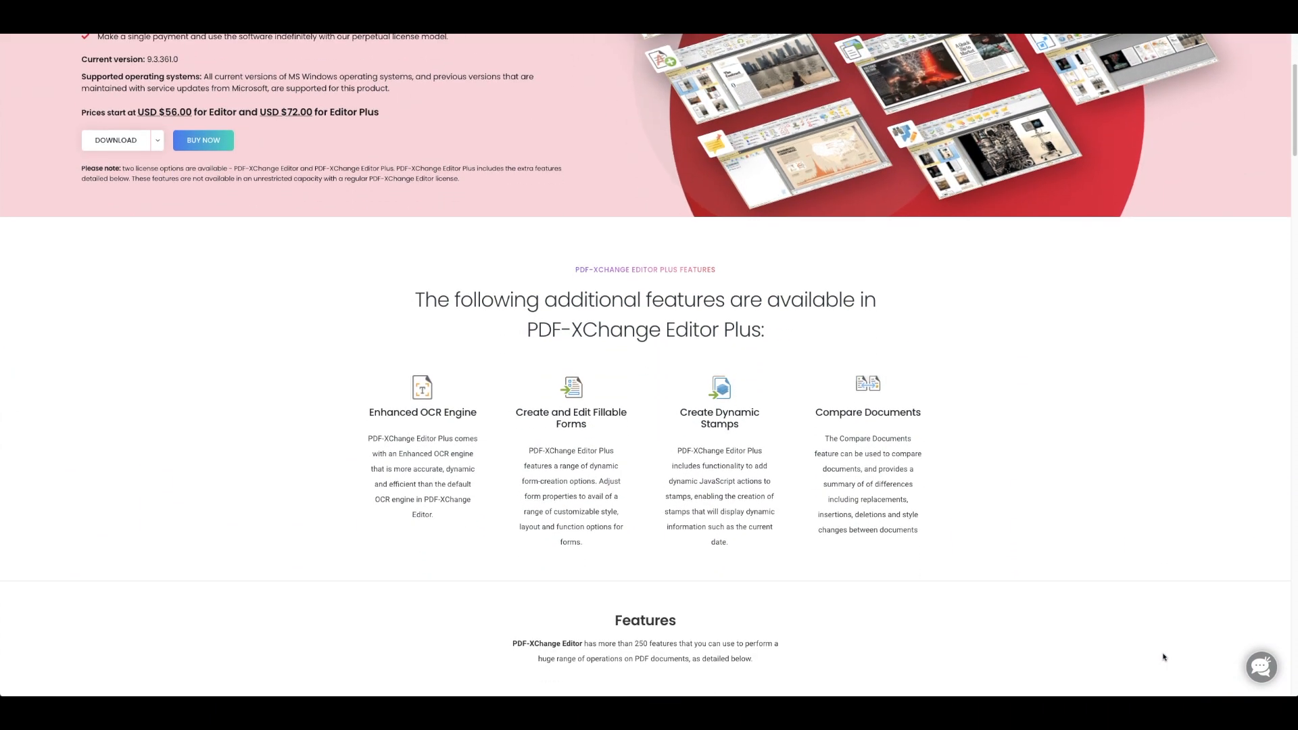
scroll("down", 3)
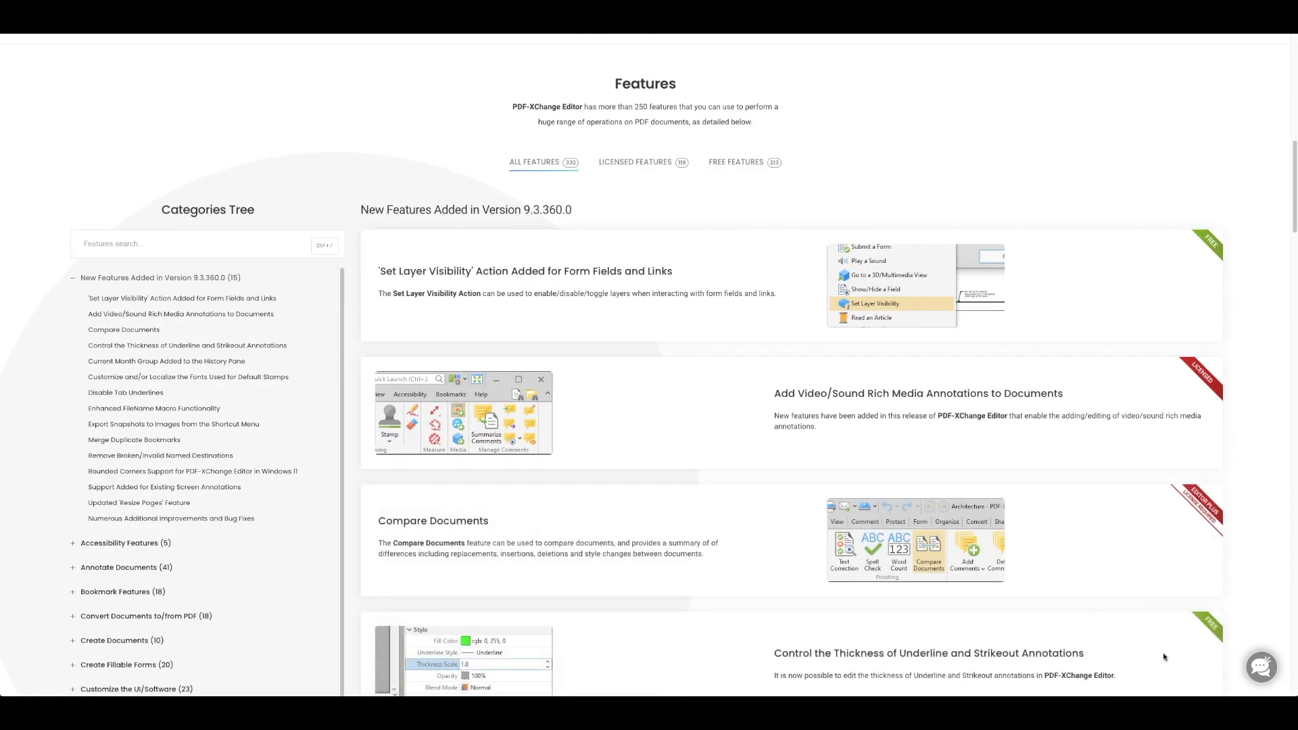
scroll("down", 3)
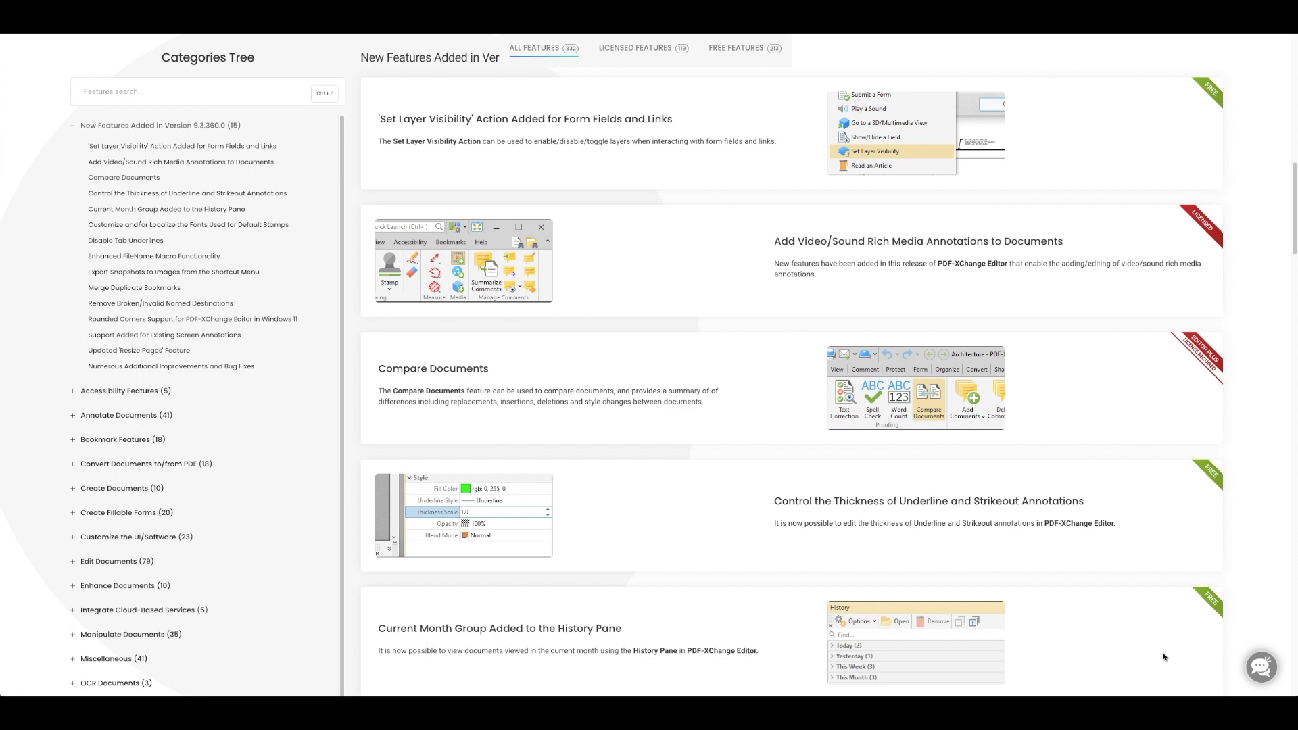
scroll("down", 3)
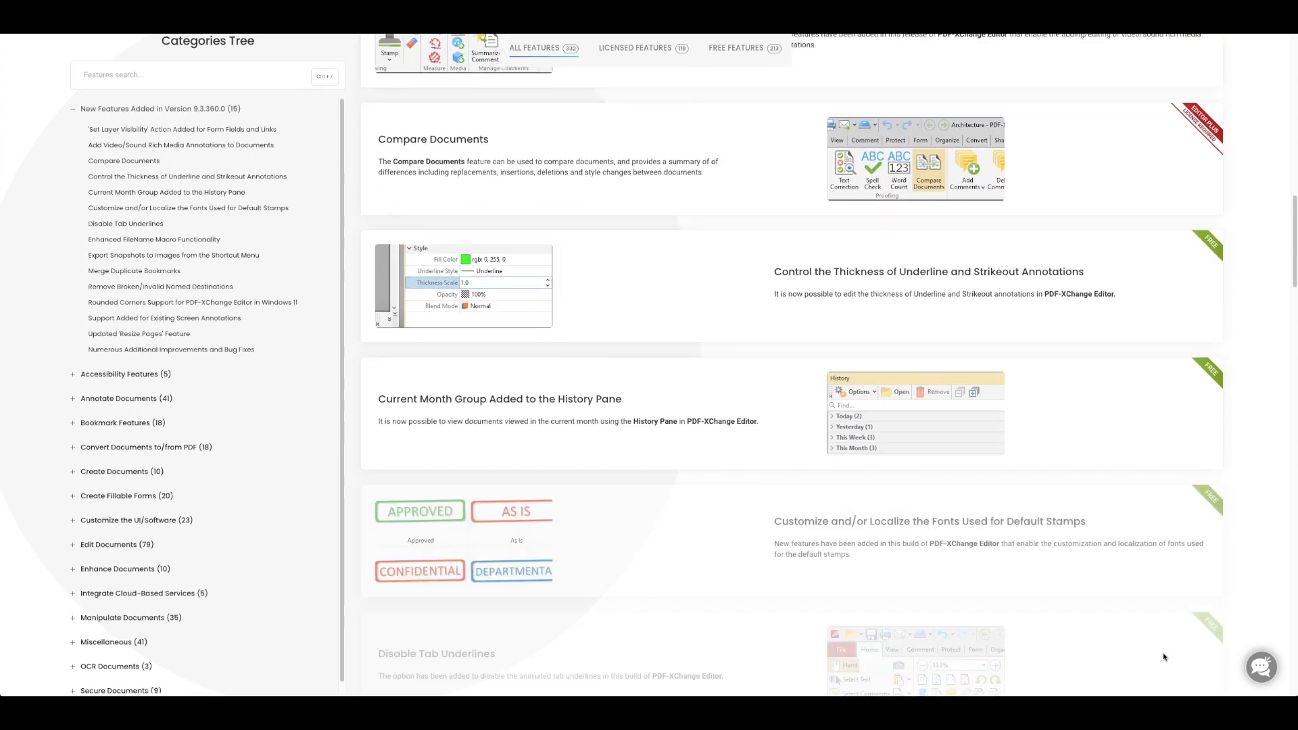
scroll("down", 3)
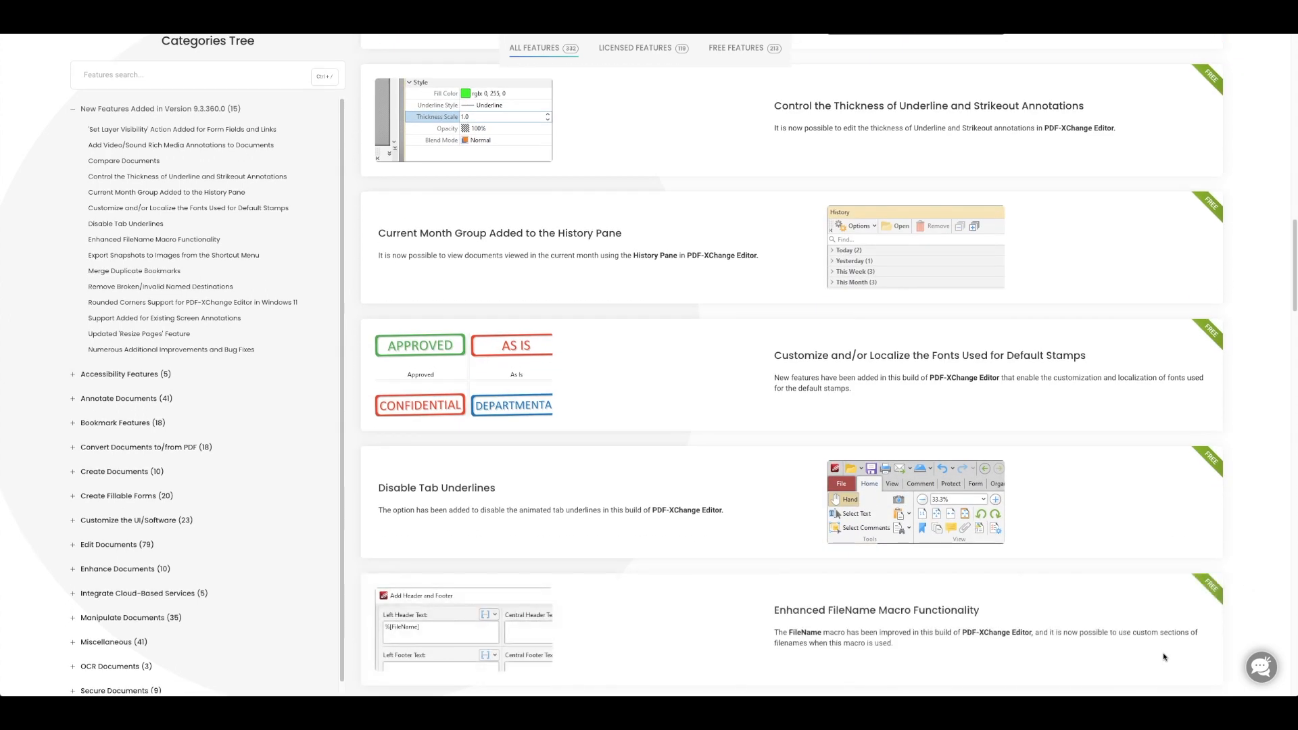
scroll("down", 3)
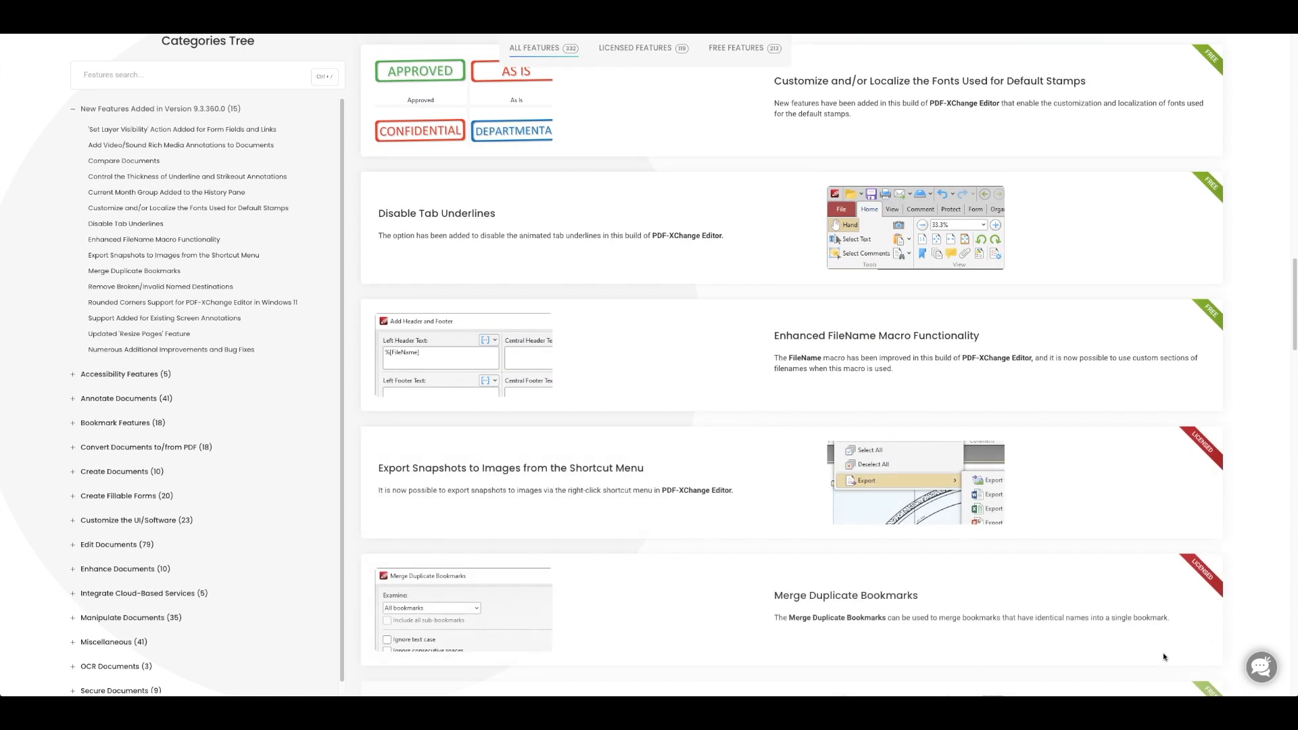
scroll("down", 3)
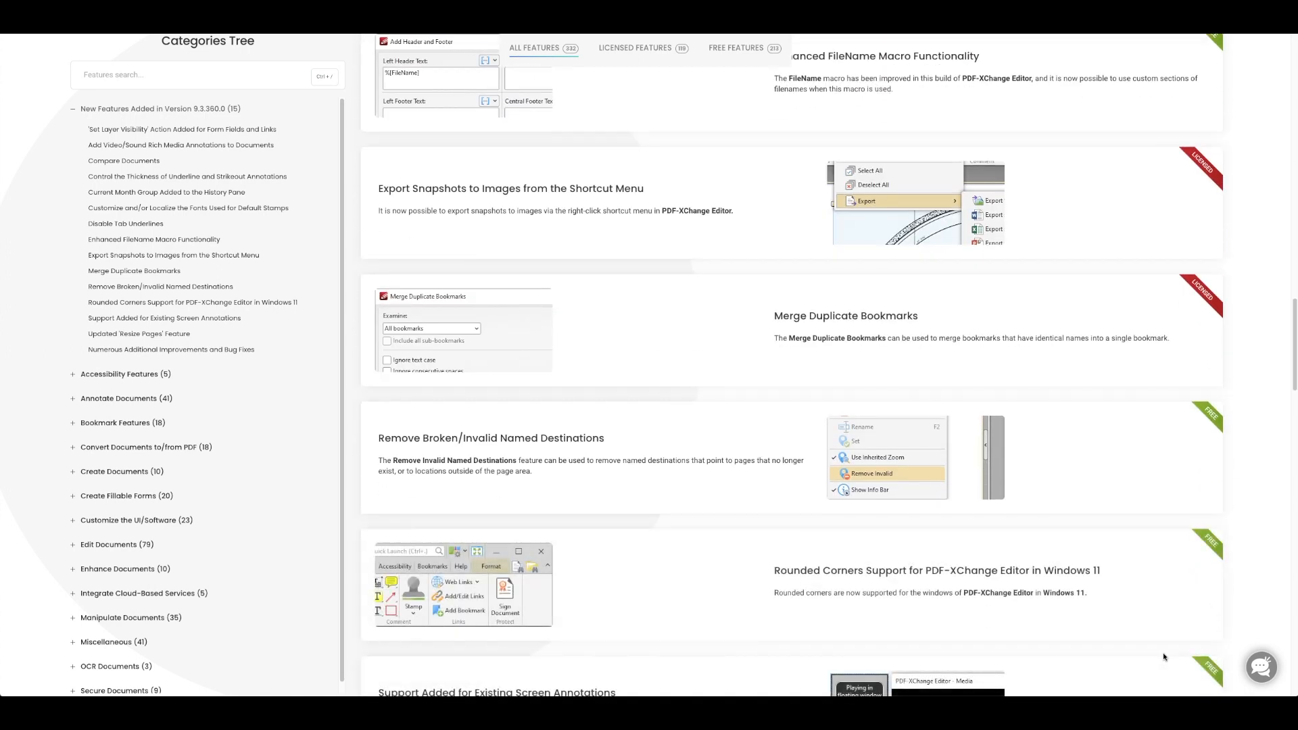
scroll("down", 3)
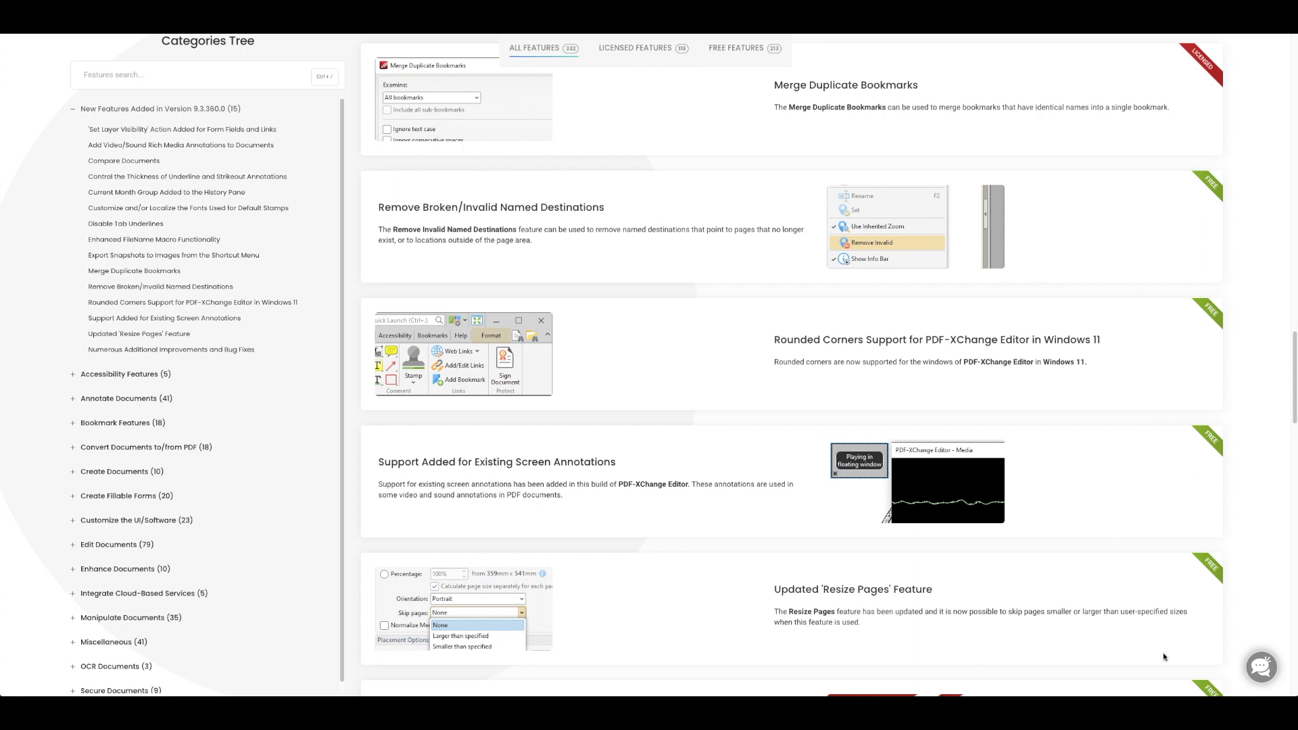
scroll("down", 3)
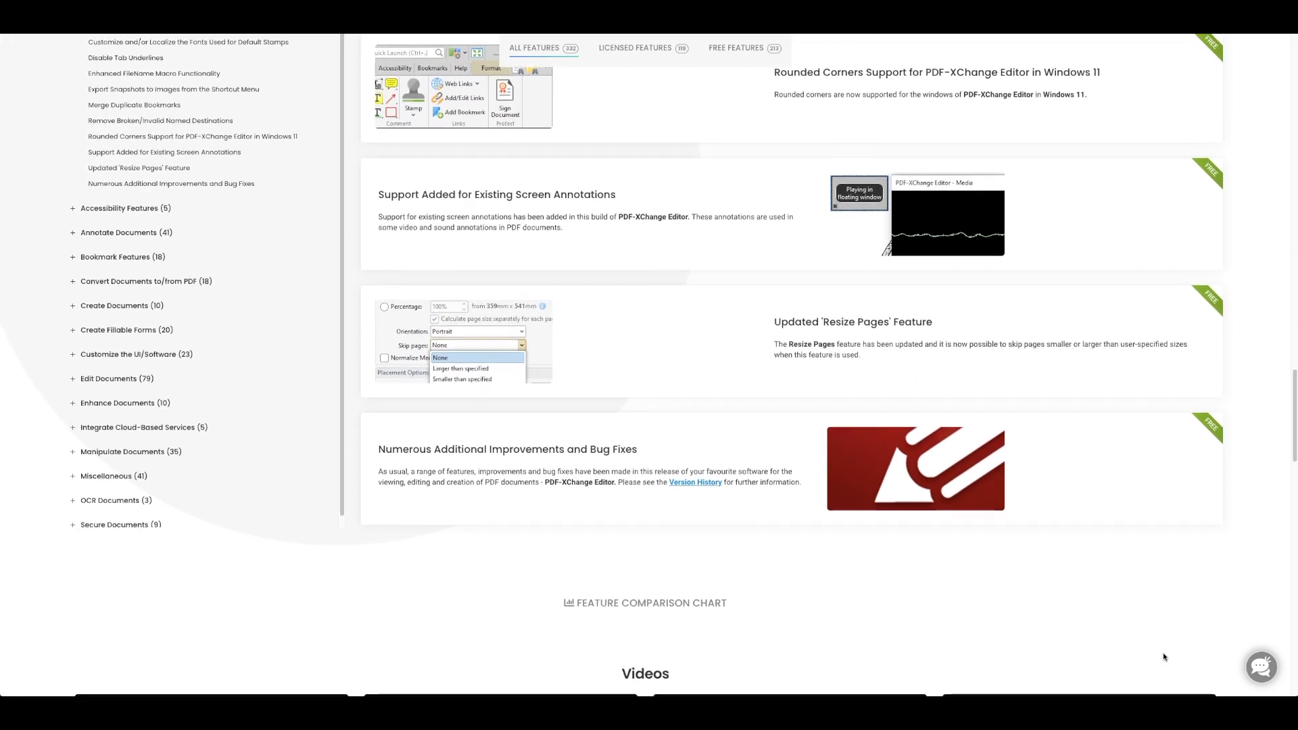
scroll("down", 3)
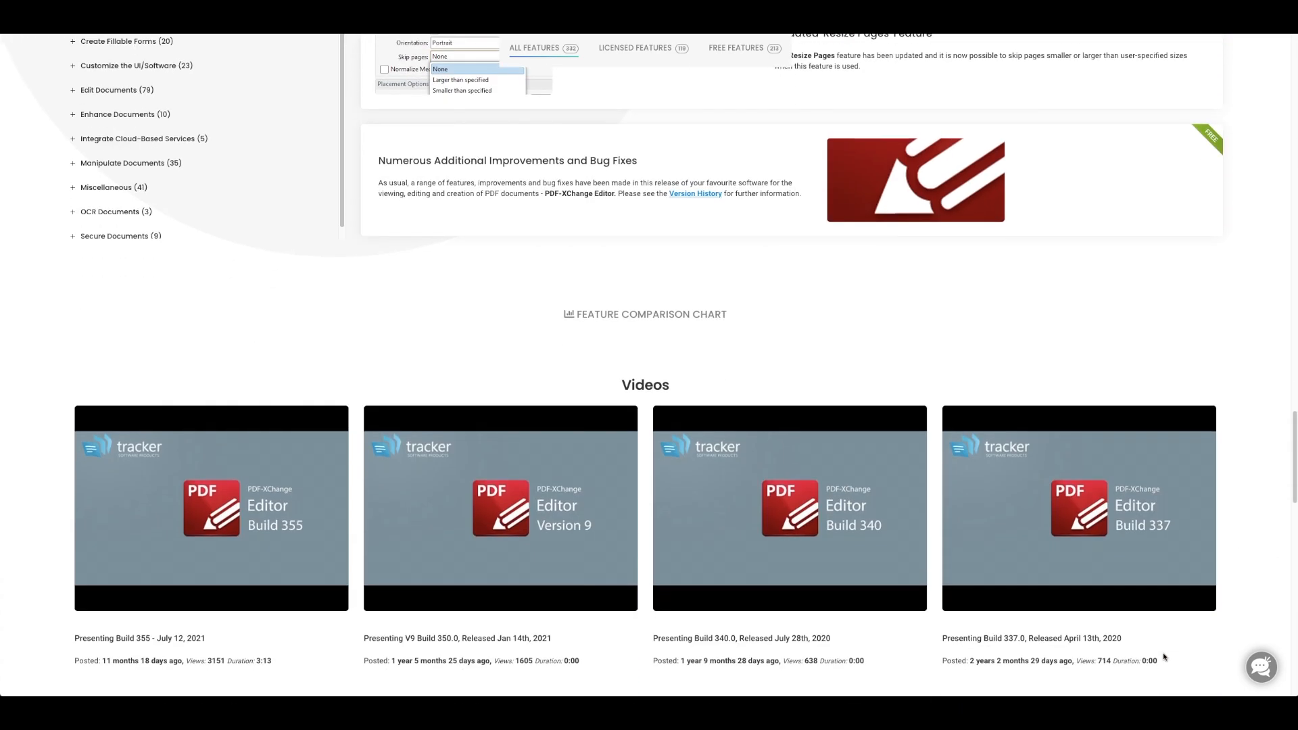
scroll("down", 3)
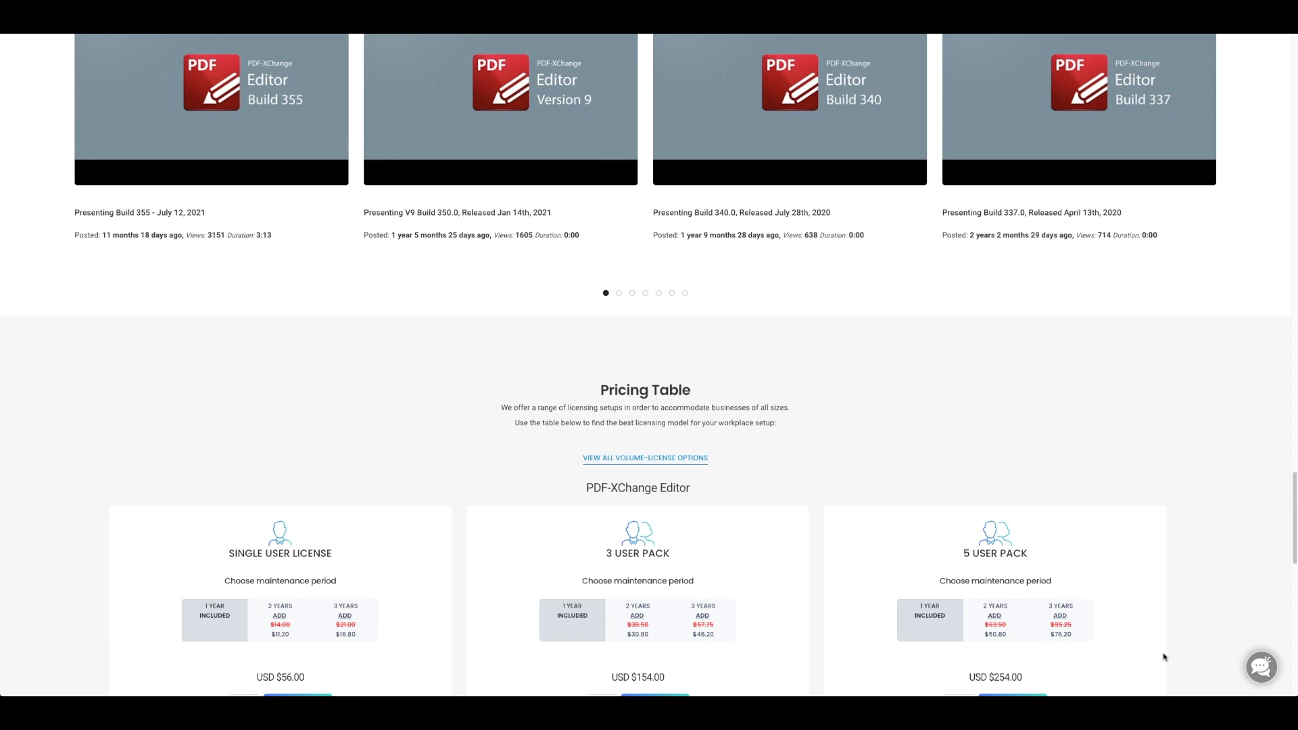
scroll("down", 3)
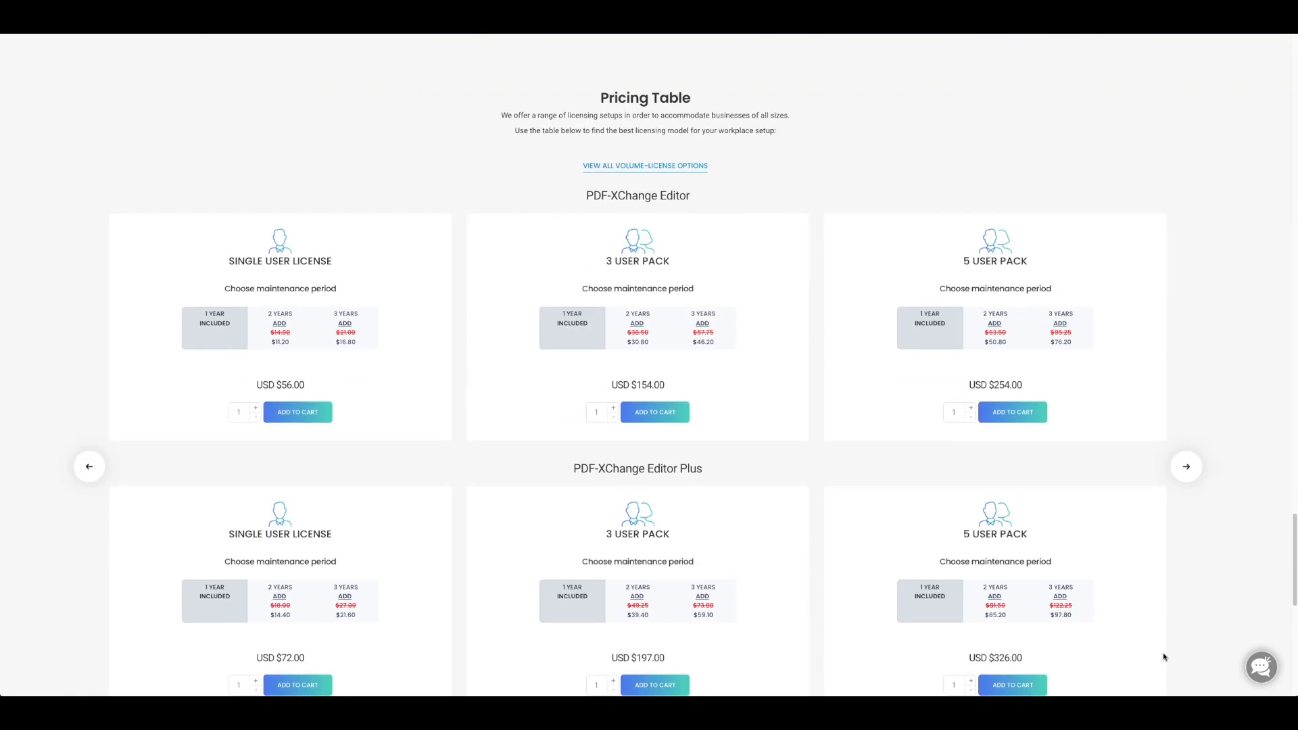
scroll("down", 3)
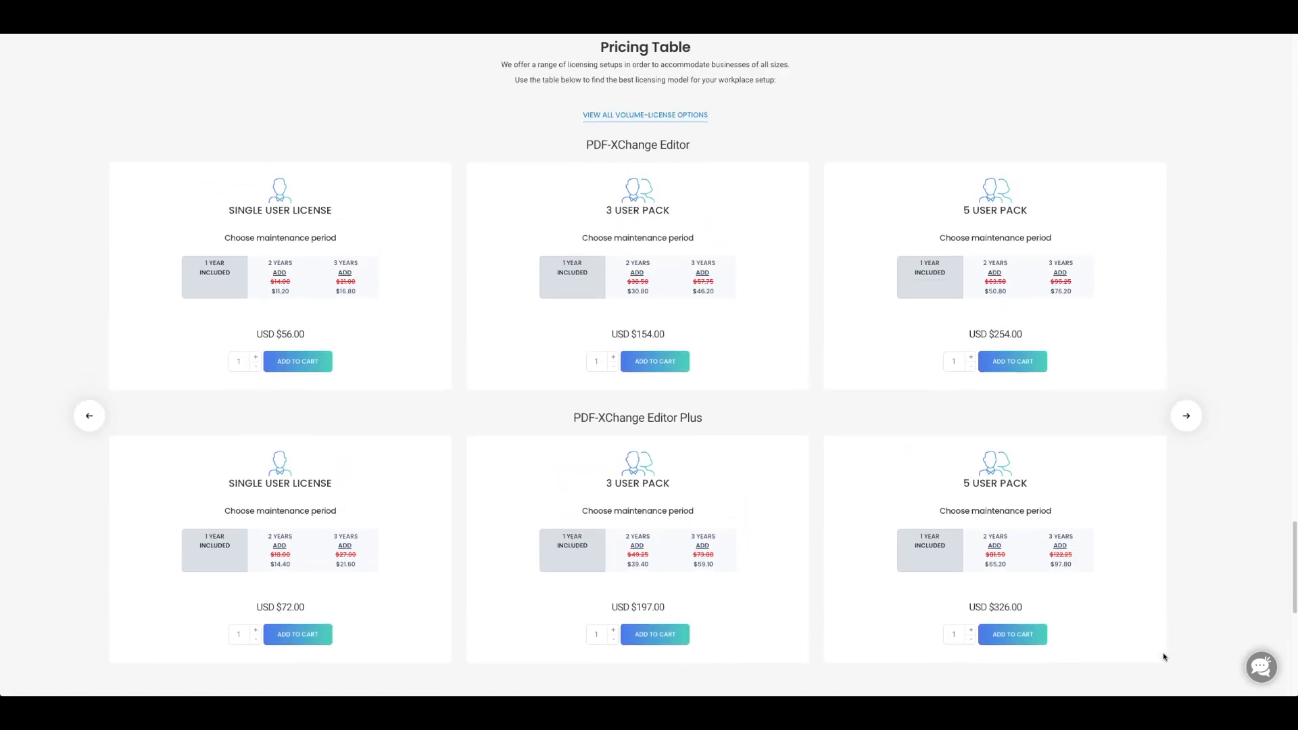
scroll("up", 3)
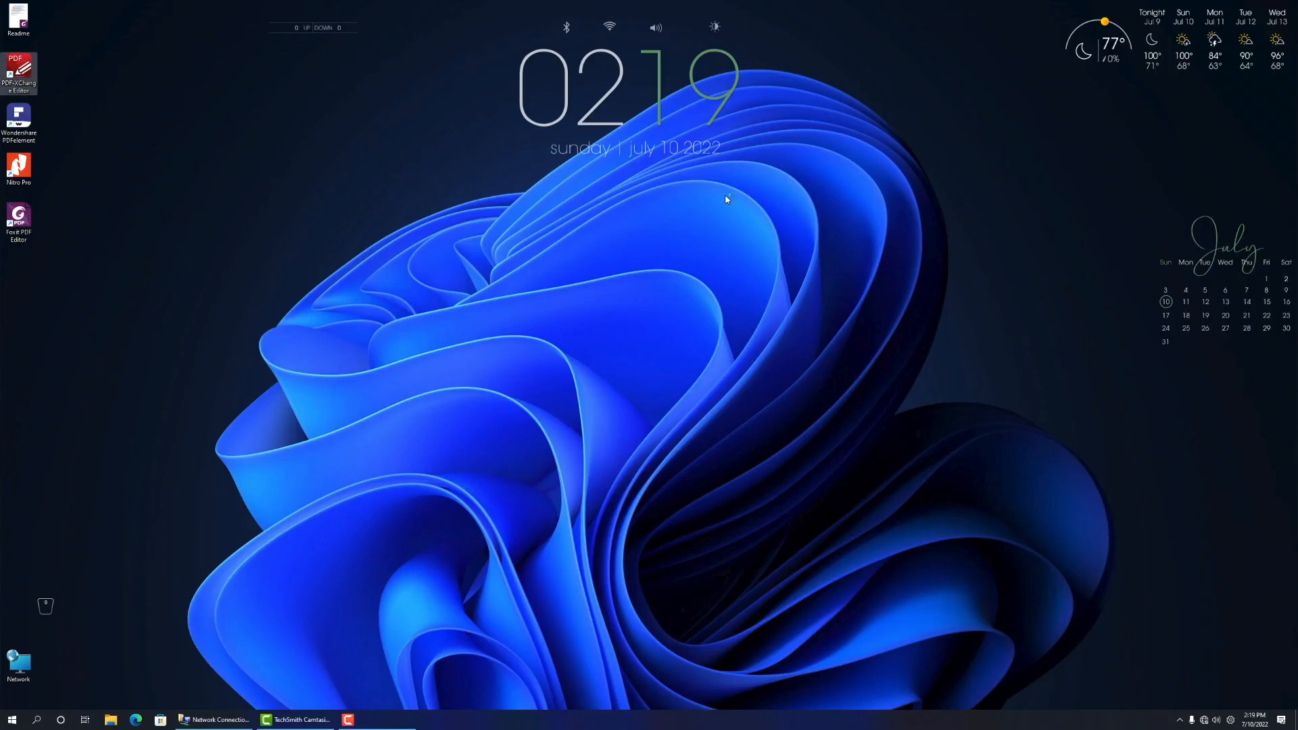
Open Readme.pdf in PDF-XChange Editor from its desktop icon.
double_click(18, 70)
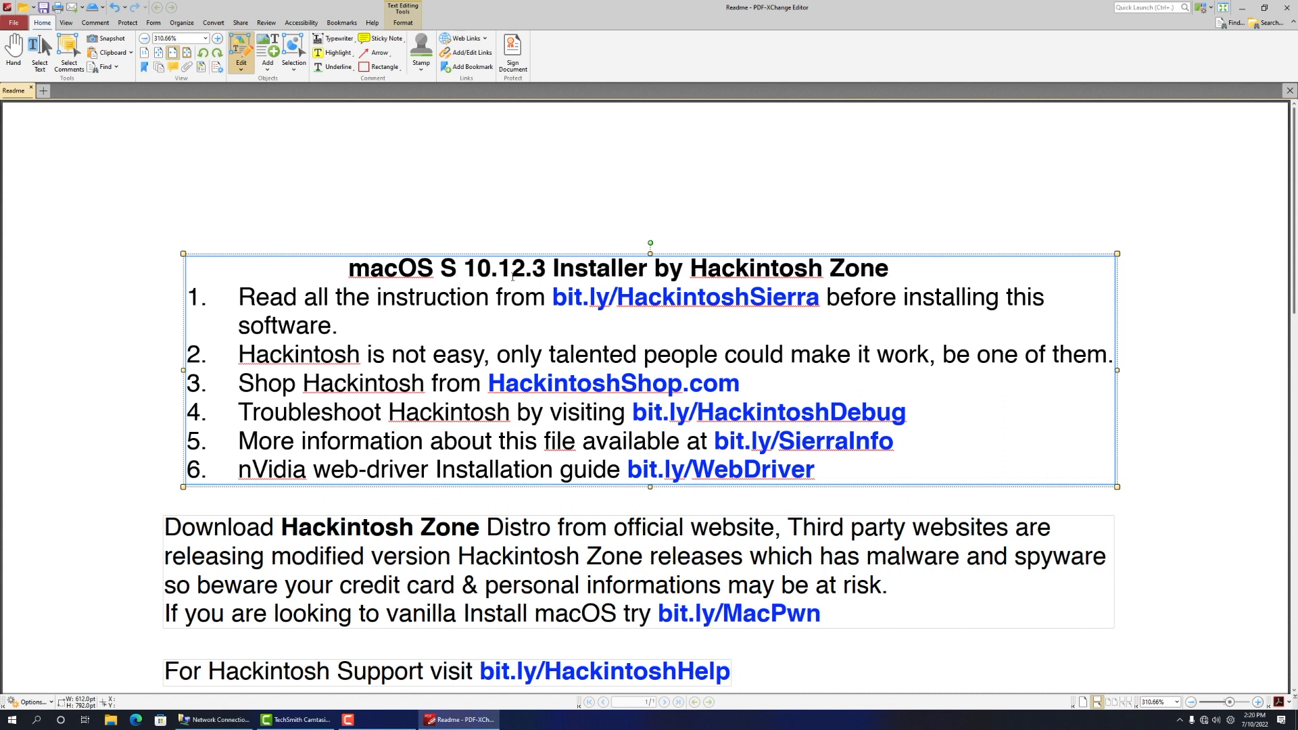
Replace the old heading version characters with 4 so it reads macOS 14.12.3.
key("Backspace")
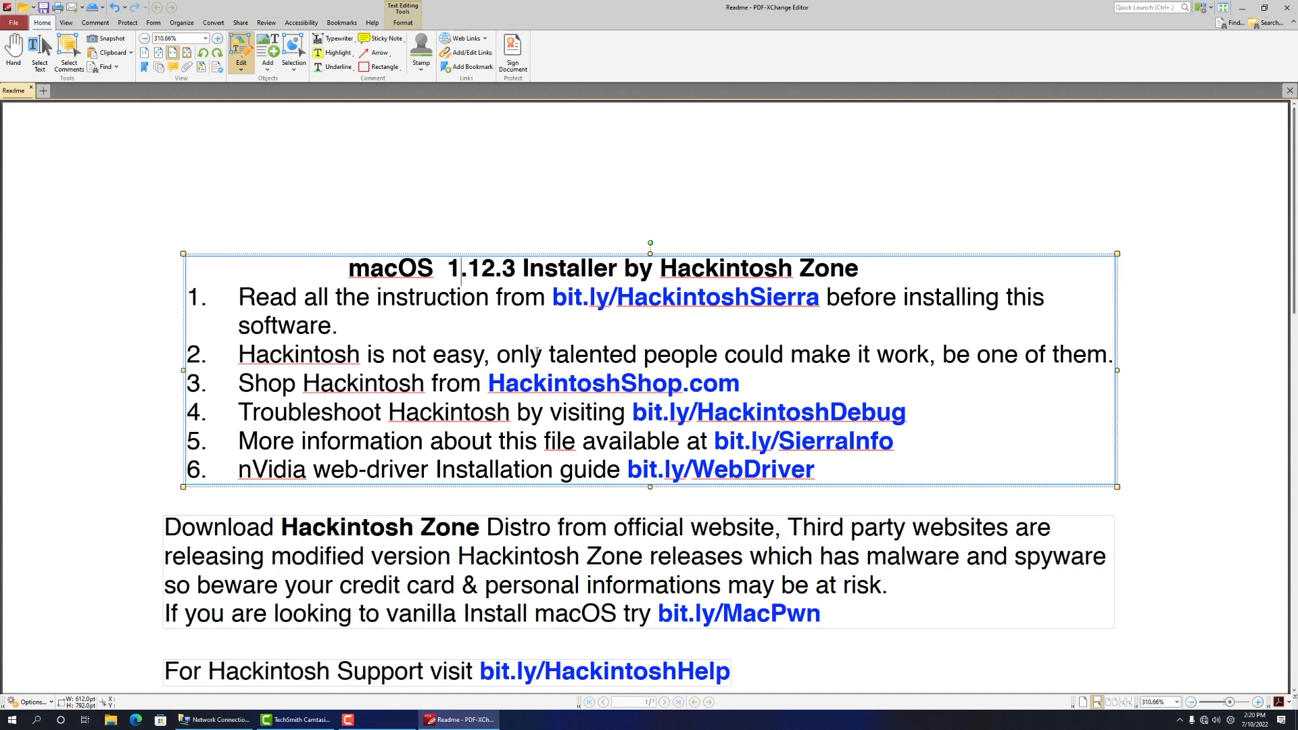
type("4")
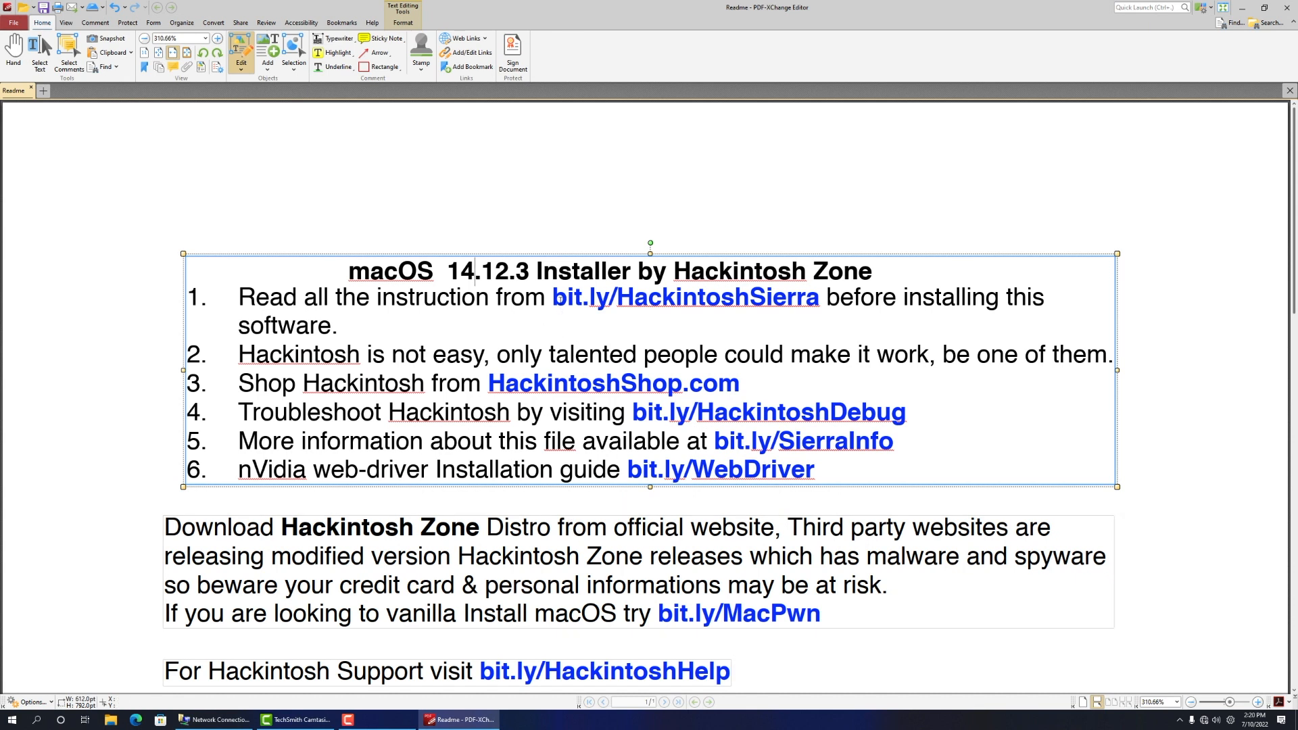
Delete the bit.ly/HackintoshSierra, bit.ly/WebDriver, HackintoshShop.com and bit.ly/SierraInfo links.
double_click(685, 298)
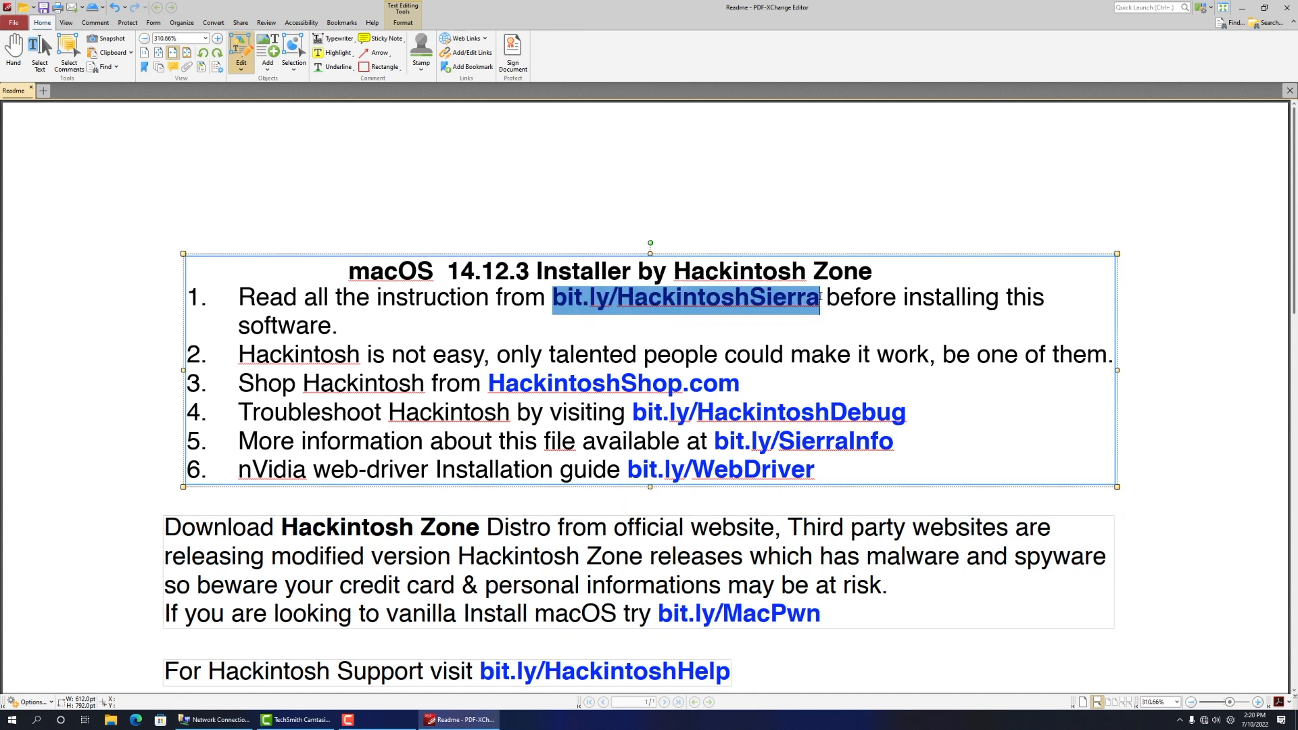
key("Delete")
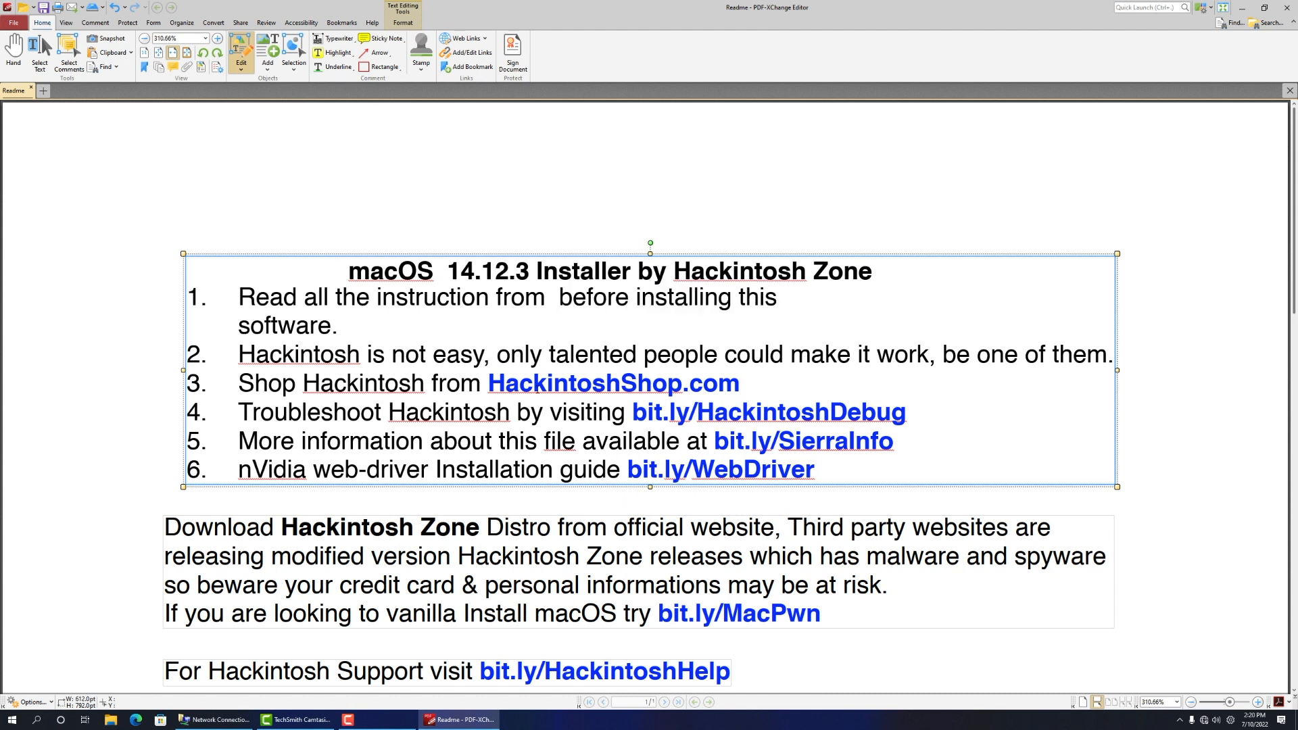
double_click(612, 384)
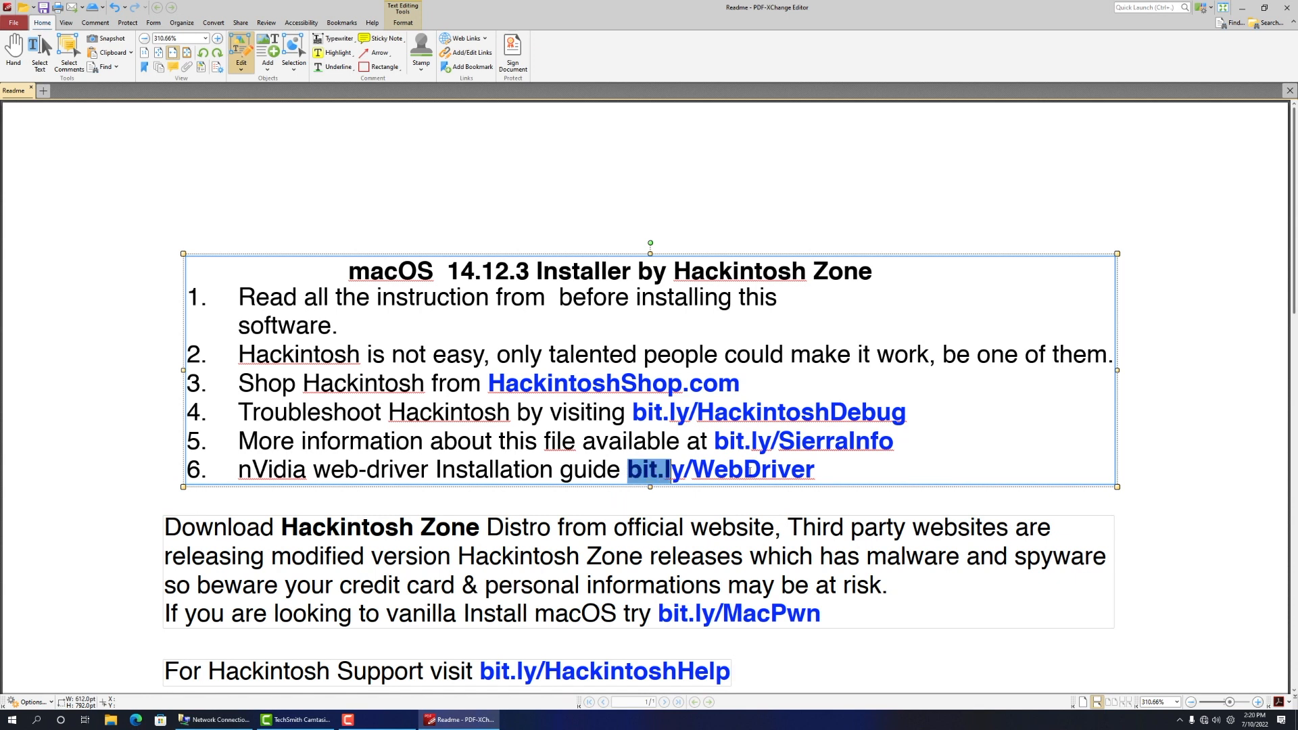
key("Delete")
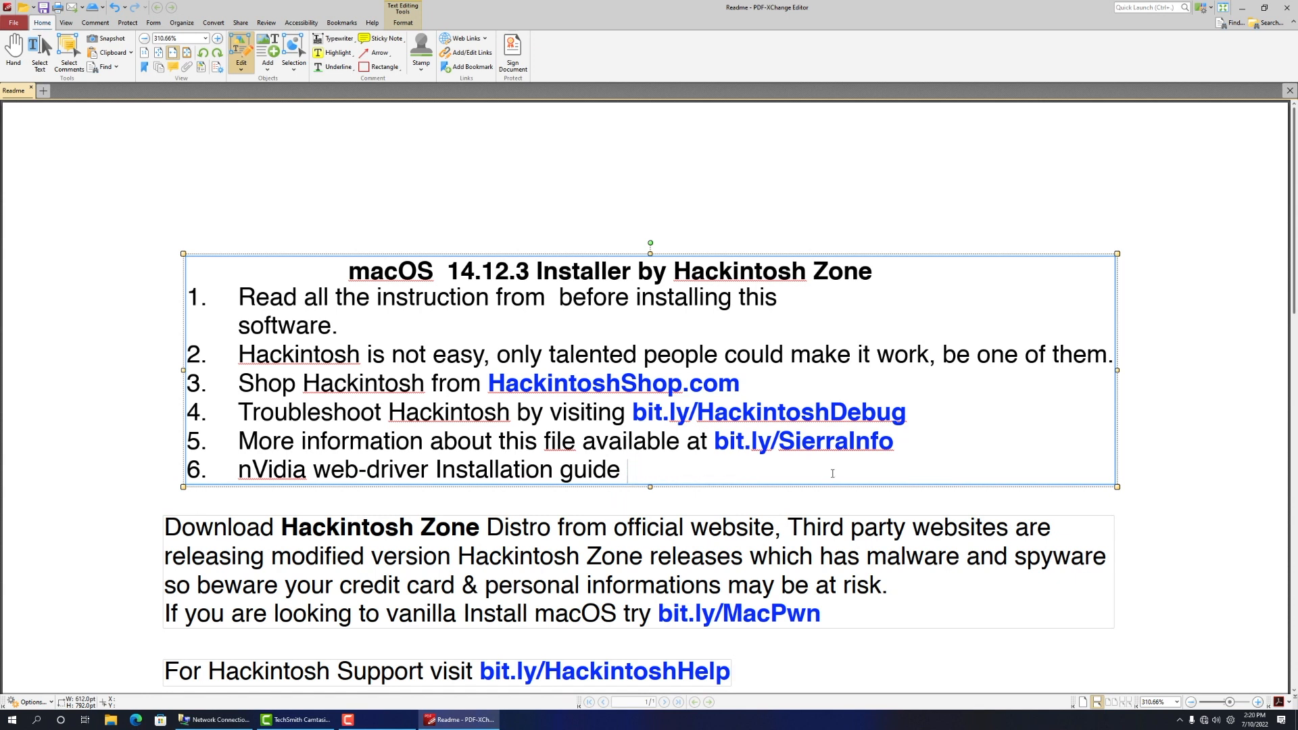
mouse_move(745, 574)
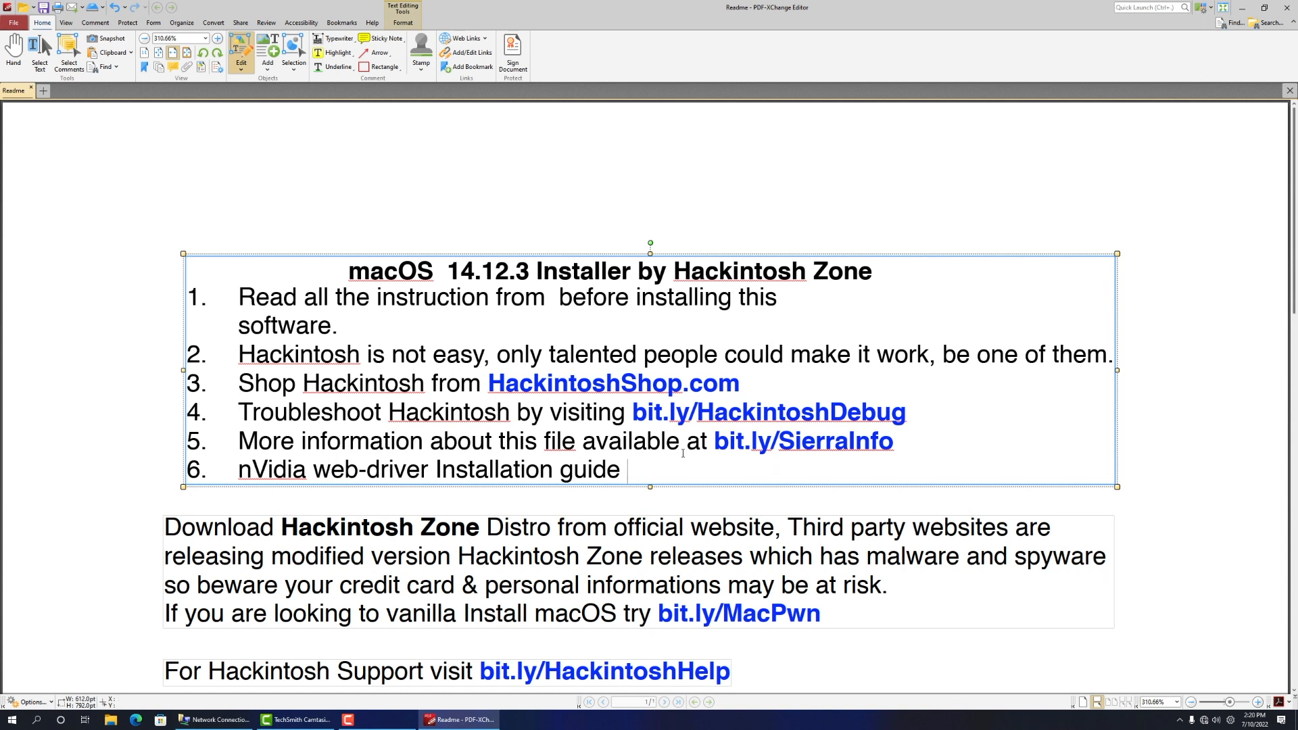
double_click(613, 383)
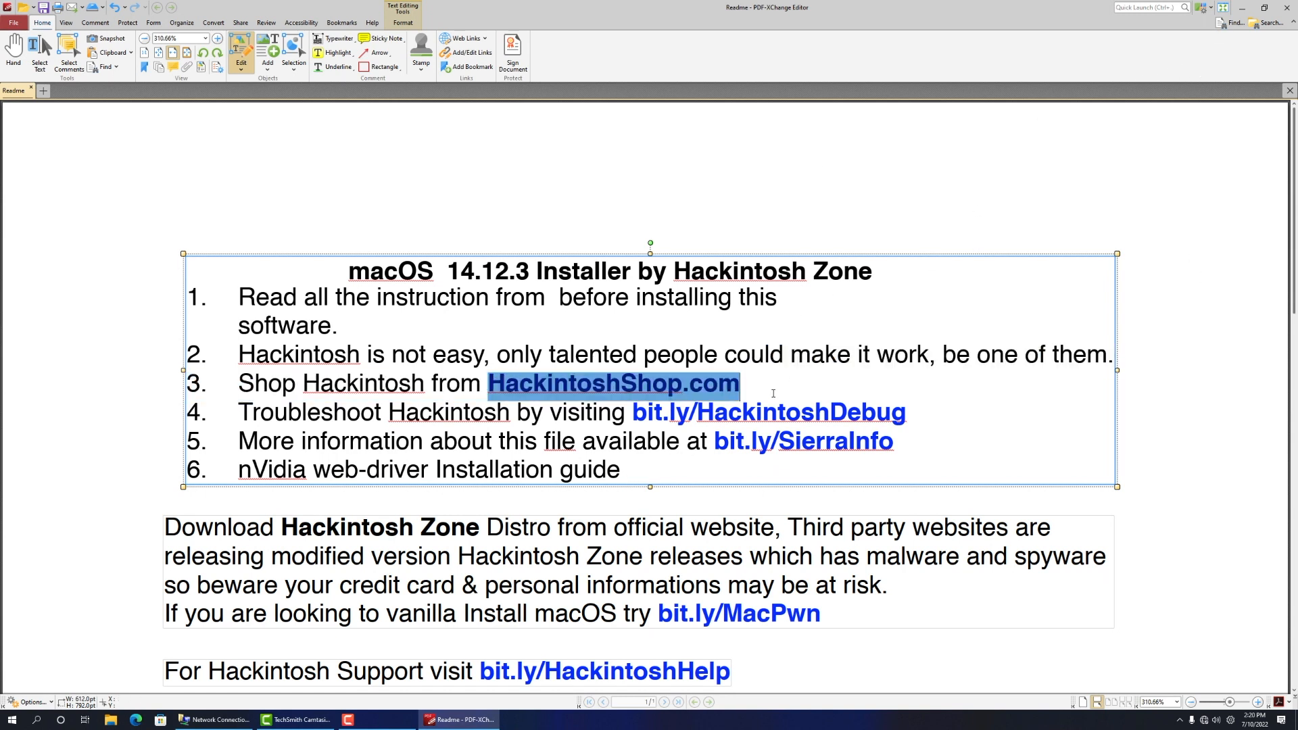
key("Delete")
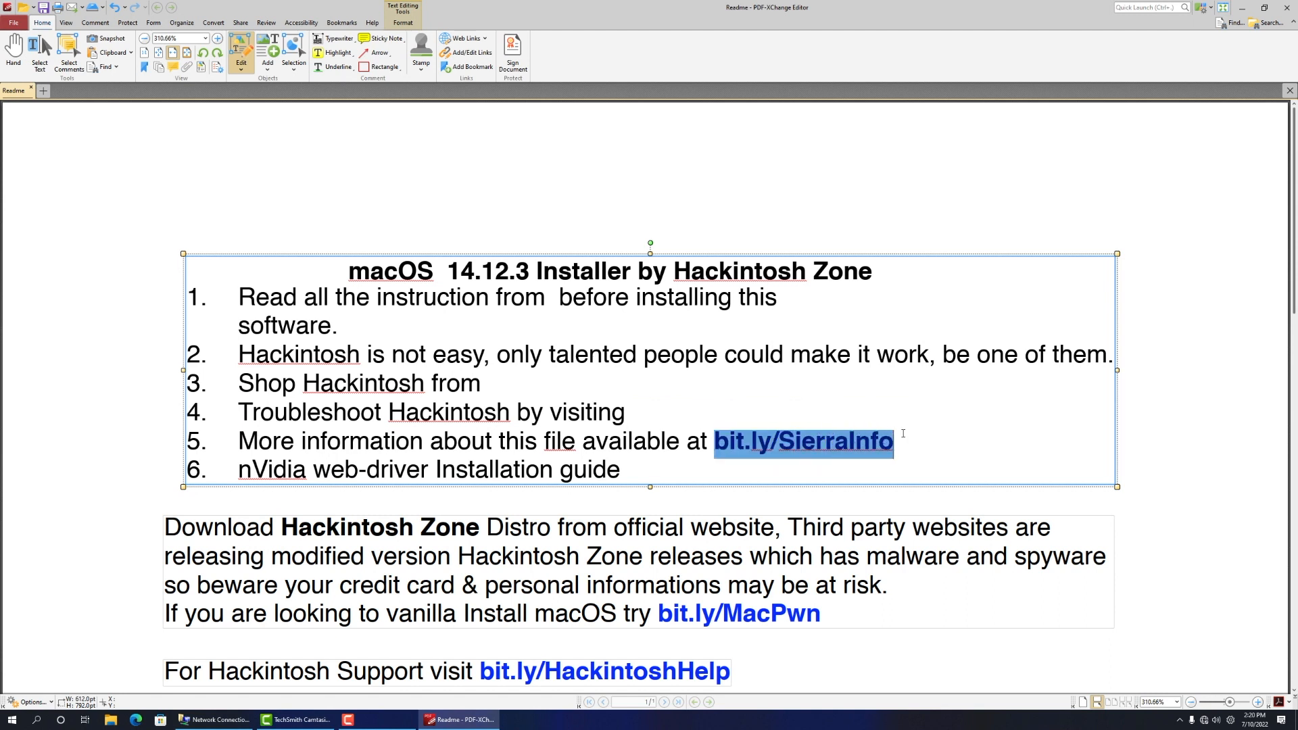
key("Delete")
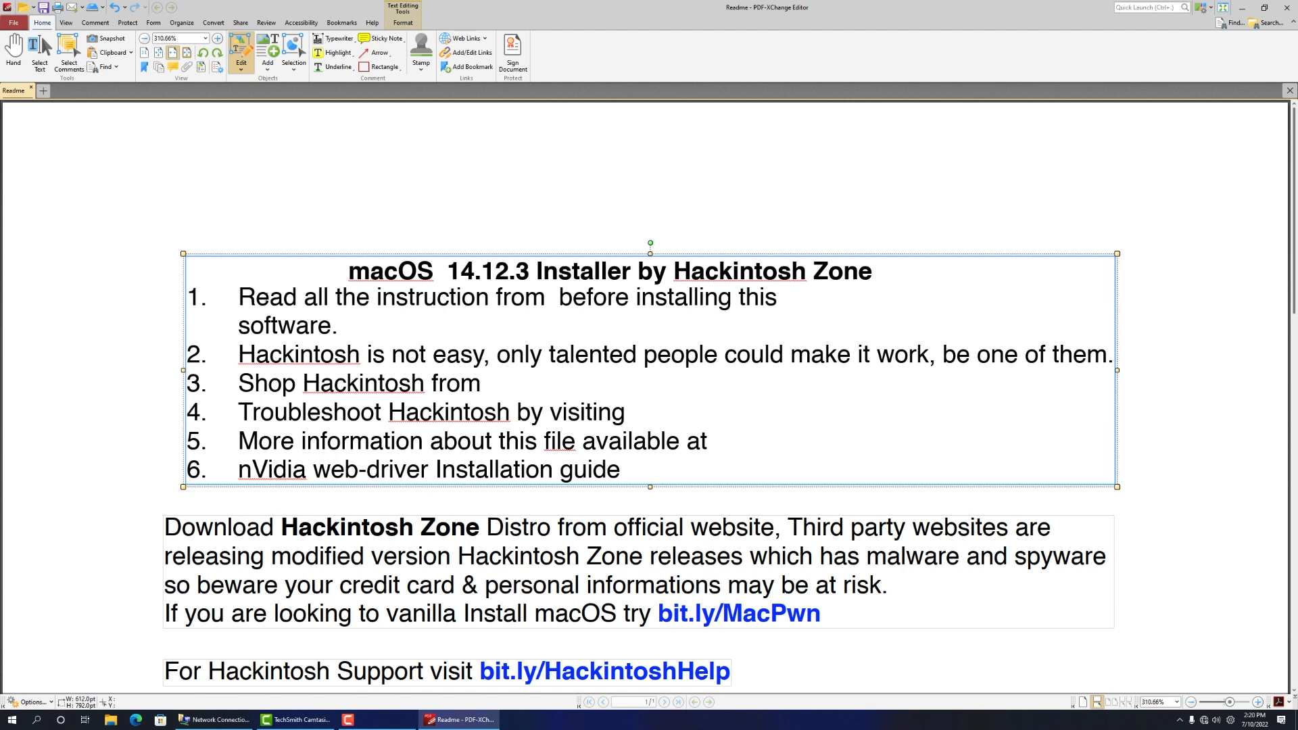
mouse_move(107, 218)
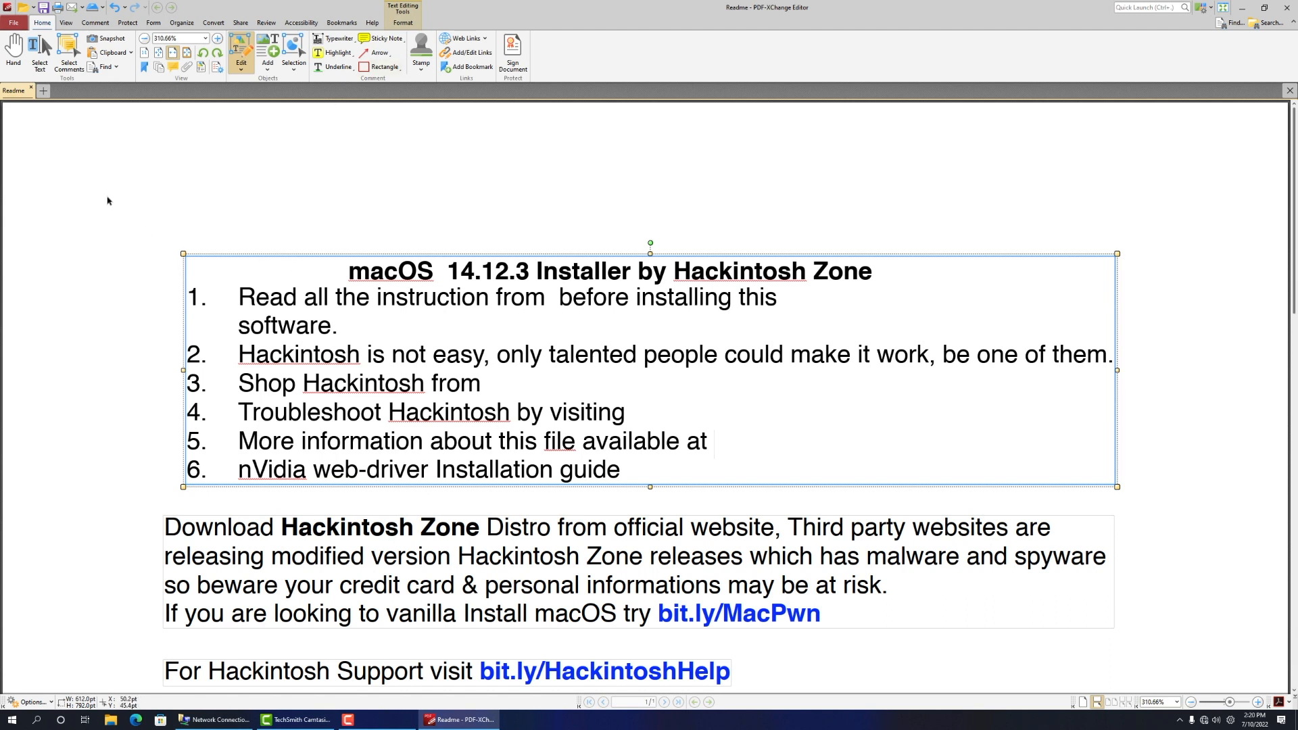
mouse_move(1203, 22)
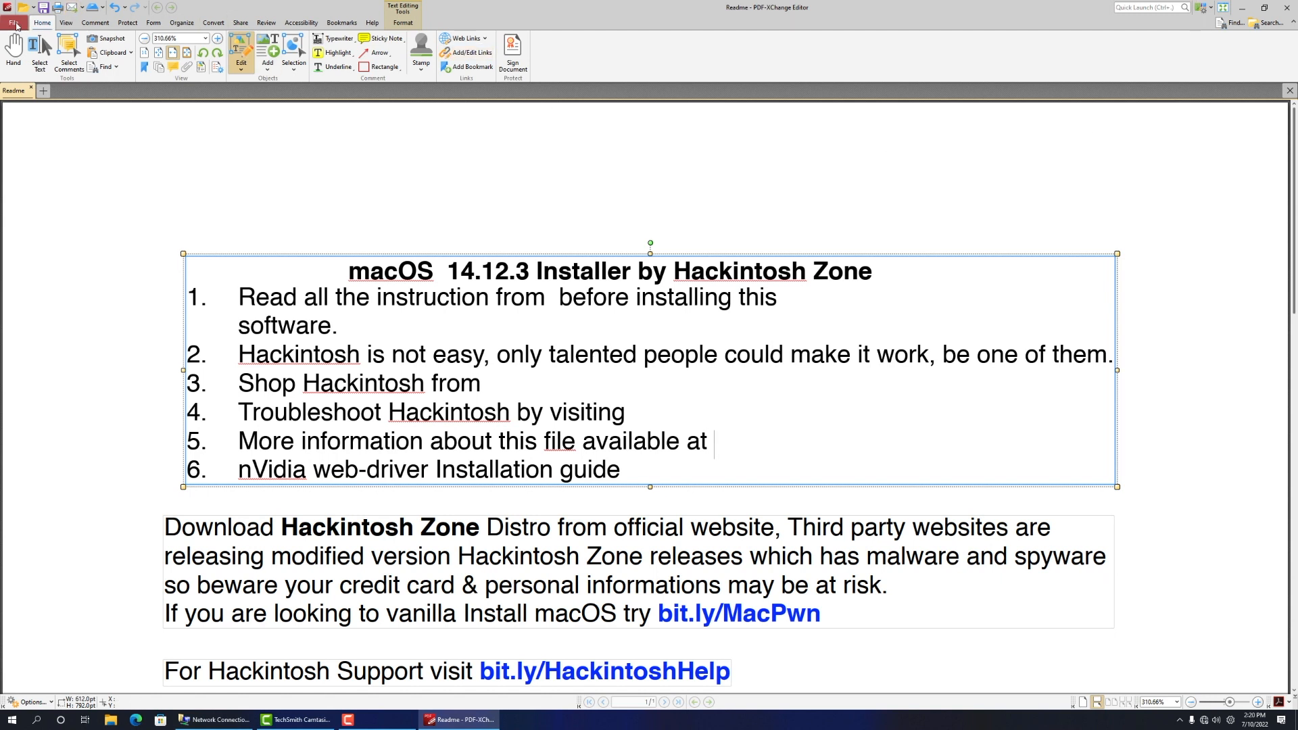
Show the File tab's recent files screen.
left_click(10, 22)
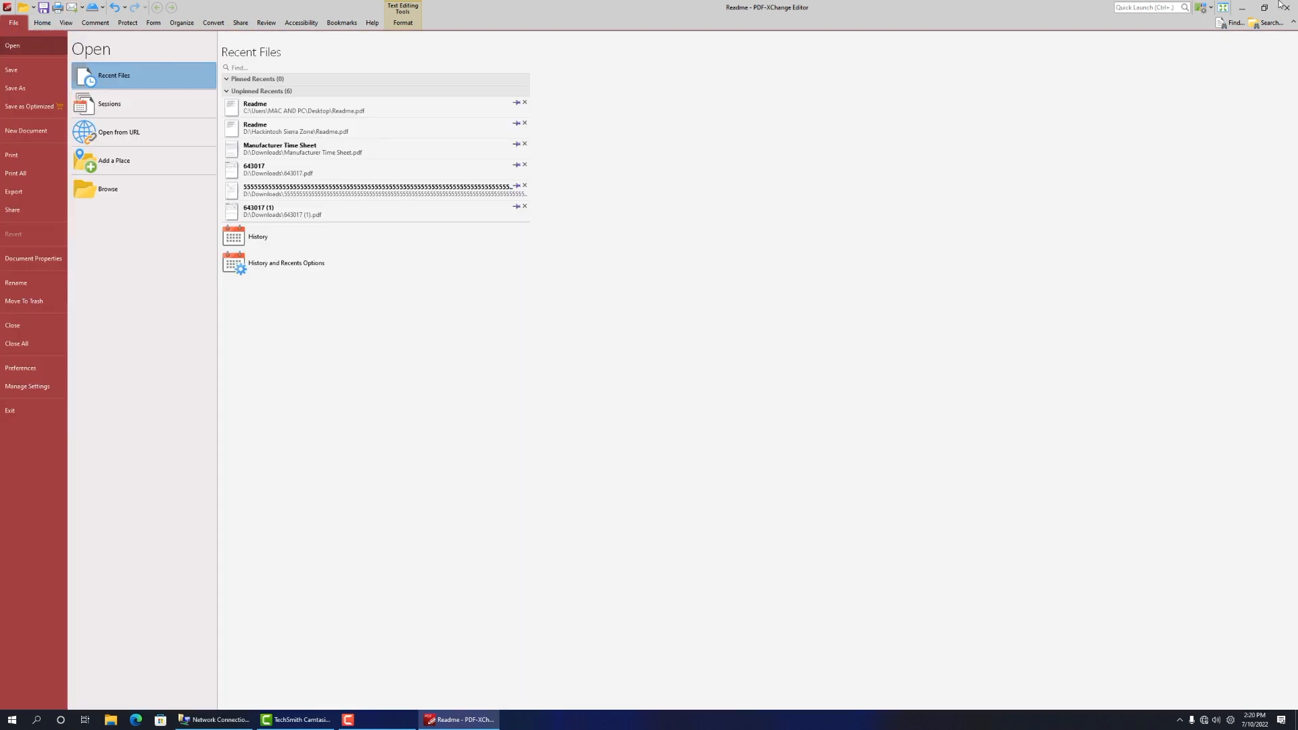